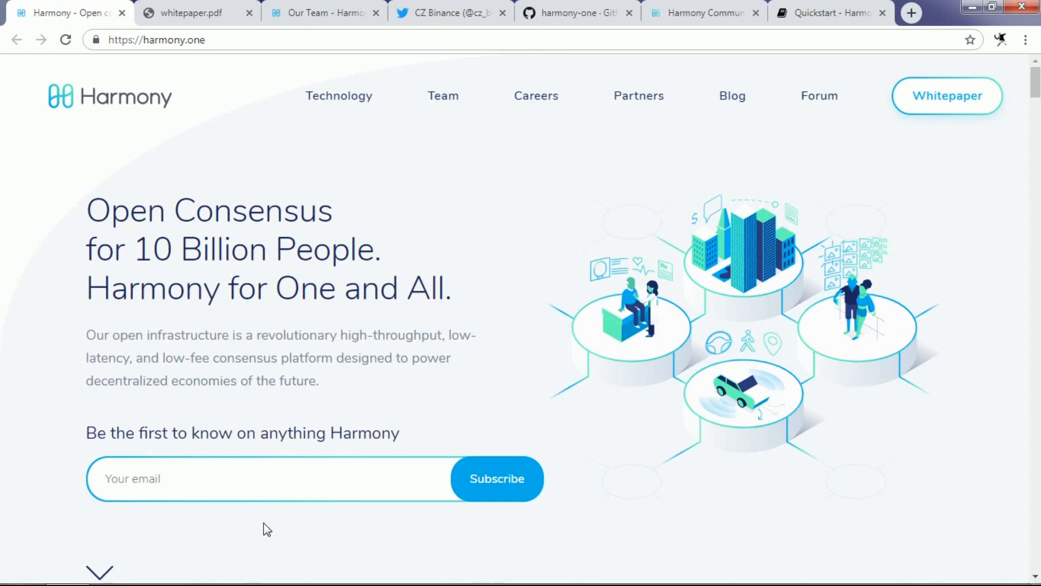
mouse_move(399, 208)
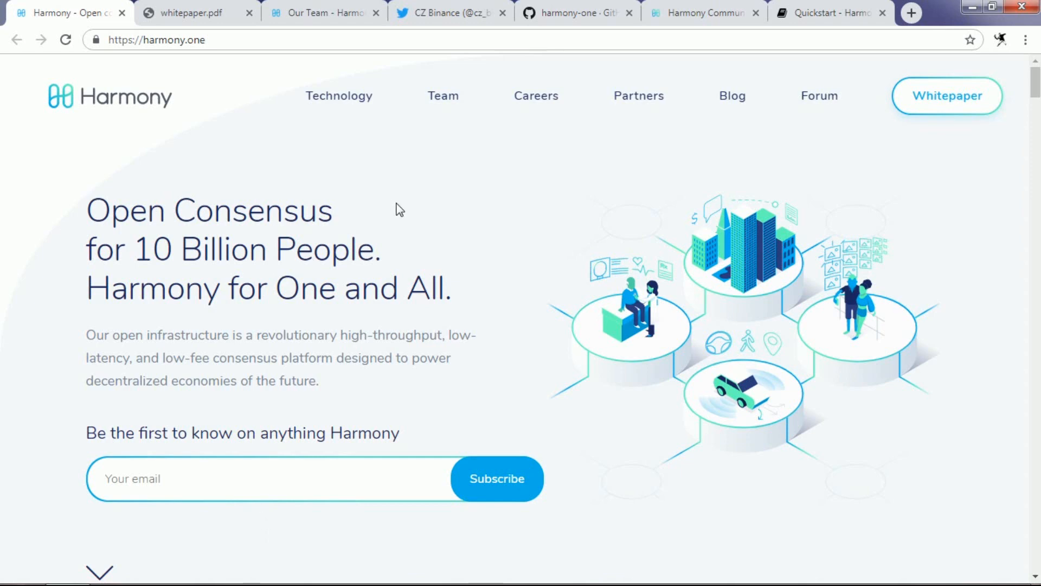
mouse_move(523, 209)
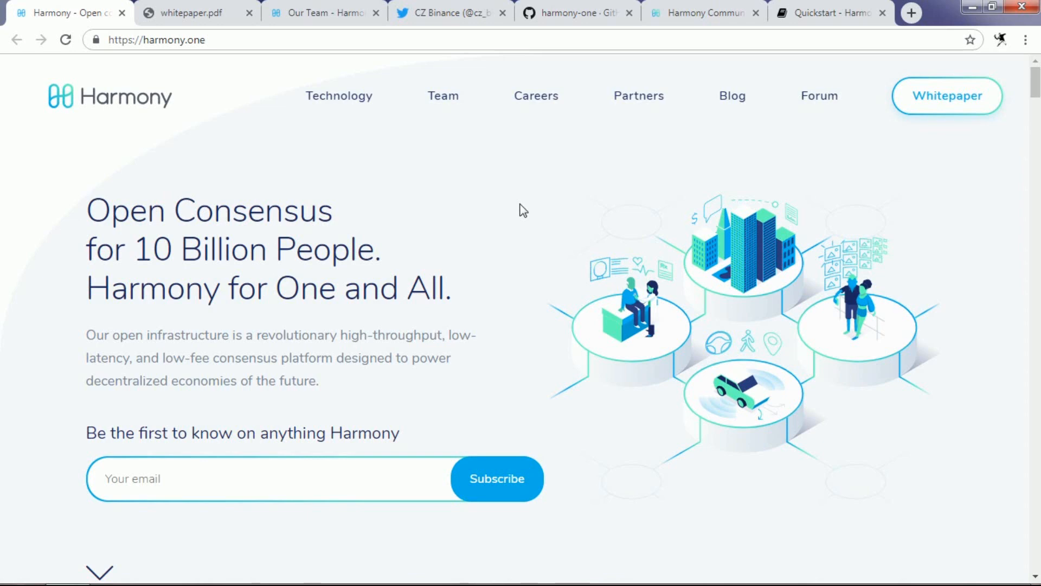
mouse_move(553, 250)
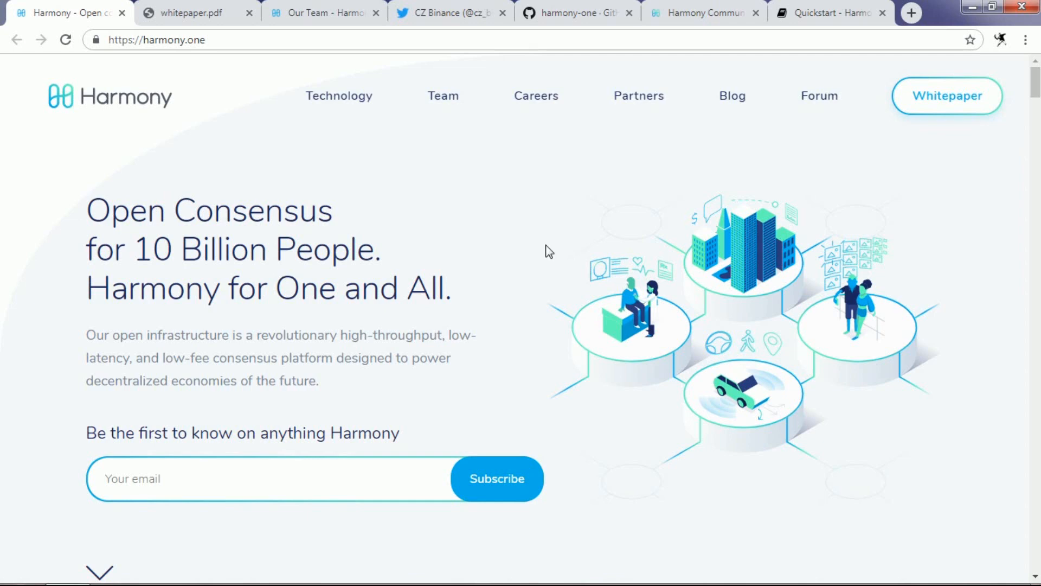
Scroll through the harmony.one homepage's introductory and newsletter signup sections
scroll("down", 3)
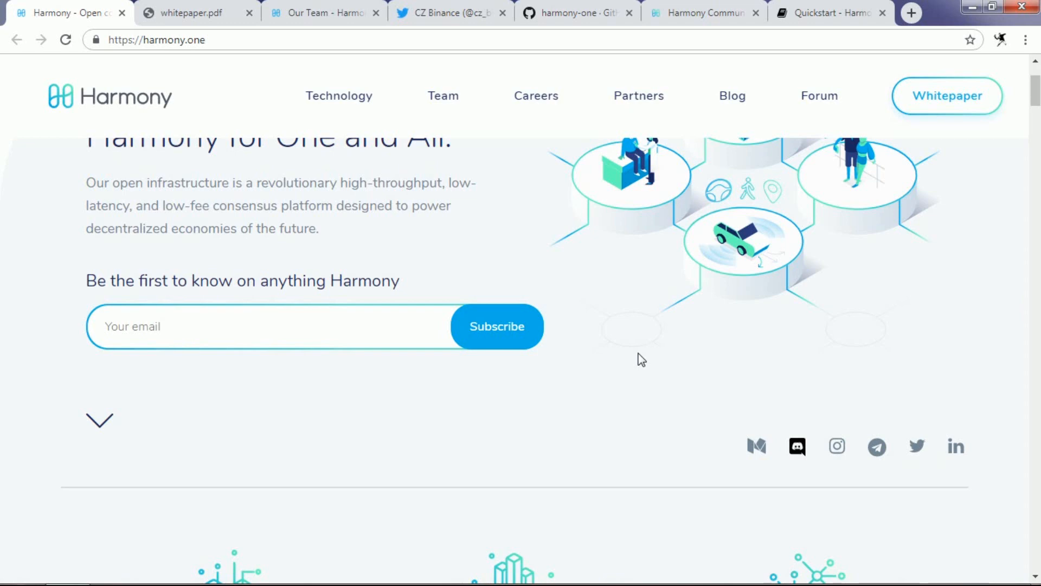
scroll("down", 3)
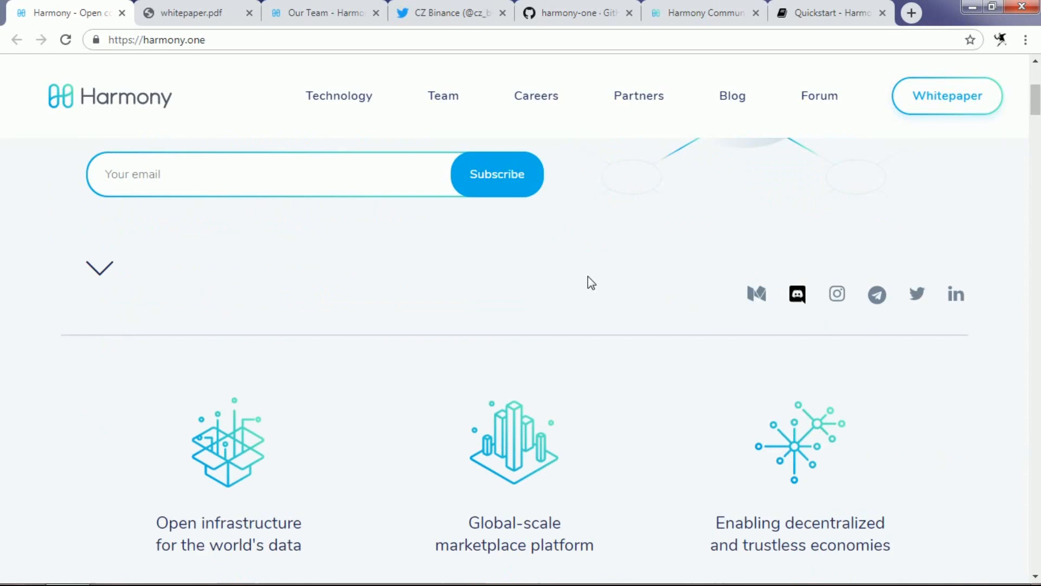
scroll("up", 3)
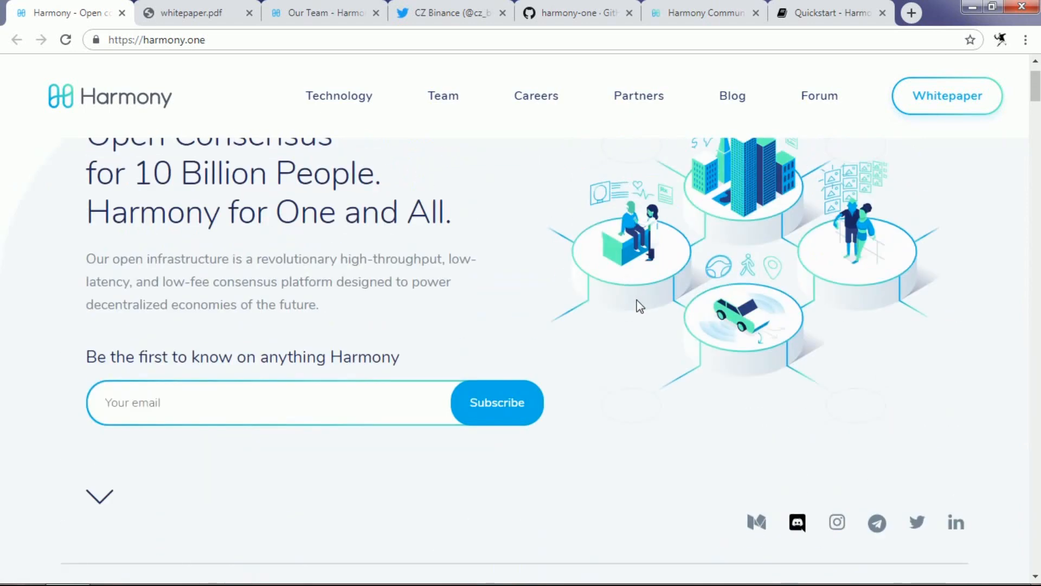
scroll("down", 3)
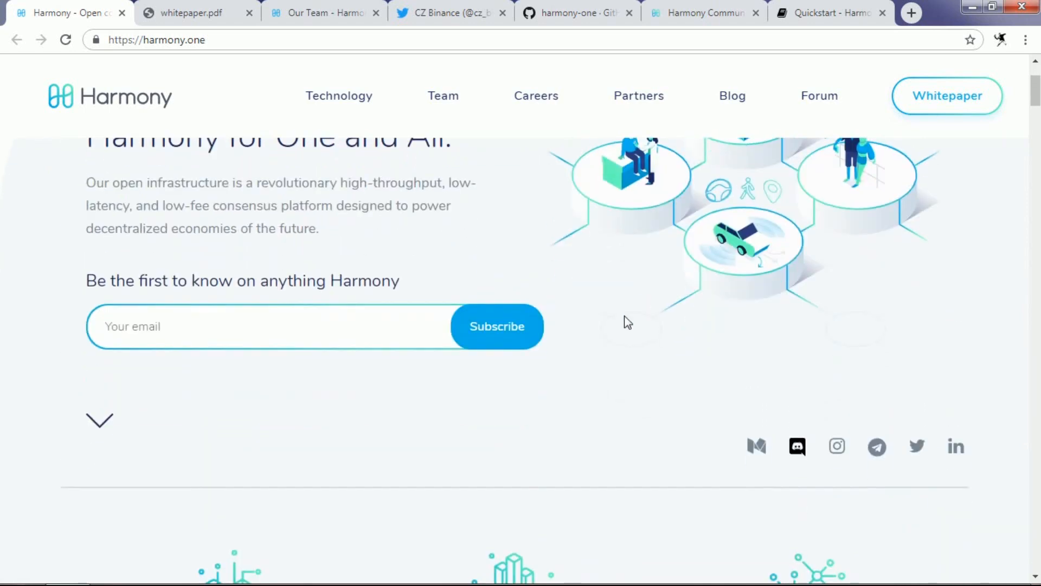
mouse_move(625, 347)
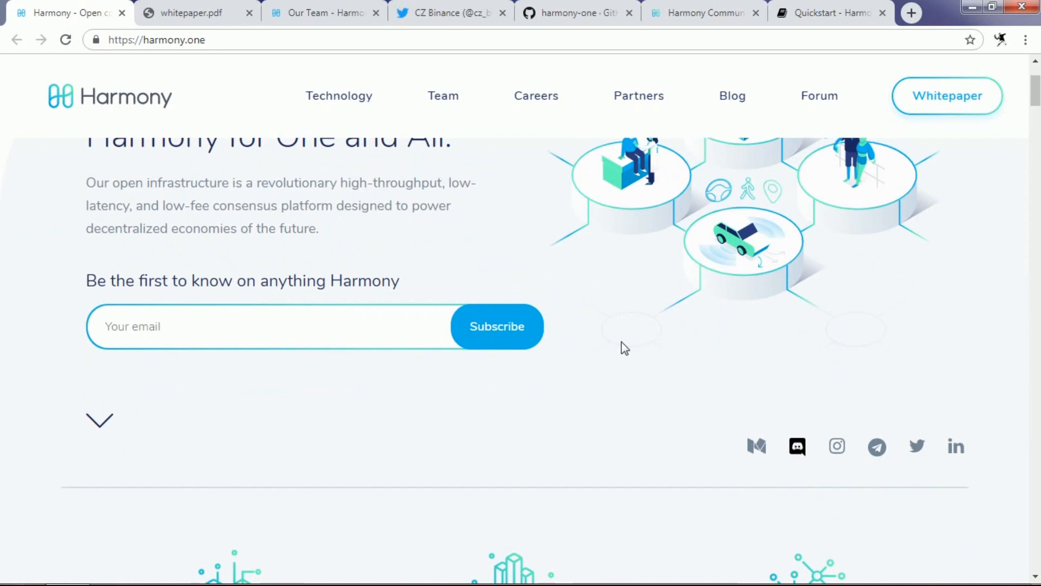
mouse_move(621, 355)
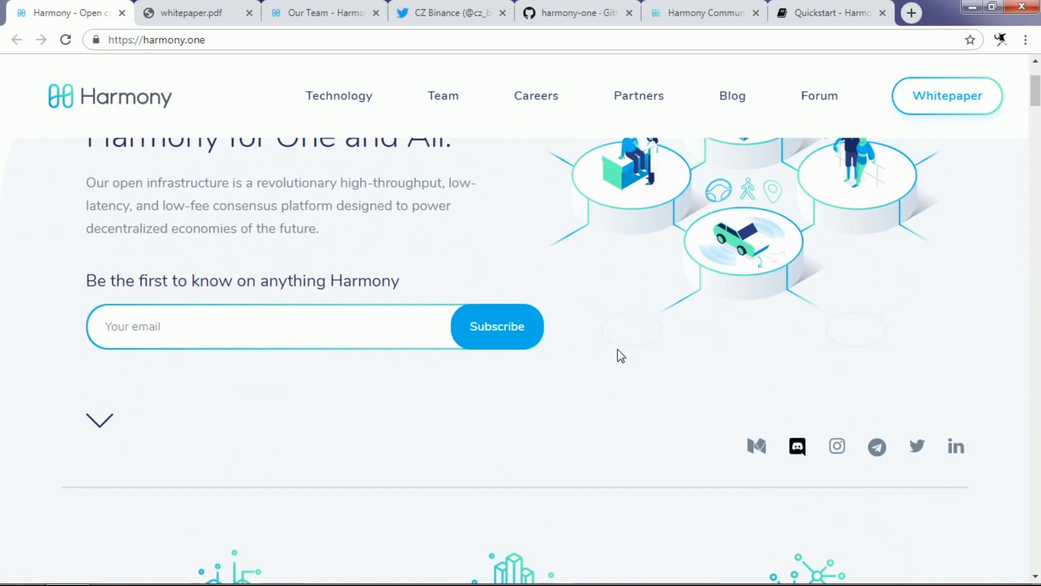
mouse_move(623, 355)
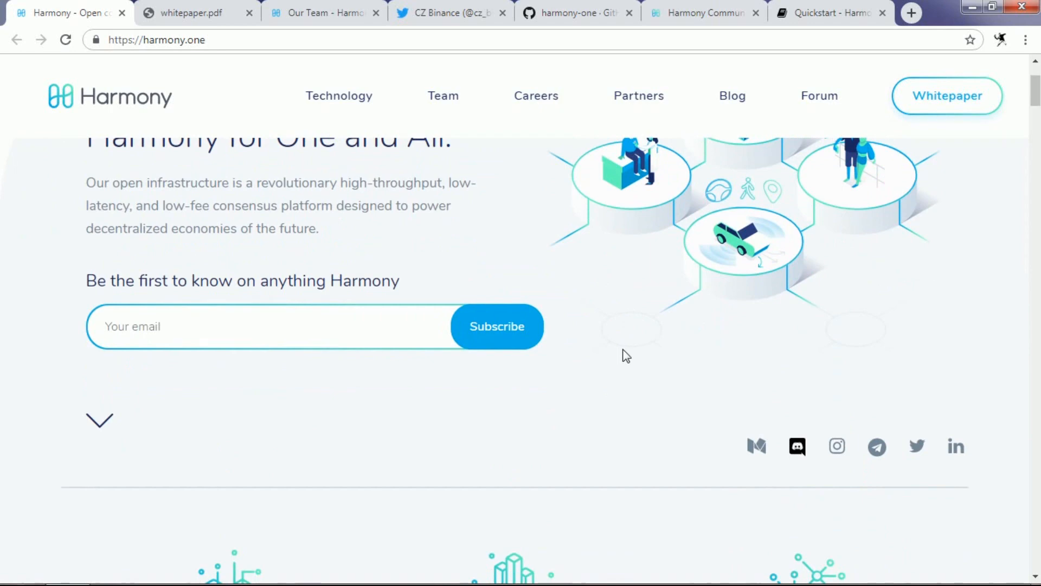
mouse_move(627, 372)
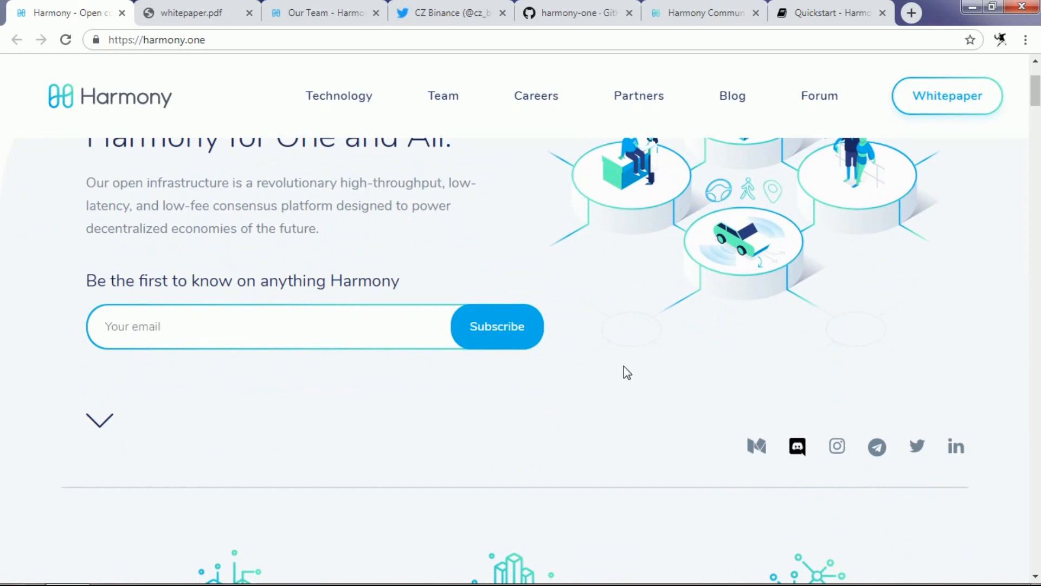
mouse_move(601, 382)
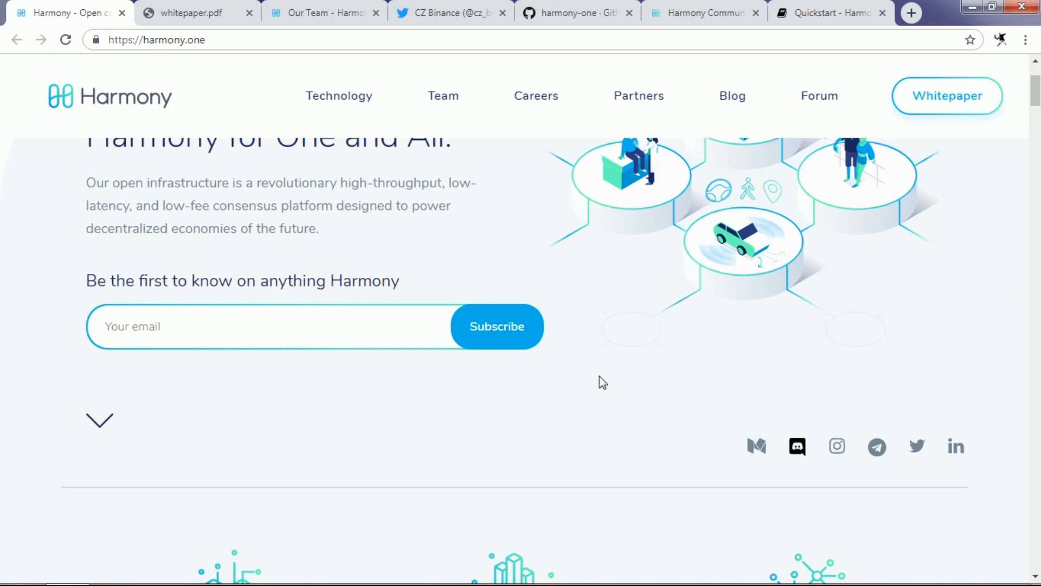
mouse_move(618, 374)
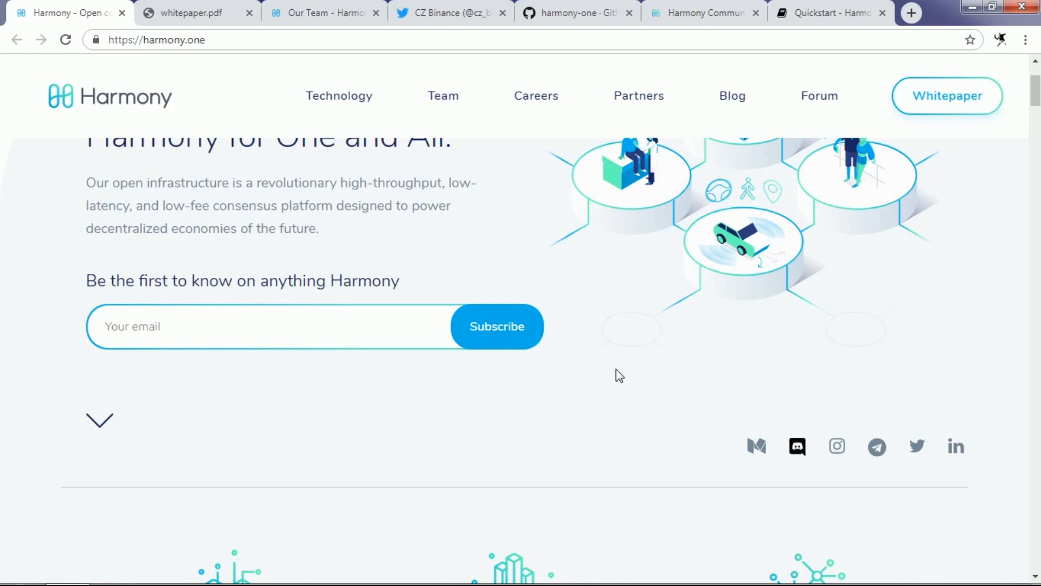
mouse_move(667, 359)
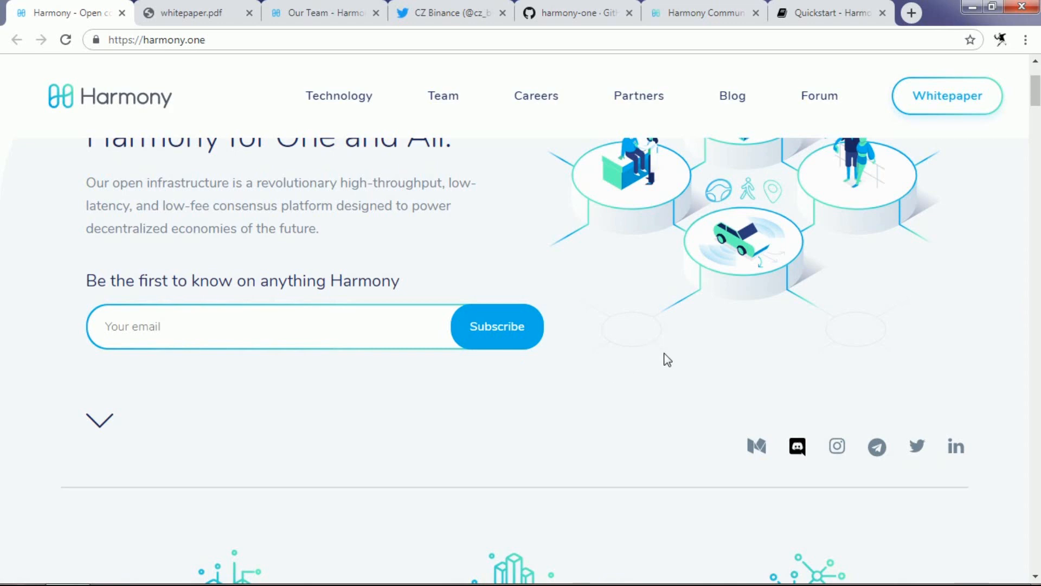
mouse_move(657, 345)
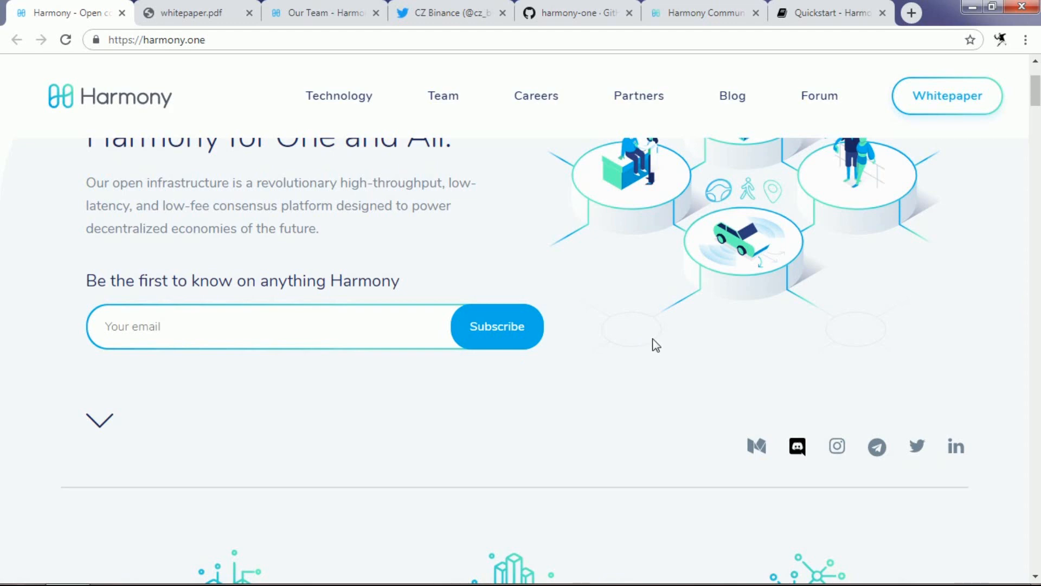
mouse_move(649, 295)
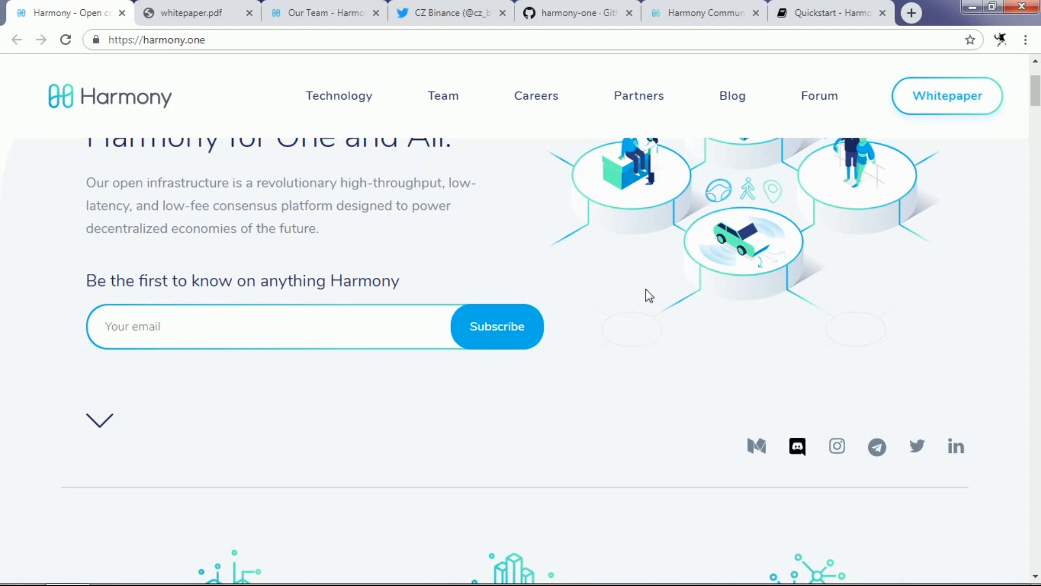
scroll("down", 3)
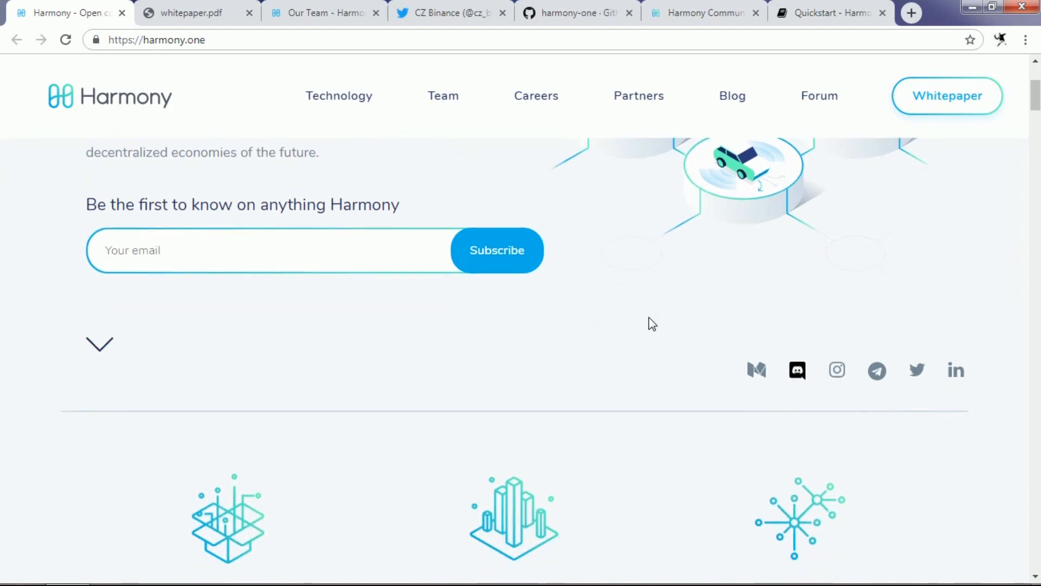
mouse_move(636, 276)
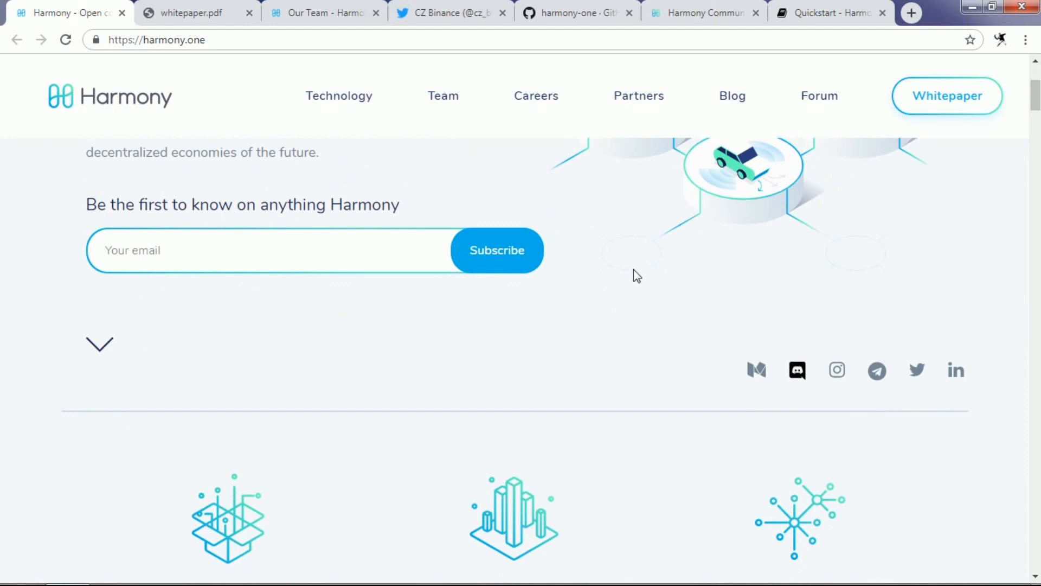
mouse_move(636, 275)
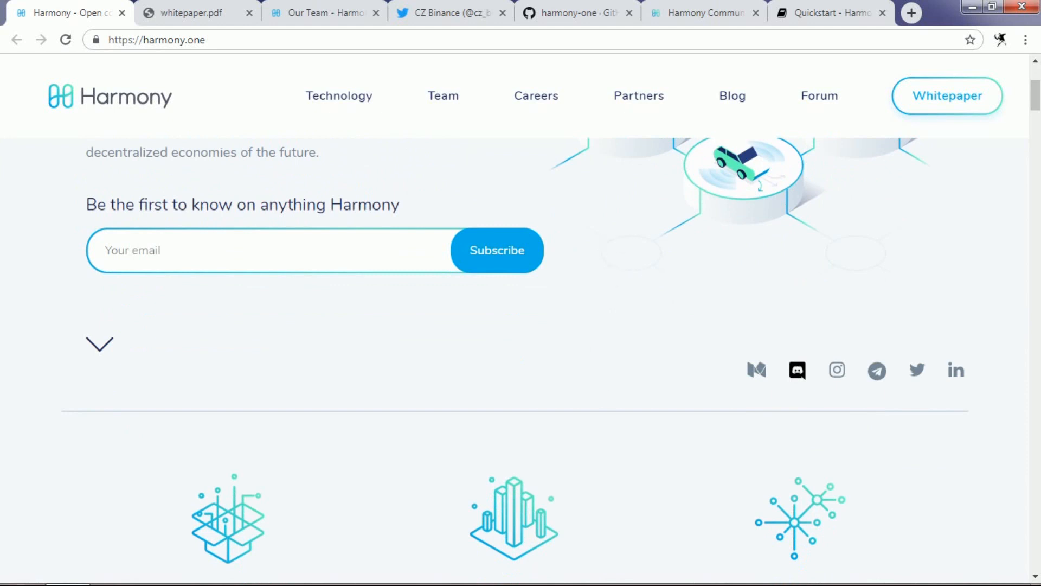
mouse_move(452, 13)
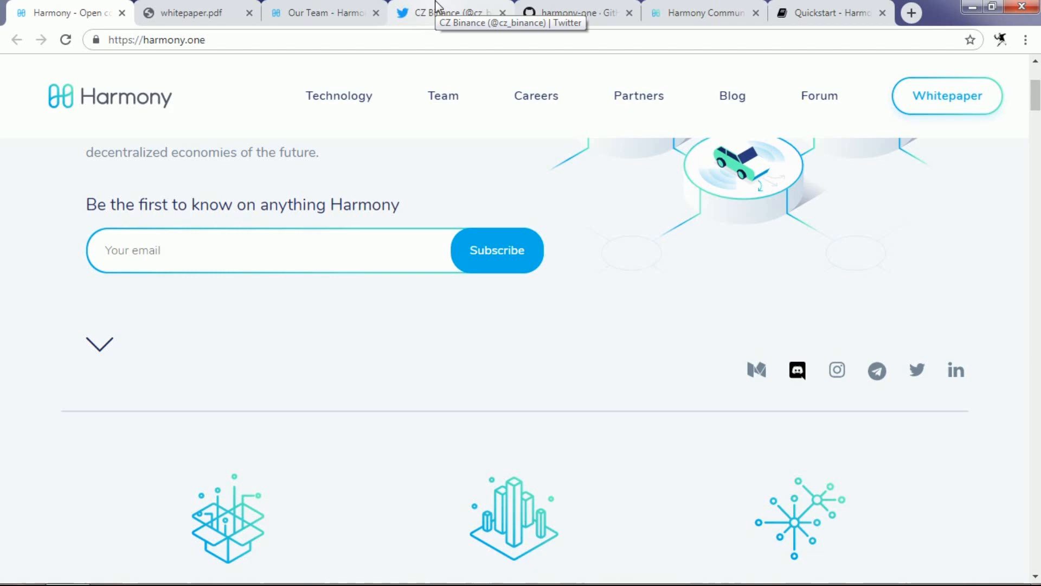
Read the CZ Binance timeline's Harmony Binance Launchpad retweet with the May 15th sale details
left_click(451, 13)
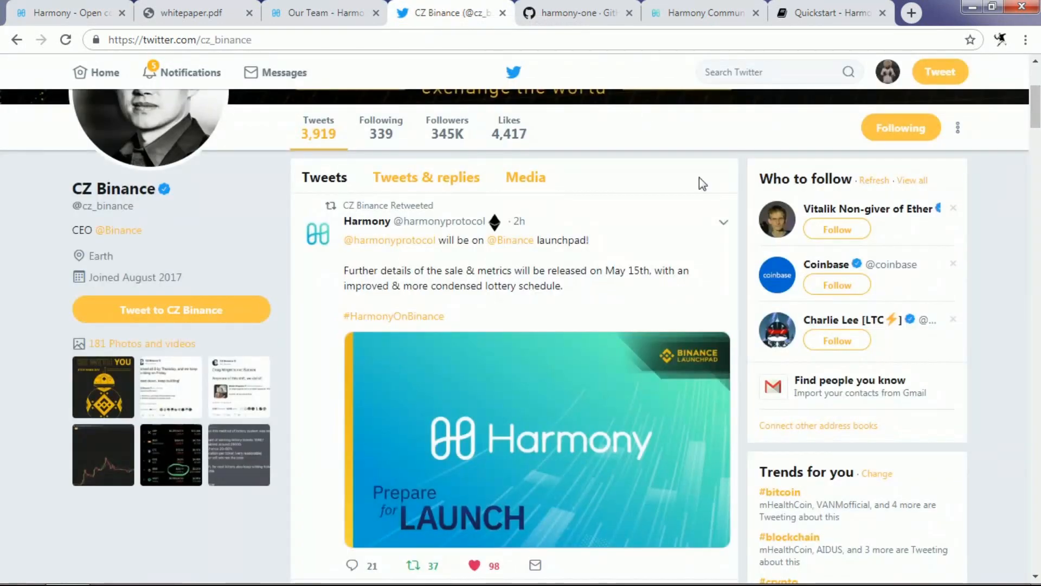
scroll("up", 3)
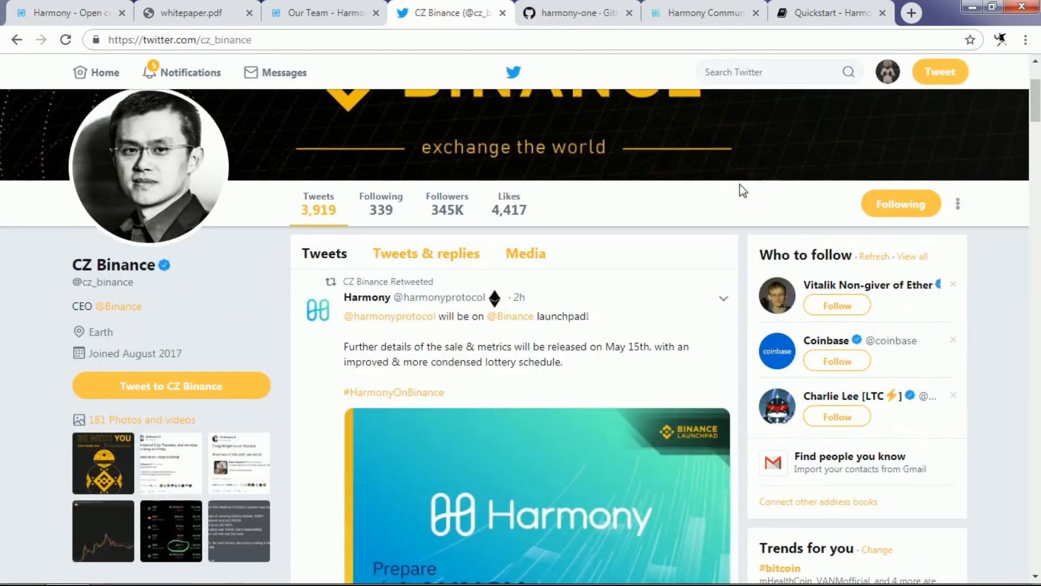
mouse_move(737, 186)
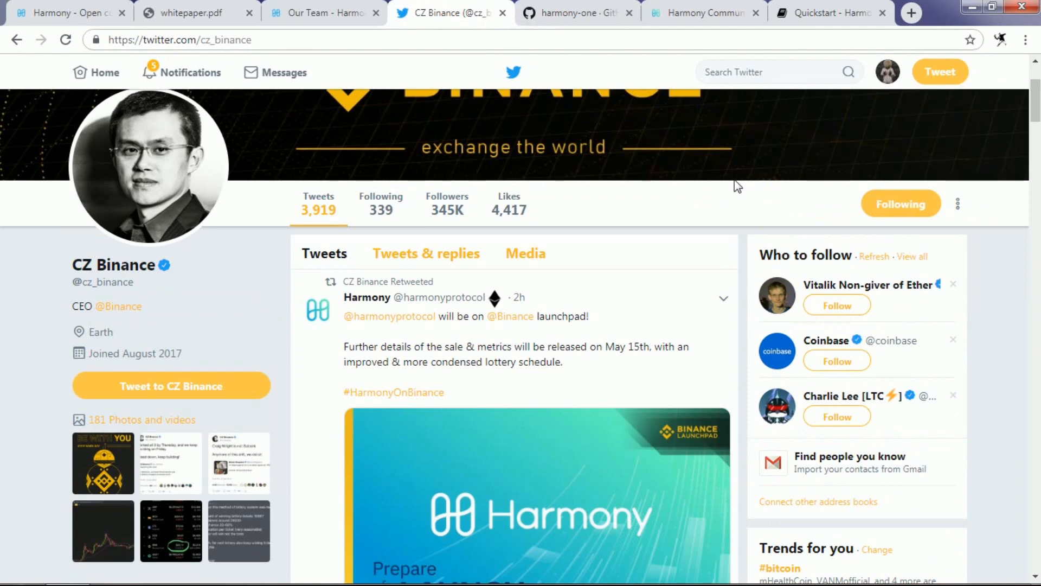
scroll("down", 3)
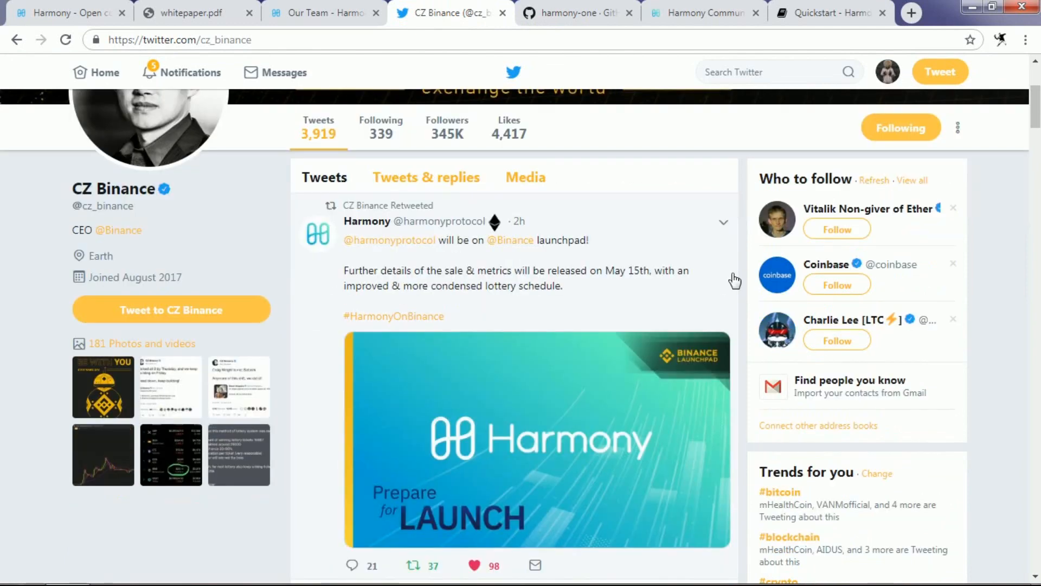
mouse_move(702, 258)
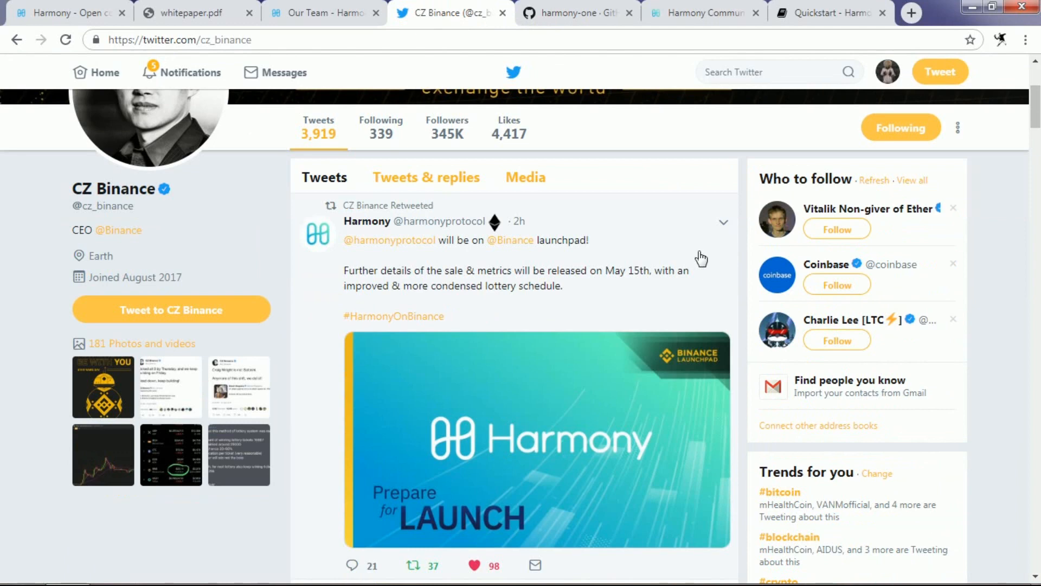
mouse_move(730, 244)
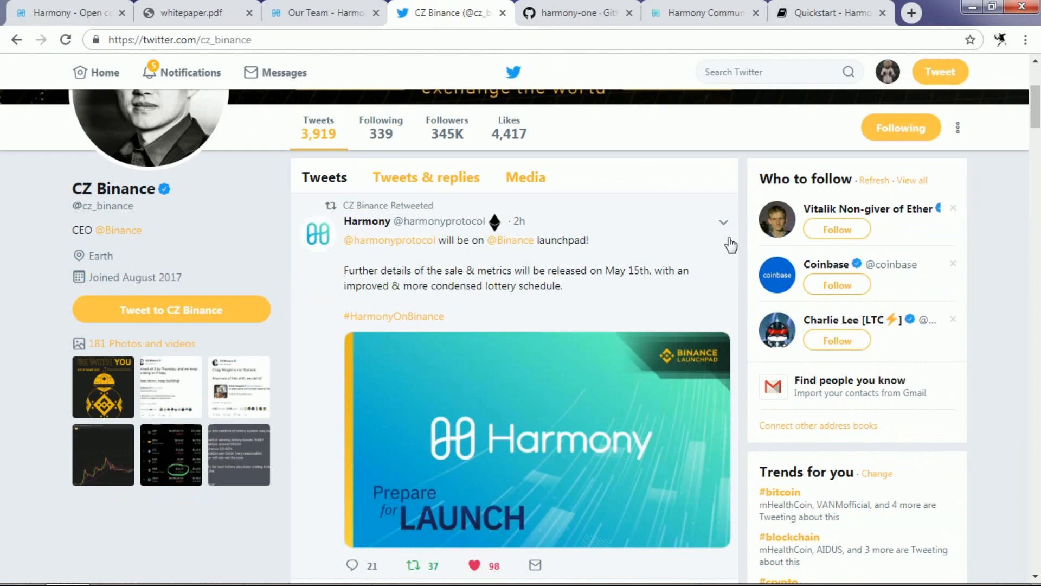
scroll("down", 3)
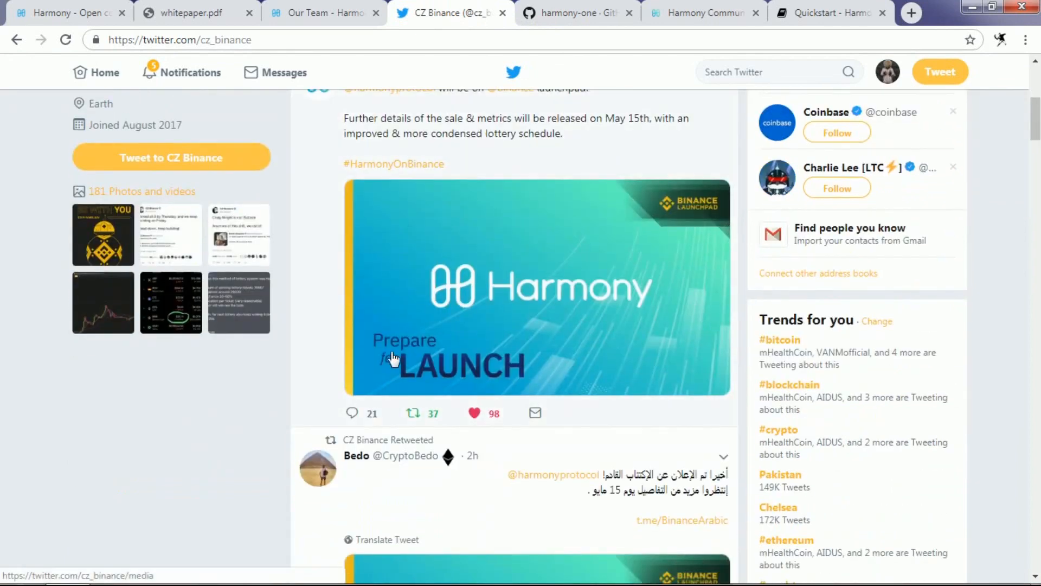
Switch to whitepaper.pdf and read from the title page through the consensus and sharding sections
left_click(63, 13)
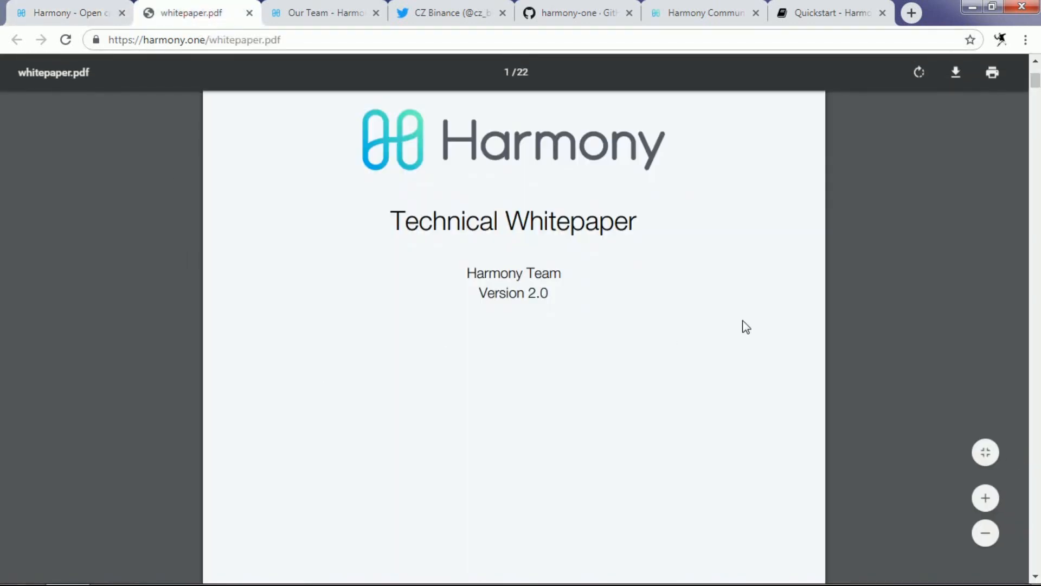
mouse_move(736, 348)
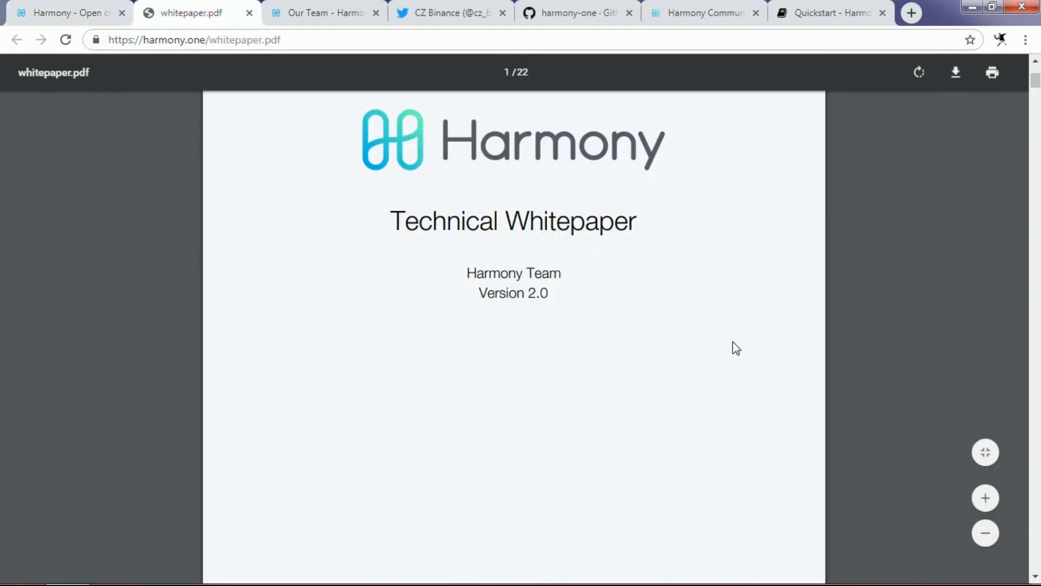
mouse_move(720, 359)
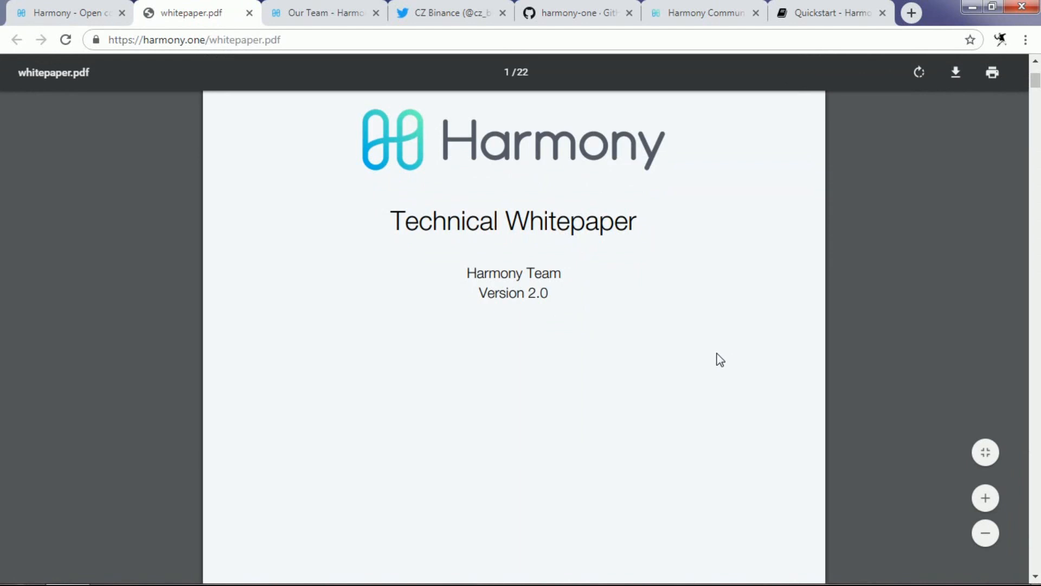
scroll("down", 3)
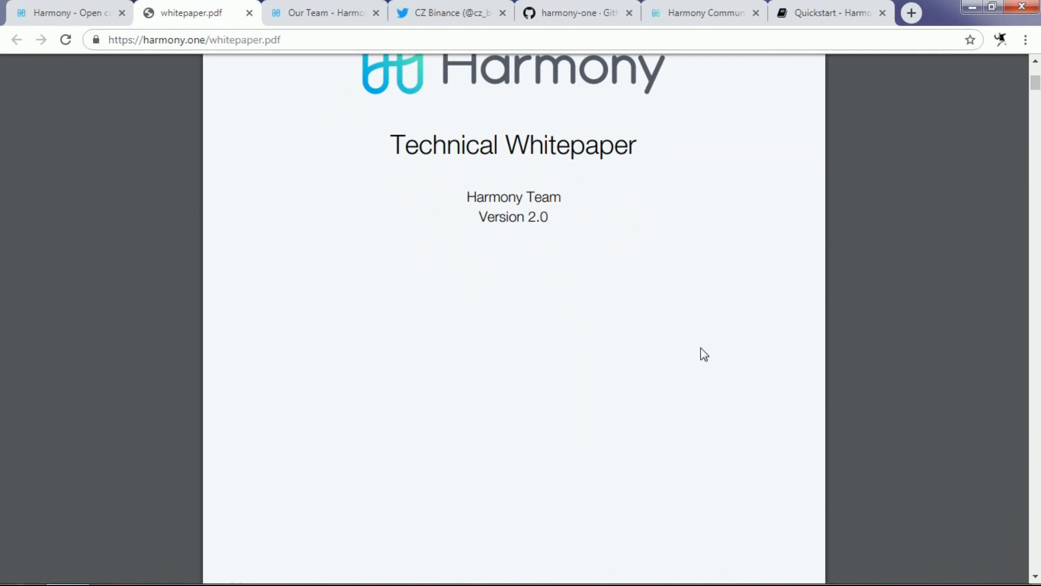
scroll("down", 3)
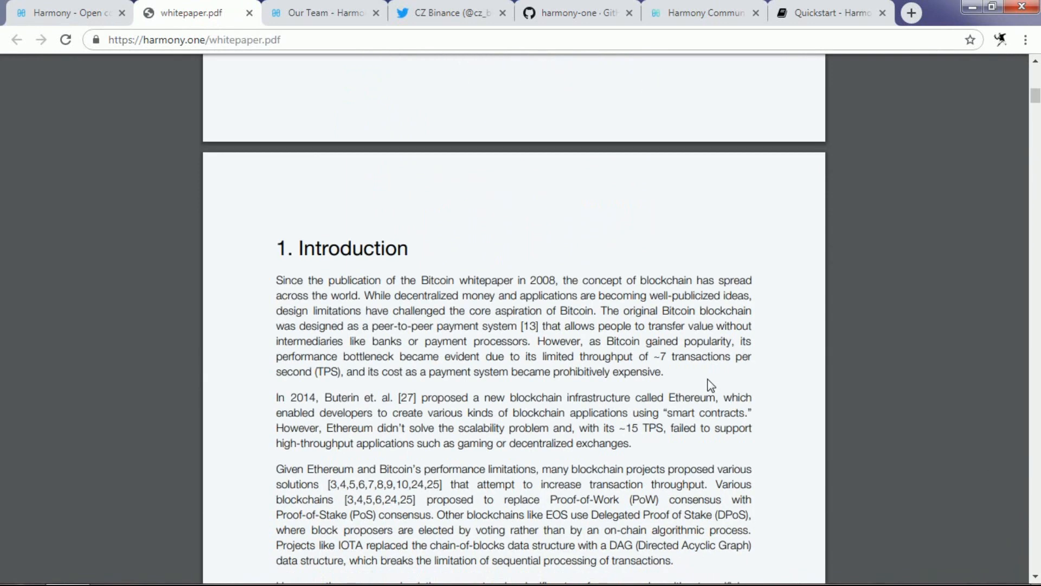
scroll("down", 3)
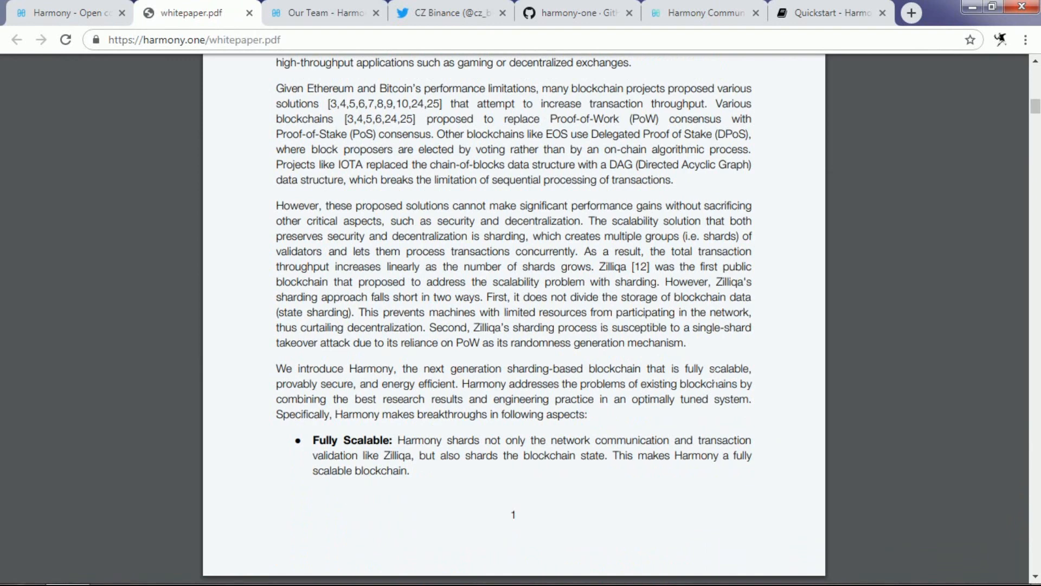
scroll("down", 3)
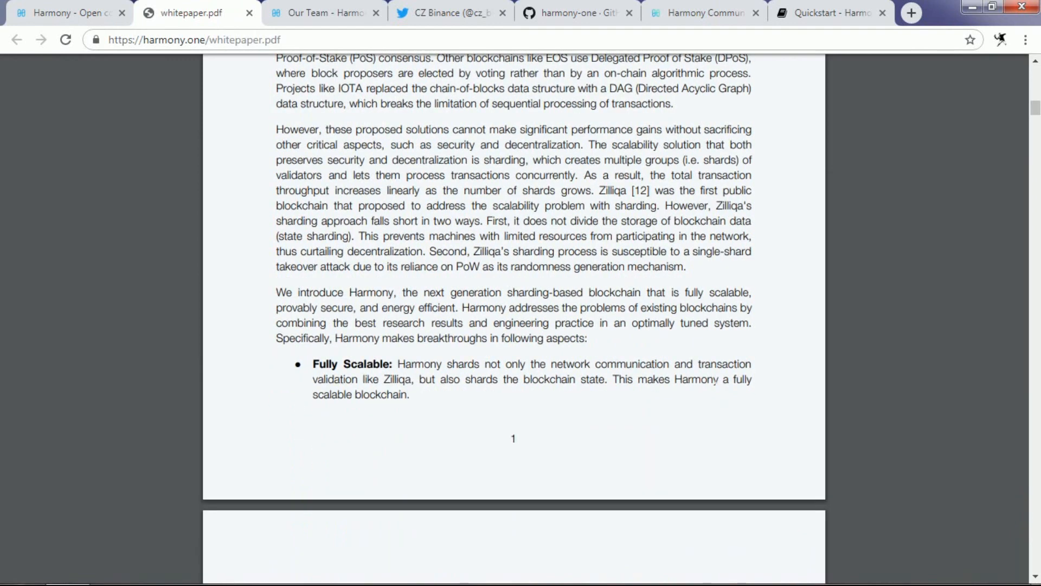
scroll("down", 3)
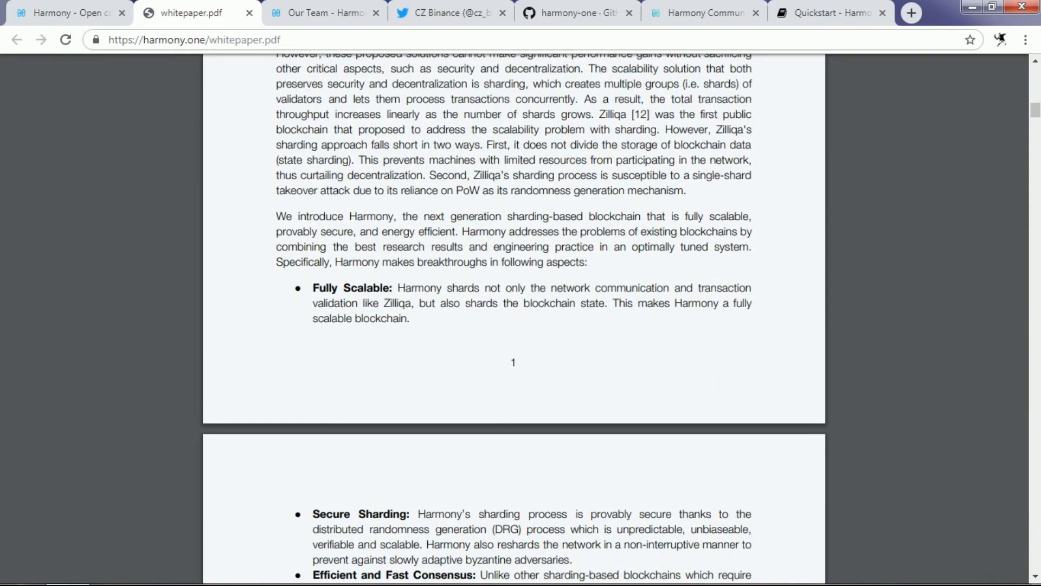
scroll("down", 3)
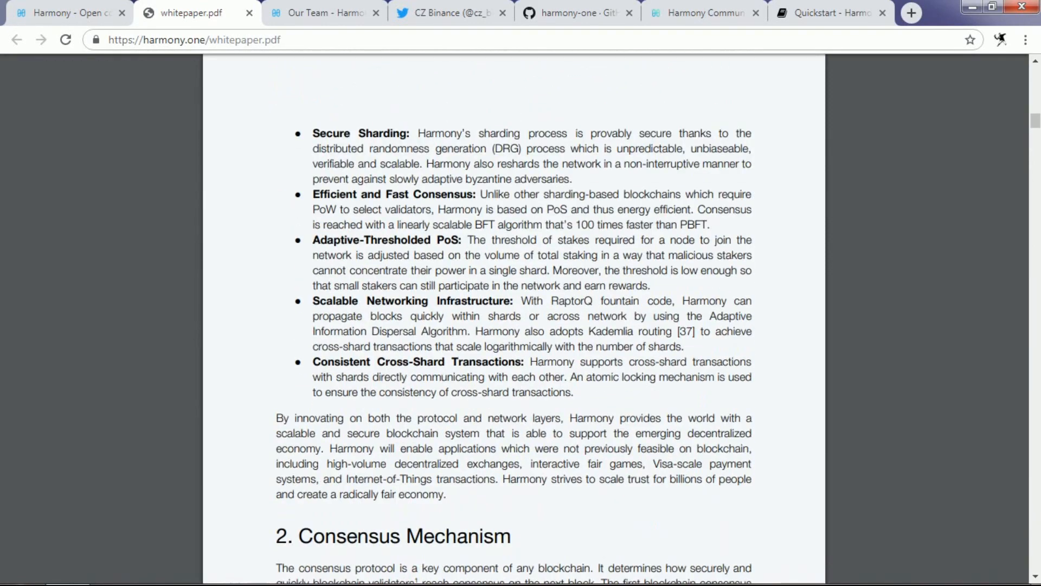
scroll("down", 3)
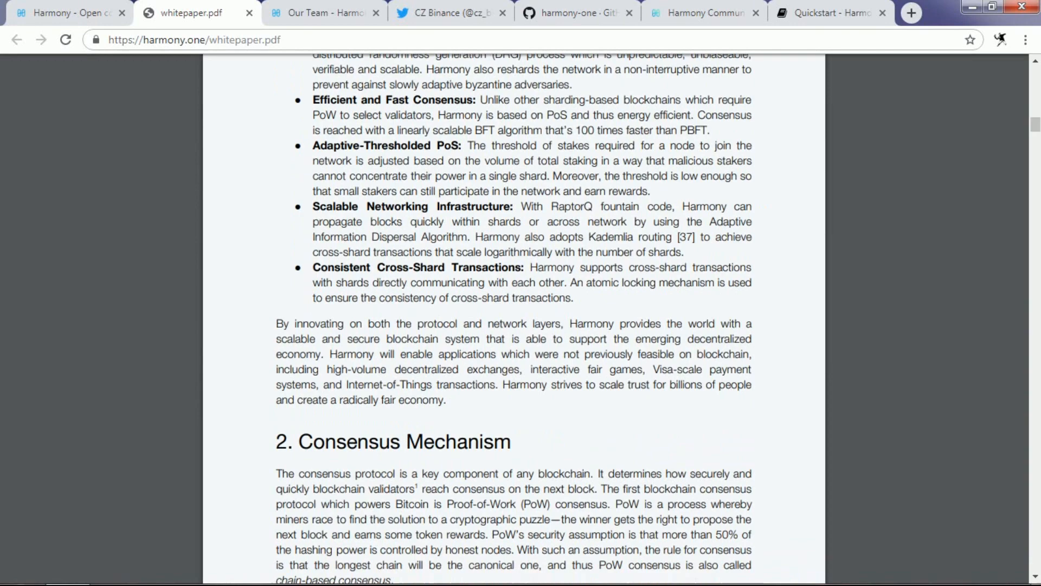
scroll("down", 3)
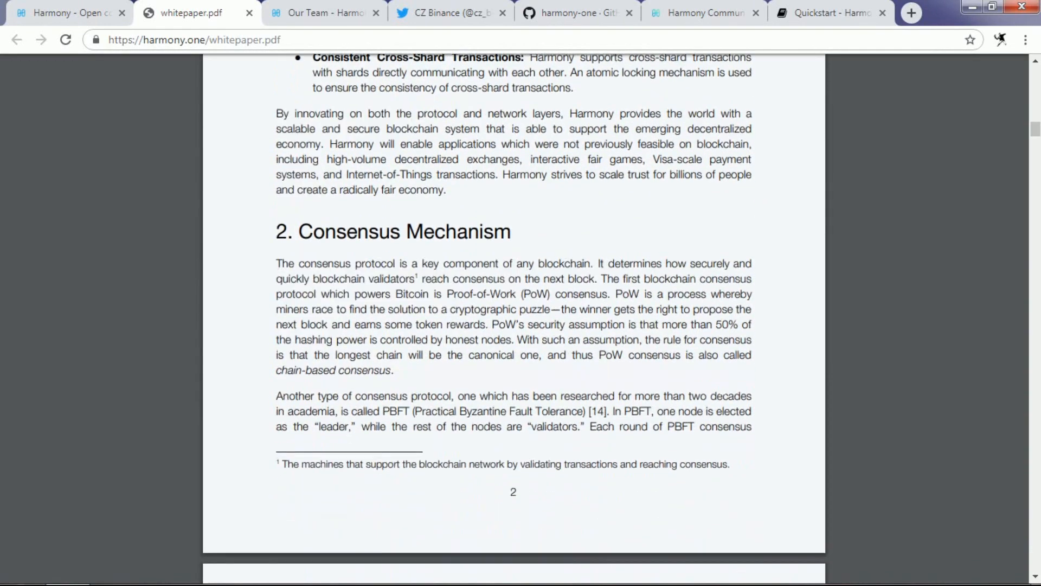
scroll("down", 3)
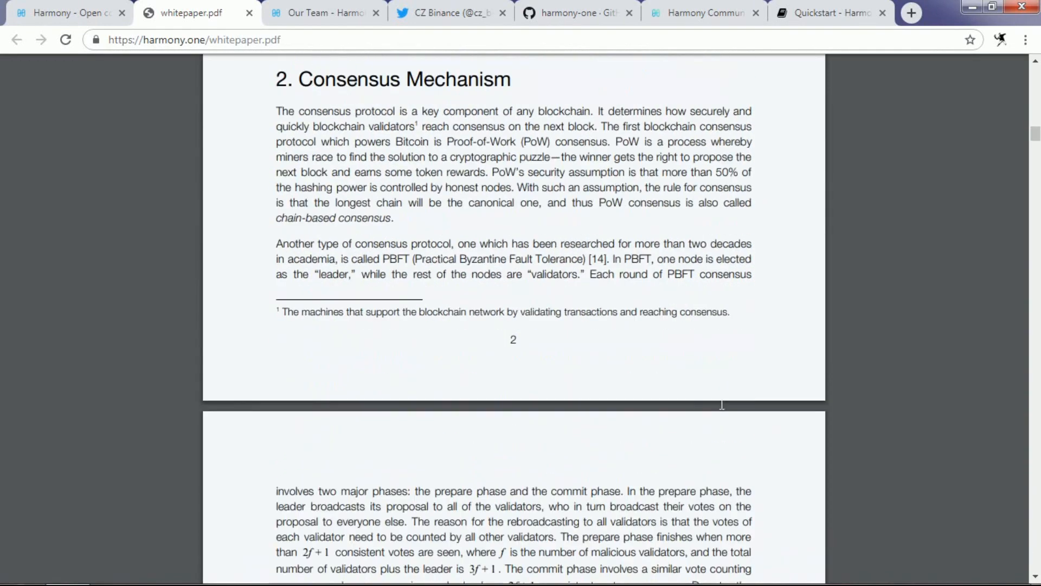
mouse_move(670, 304)
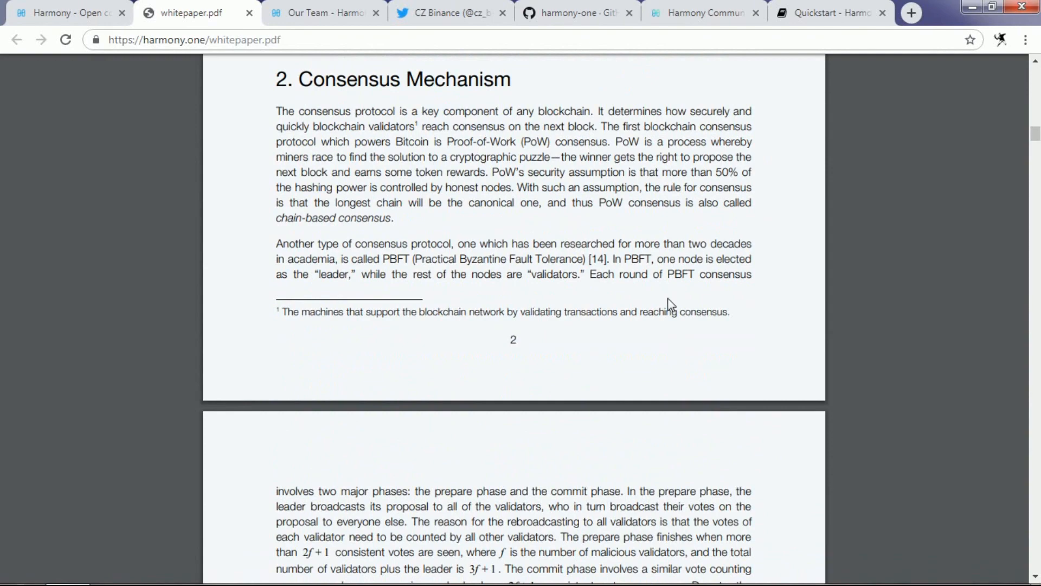
scroll("down", 3)
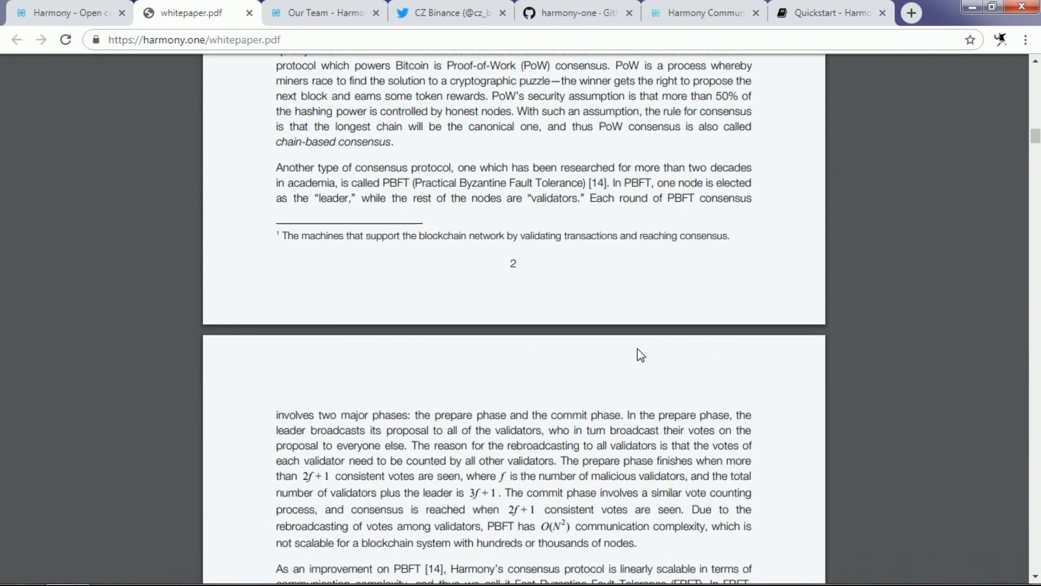
scroll("down", 3)
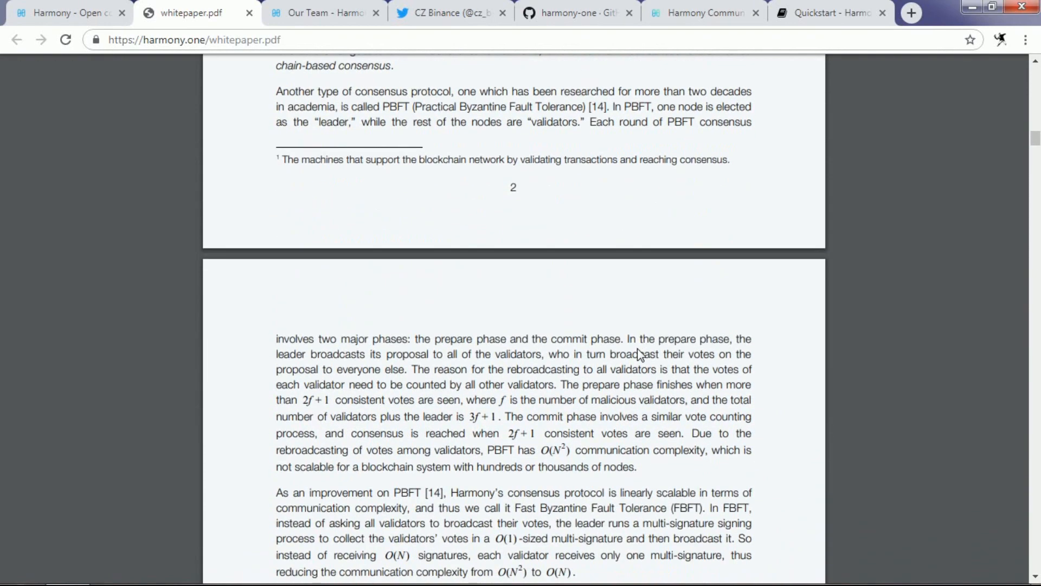
scroll("down", 3)
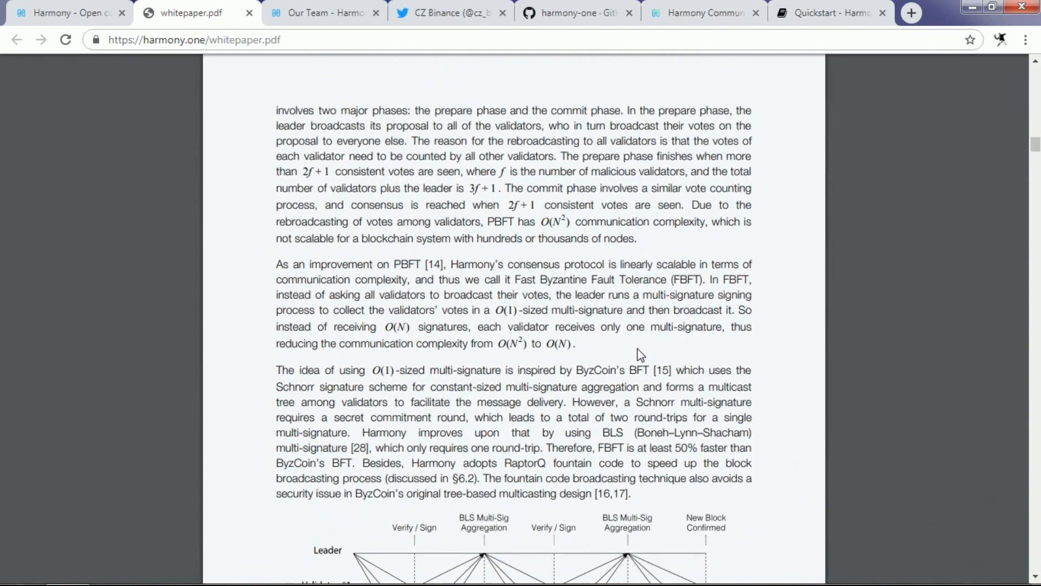
scroll("down", 3)
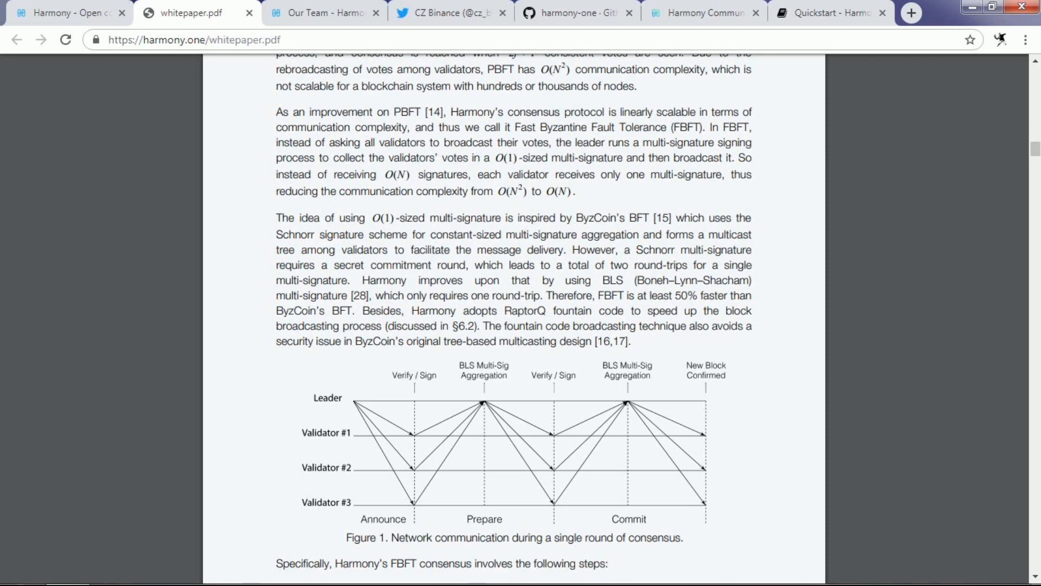
mouse_move(691, 365)
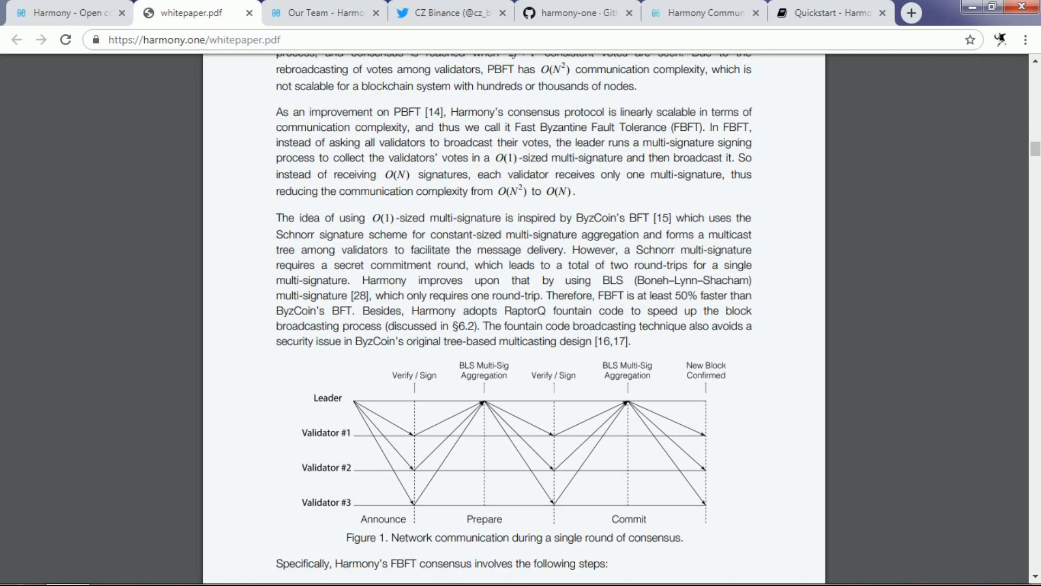
Continue down to the distributed randomness generation section around pages 5–6
scroll("down", 3)
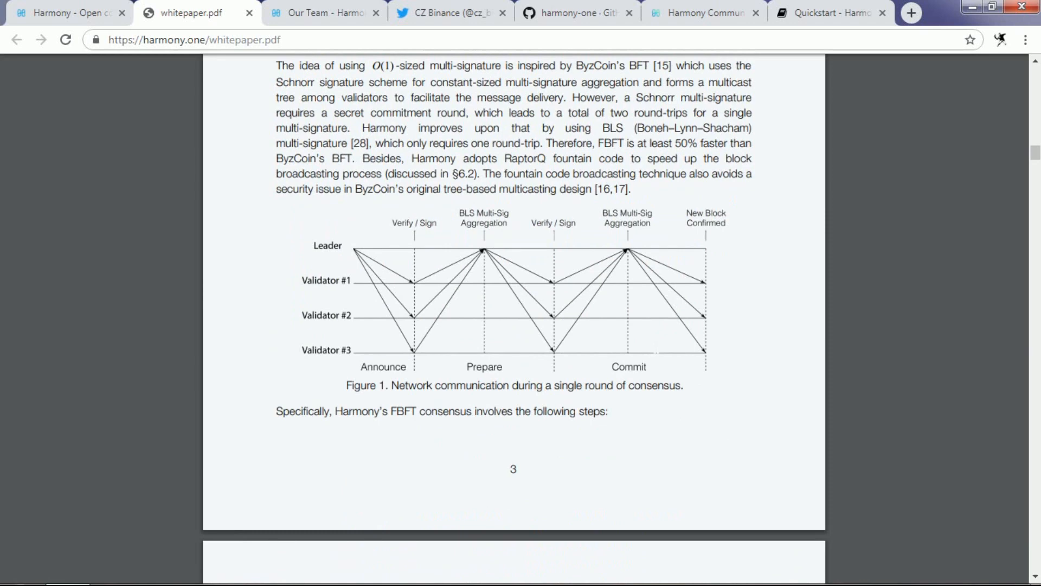
mouse_move(660, 341)
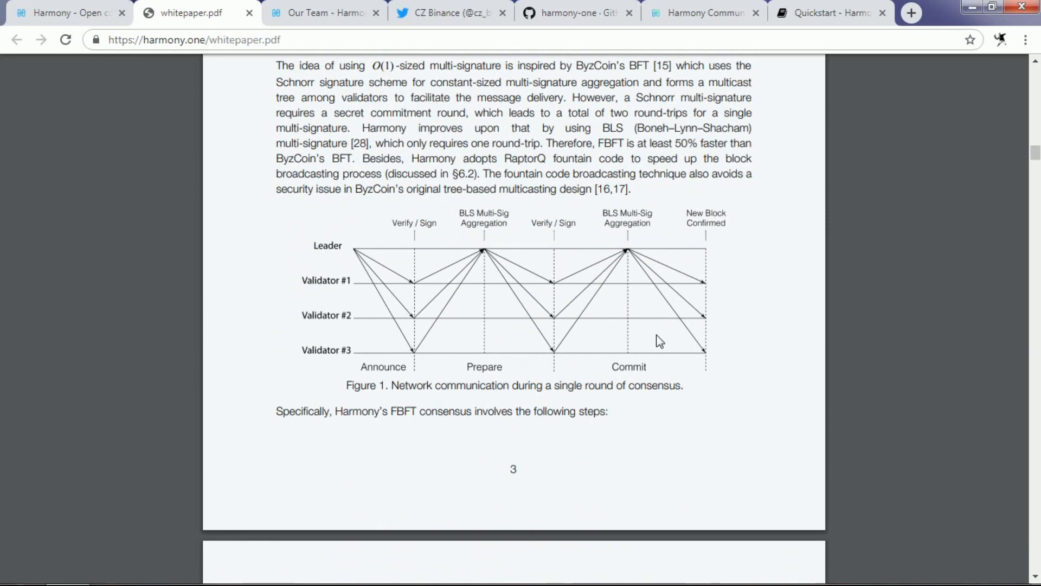
scroll("down", 3)
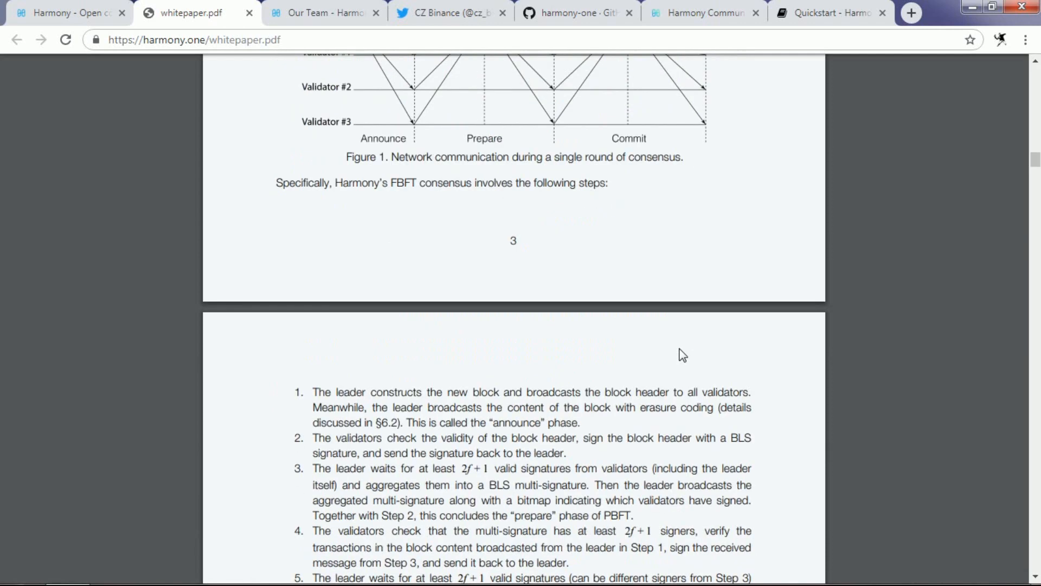
scroll("down", 3)
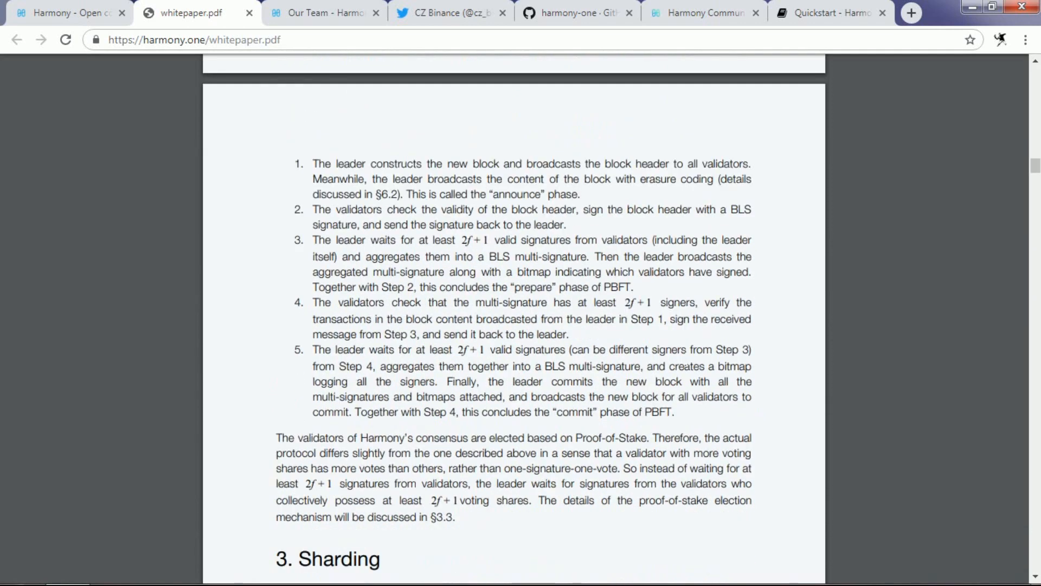
scroll("down", 3)
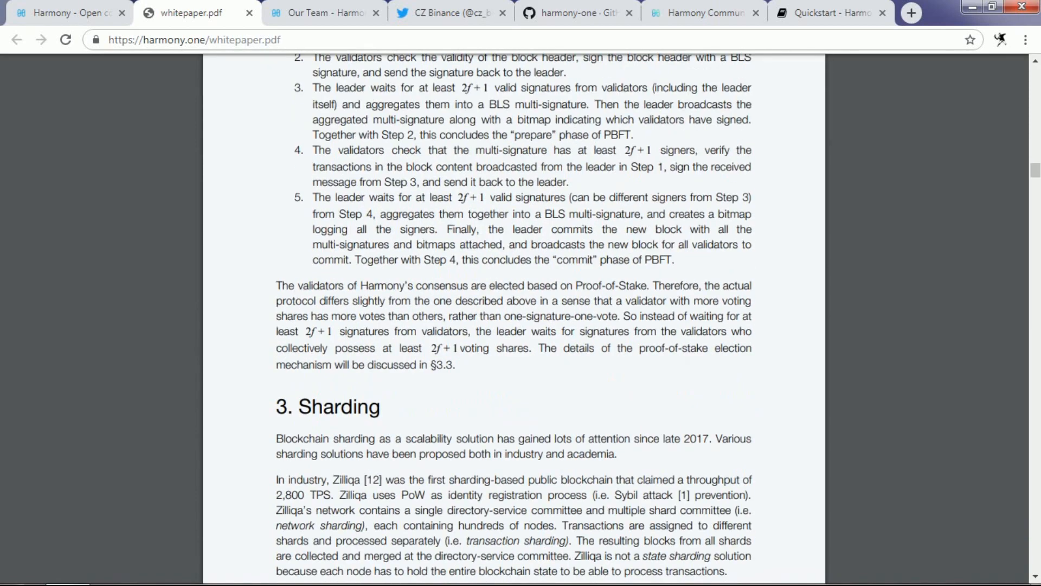
scroll("down", 3)
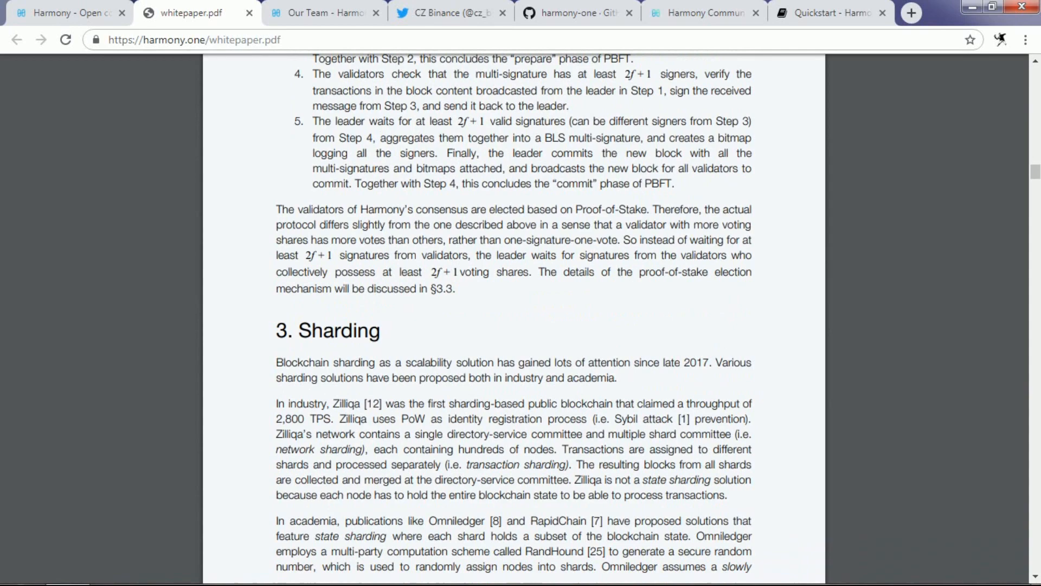
scroll("down", 3)
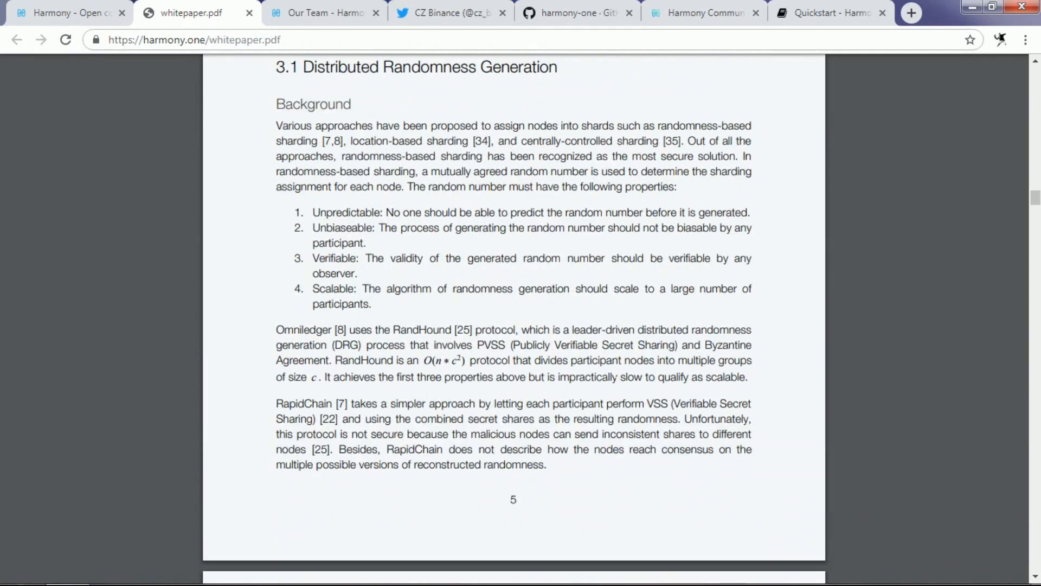
scroll("down", 3)
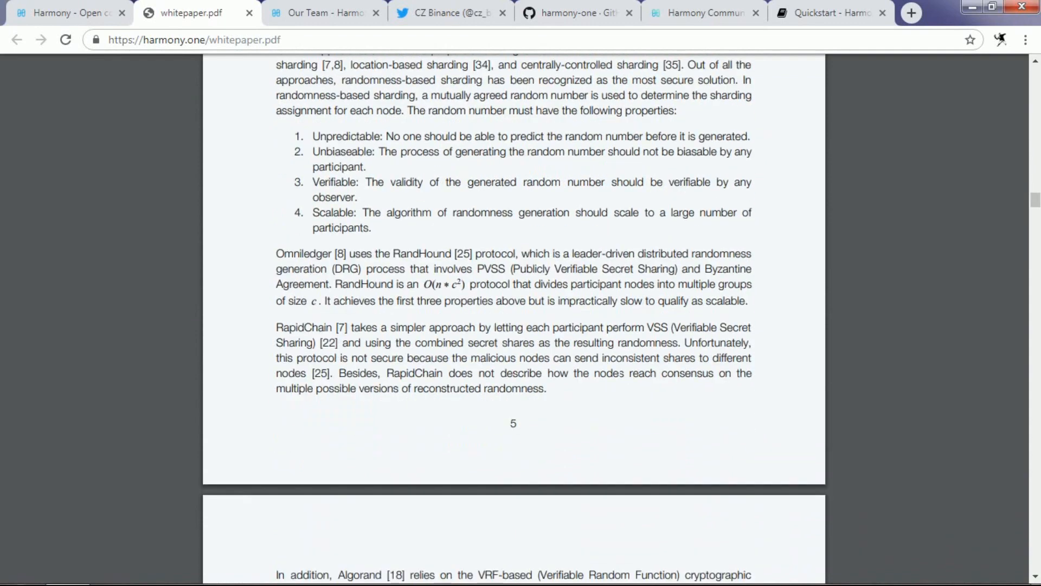
scroll("down", 3)
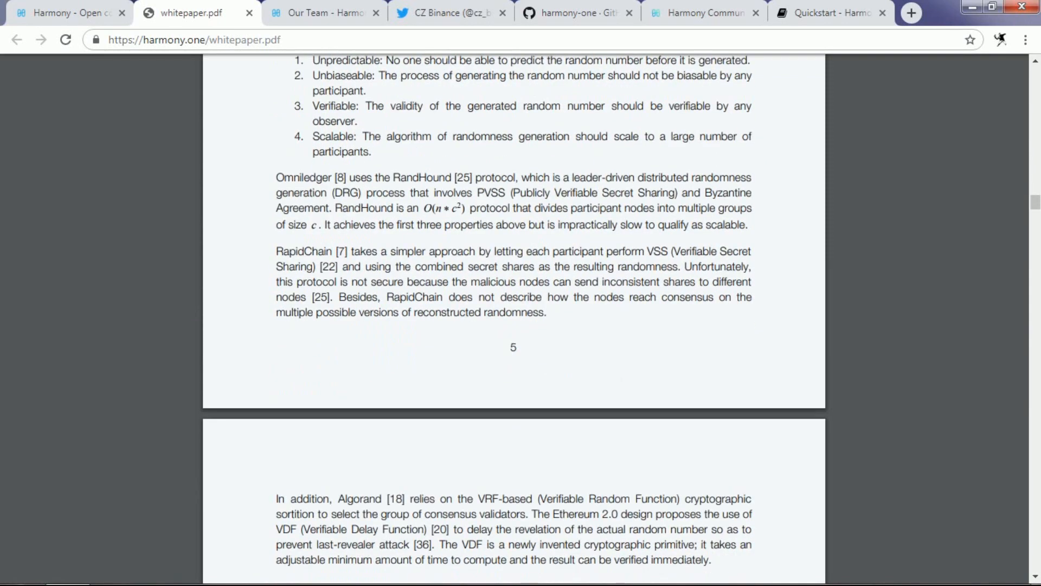
scroll("down", 3)
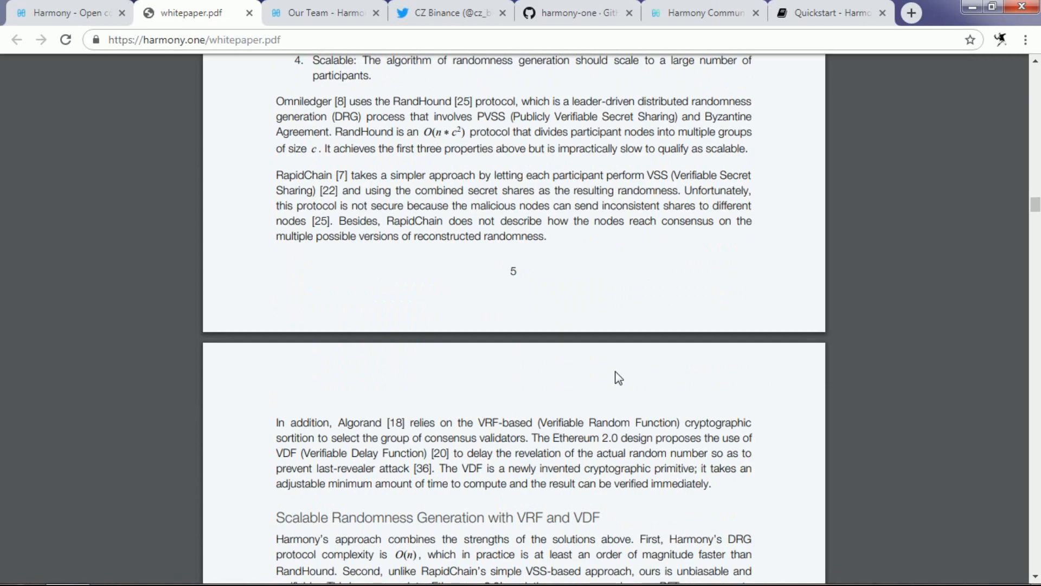
scroll("down", 3)
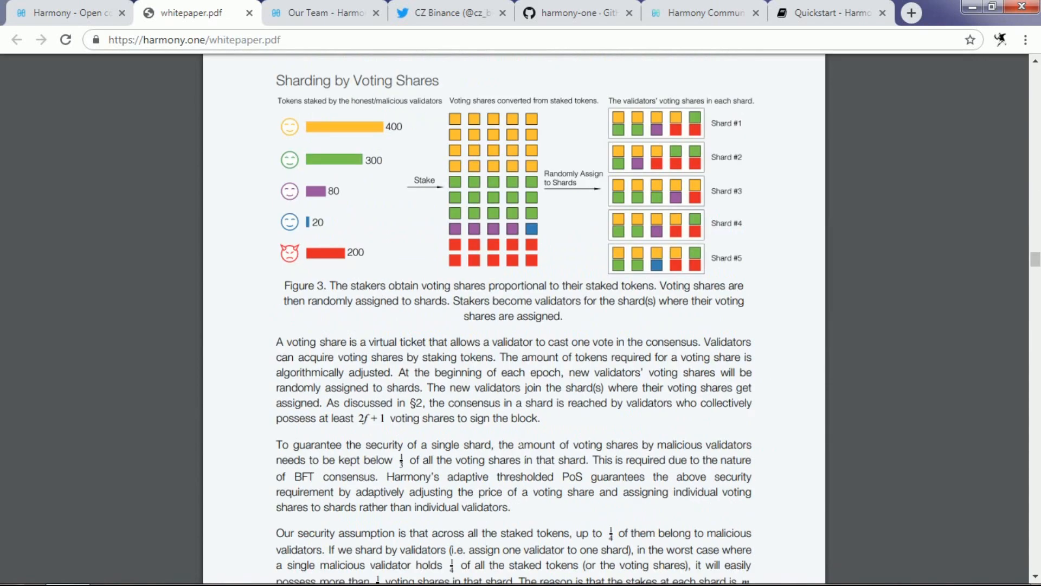
scroll("down", 3)
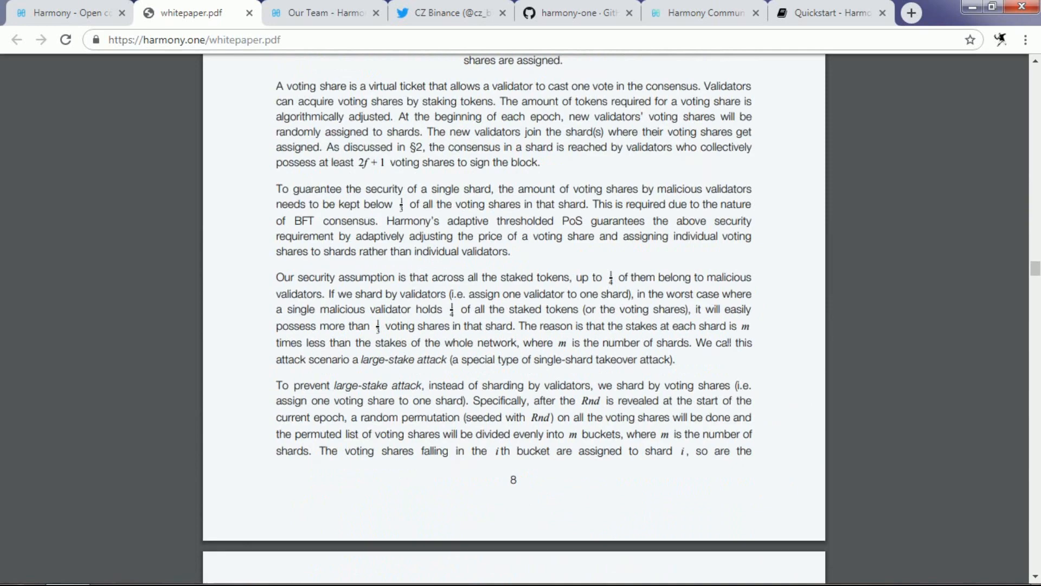
scroll("down", 3)
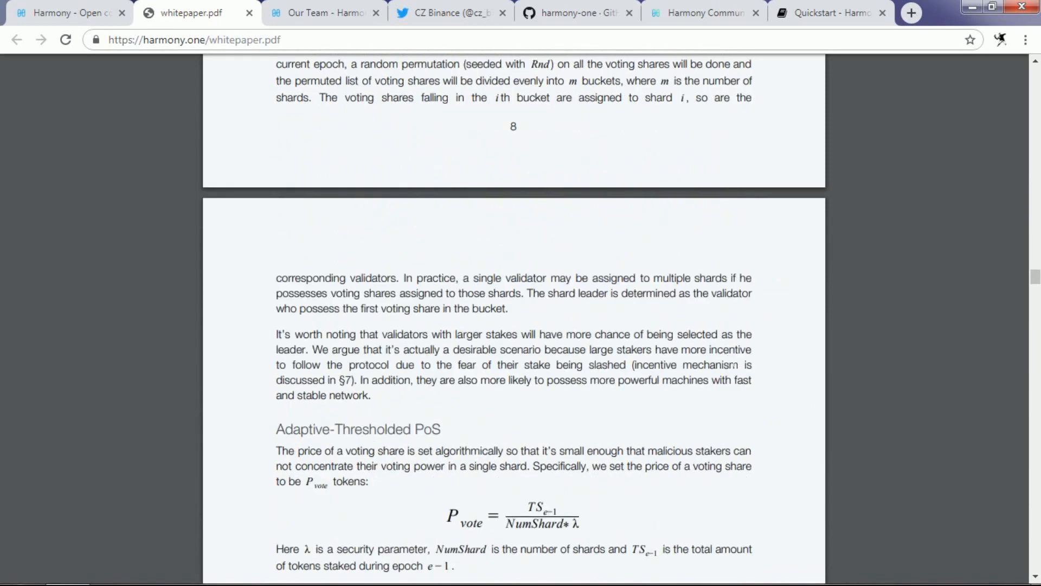
scroll("down", 3)
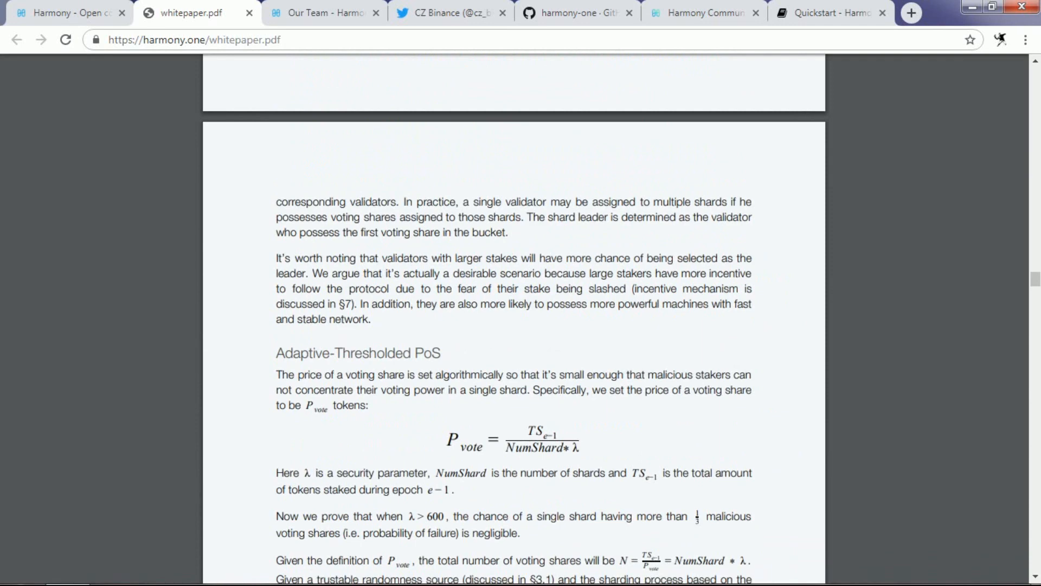
scroll("down", 3)
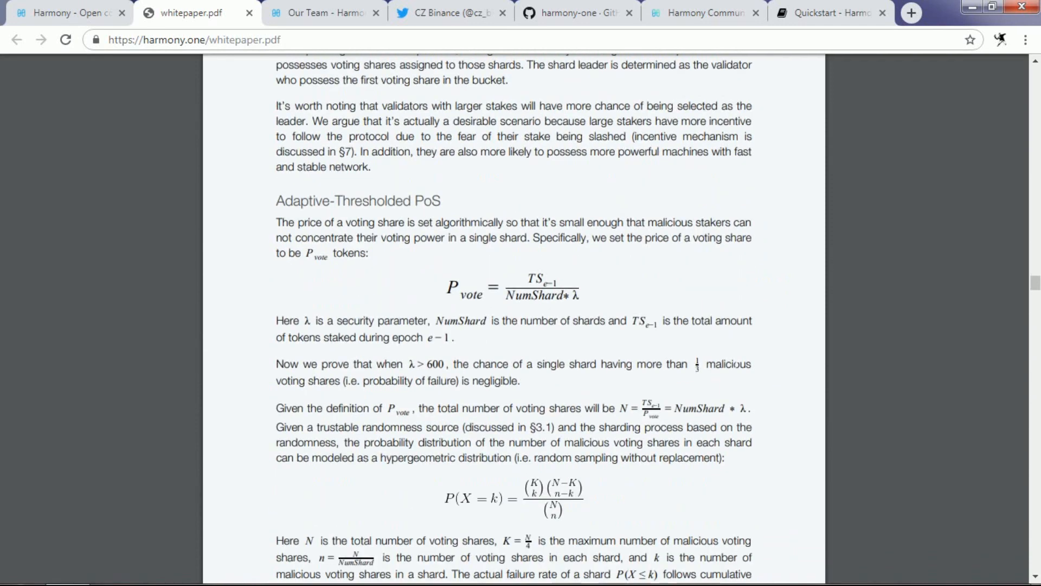
scroll("down", 3)
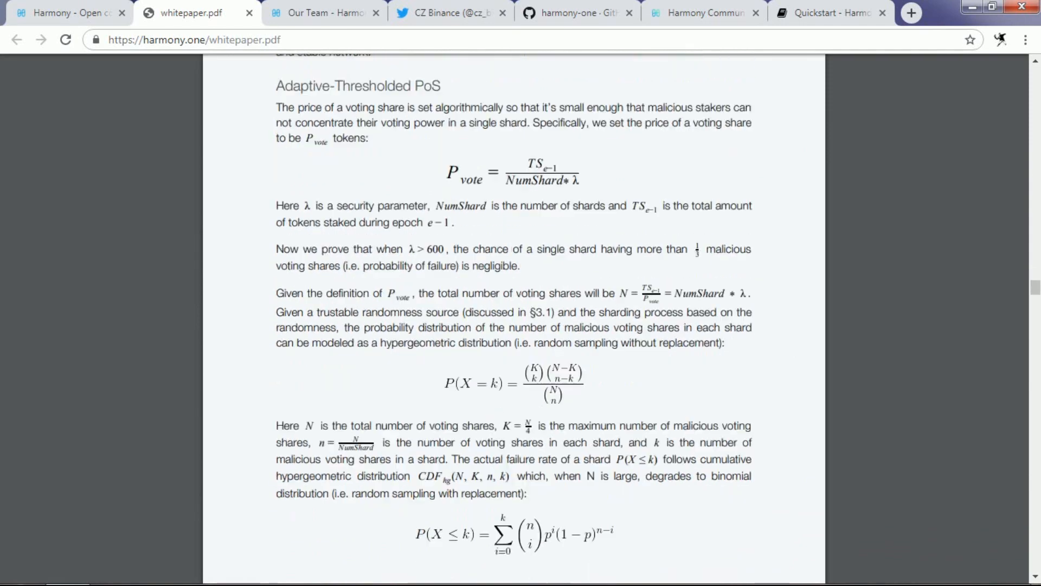
scroll("down", 3)
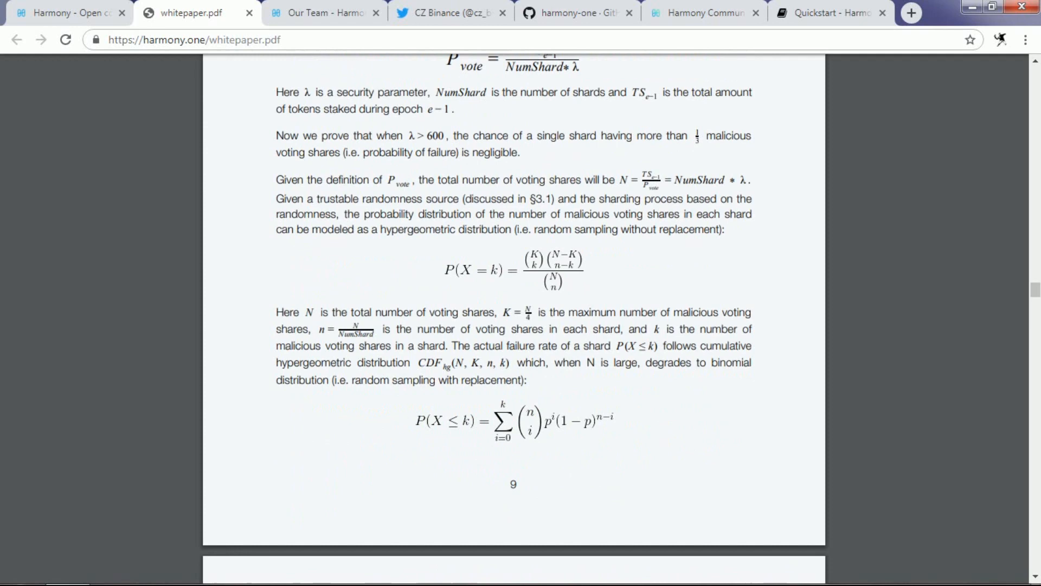
scroll("down", 3)
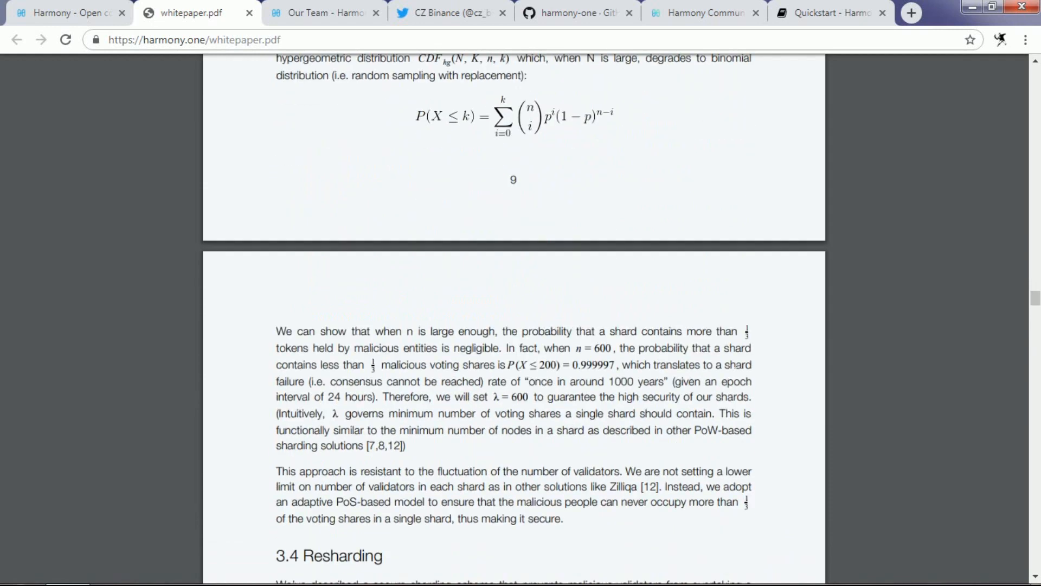
scroll("down", 3)
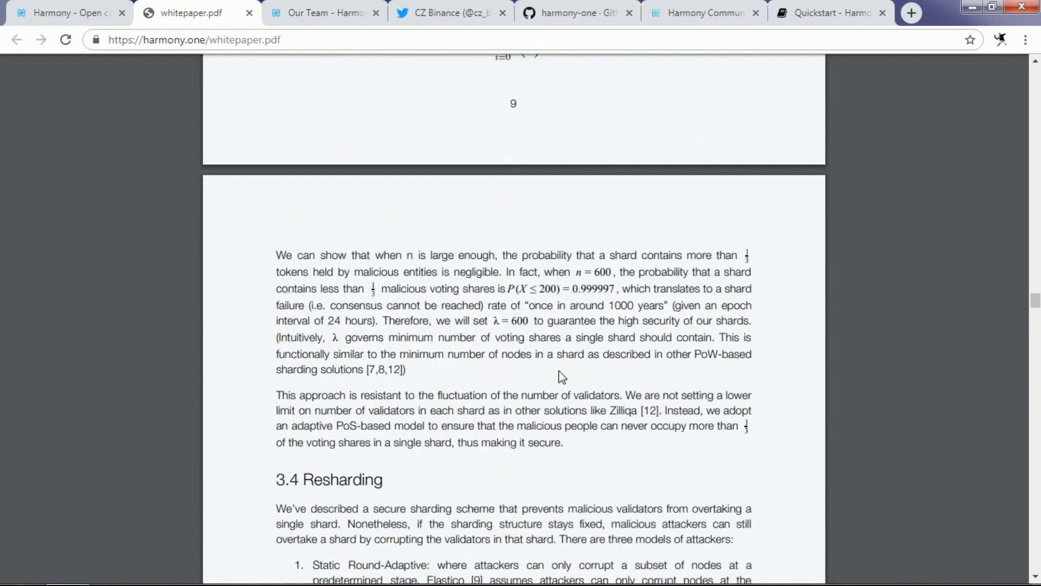
scroll("down", 3)
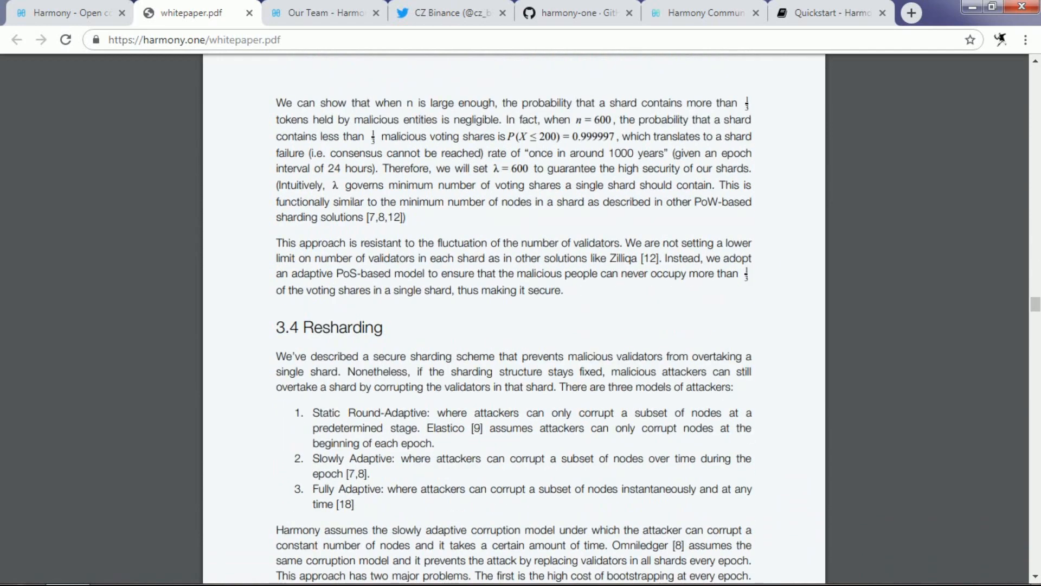
scroll("down", 3)
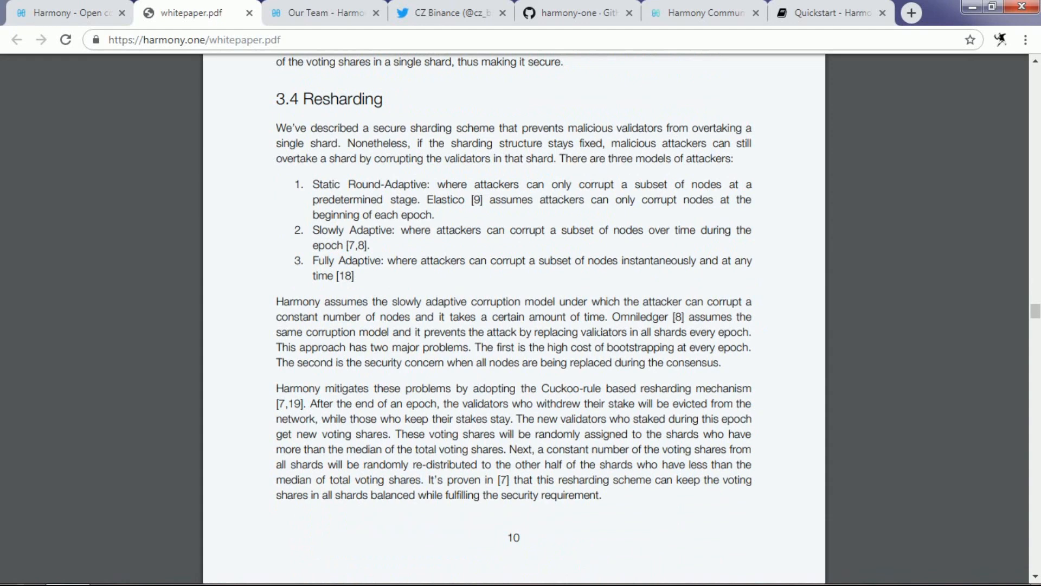
scroll("down", 3)
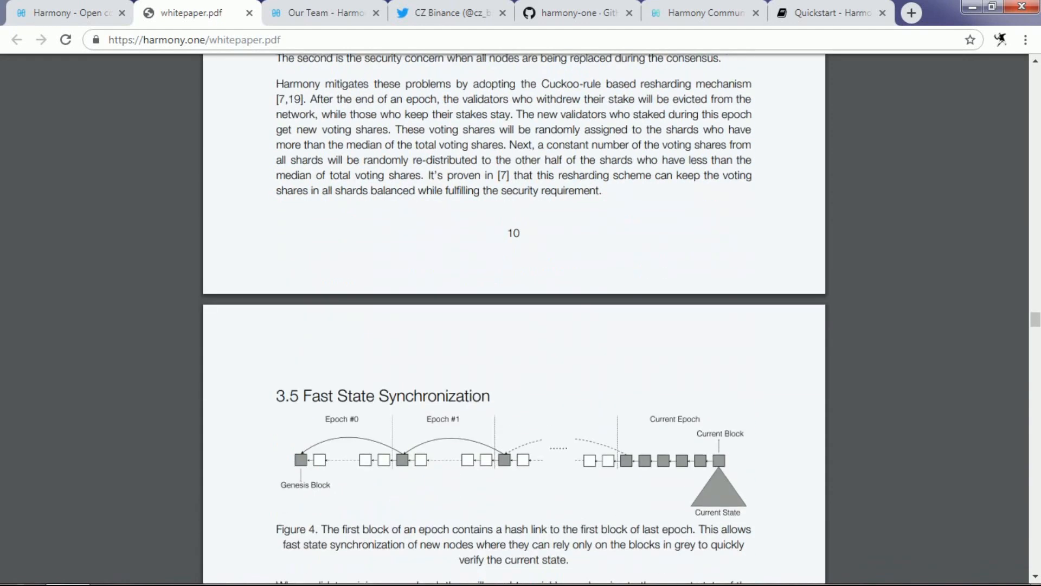
mouse_move(585, 356)
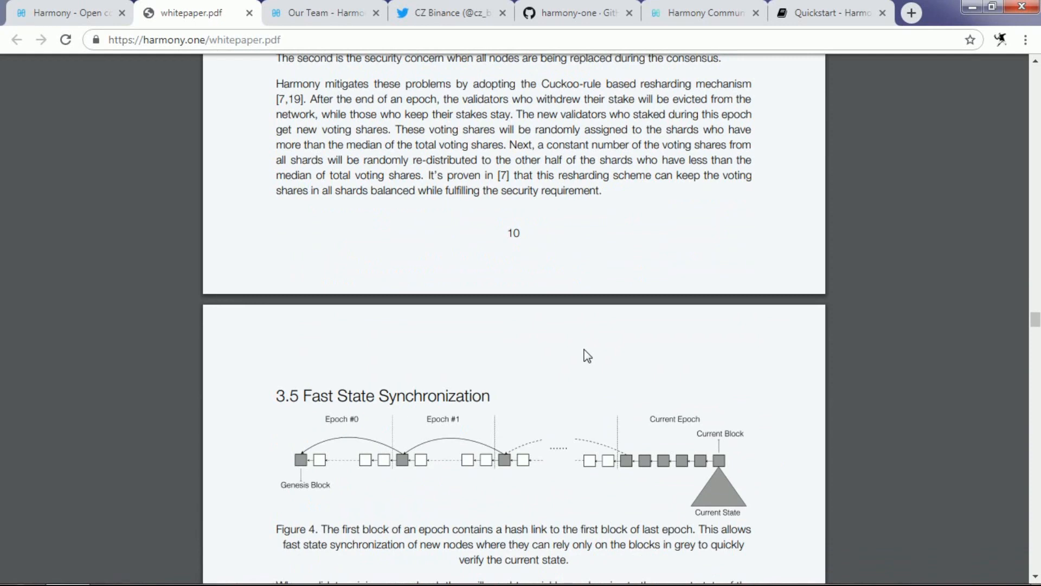
scroll("down", 3)
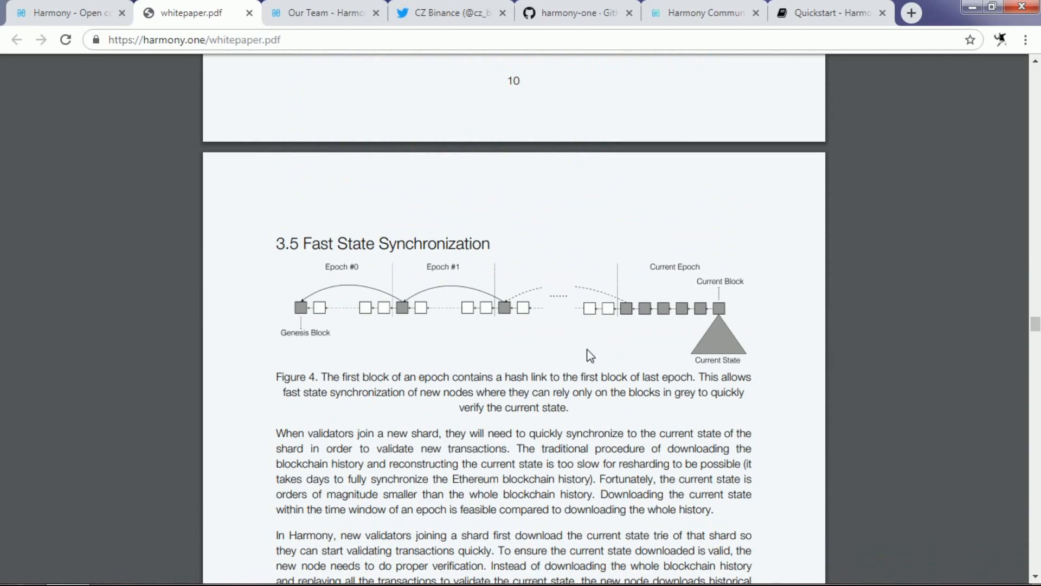
scroll("down", 3)
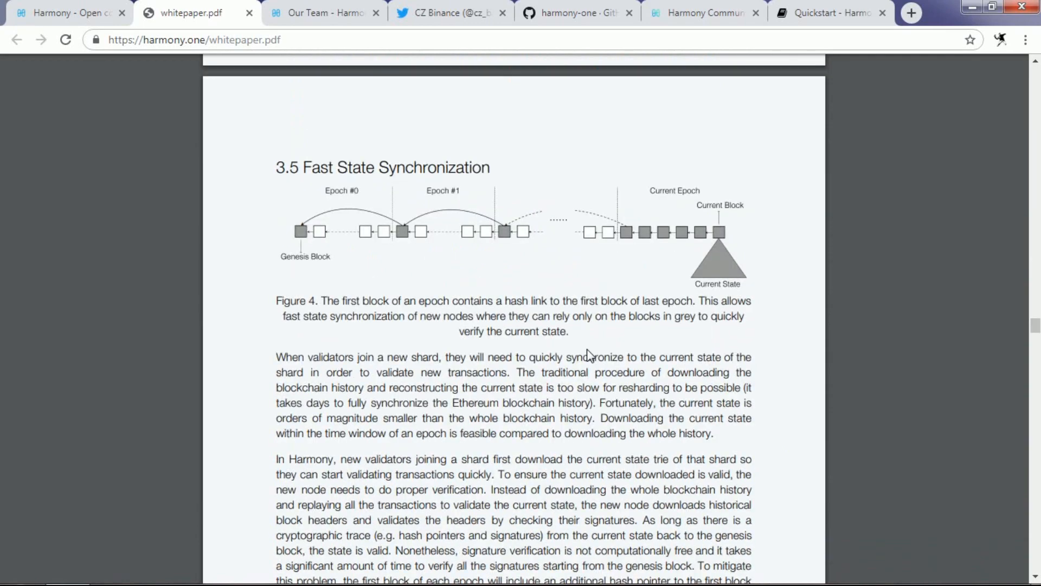
scroll("down", 3)
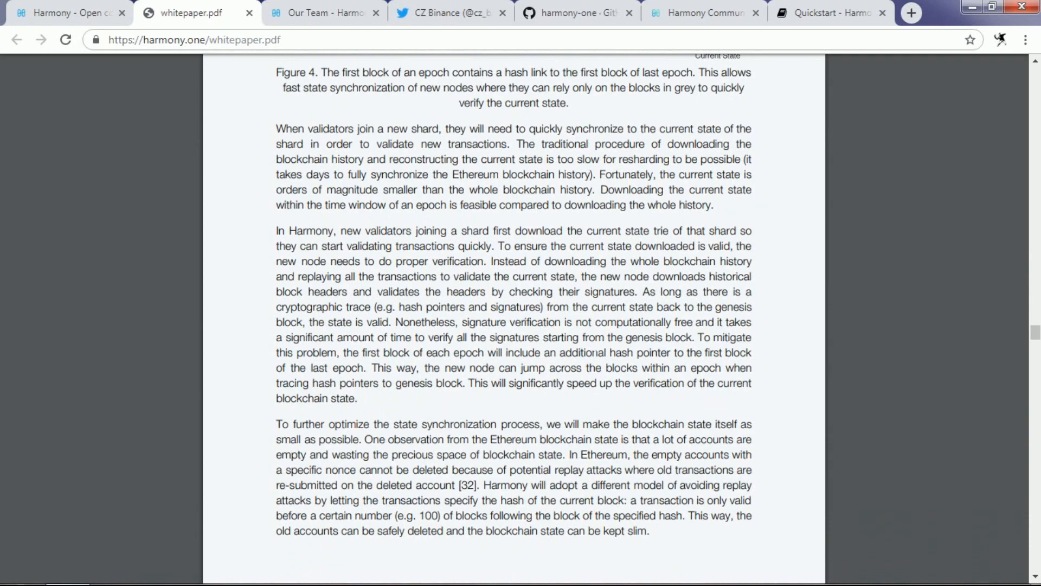
scroll("down", 3)
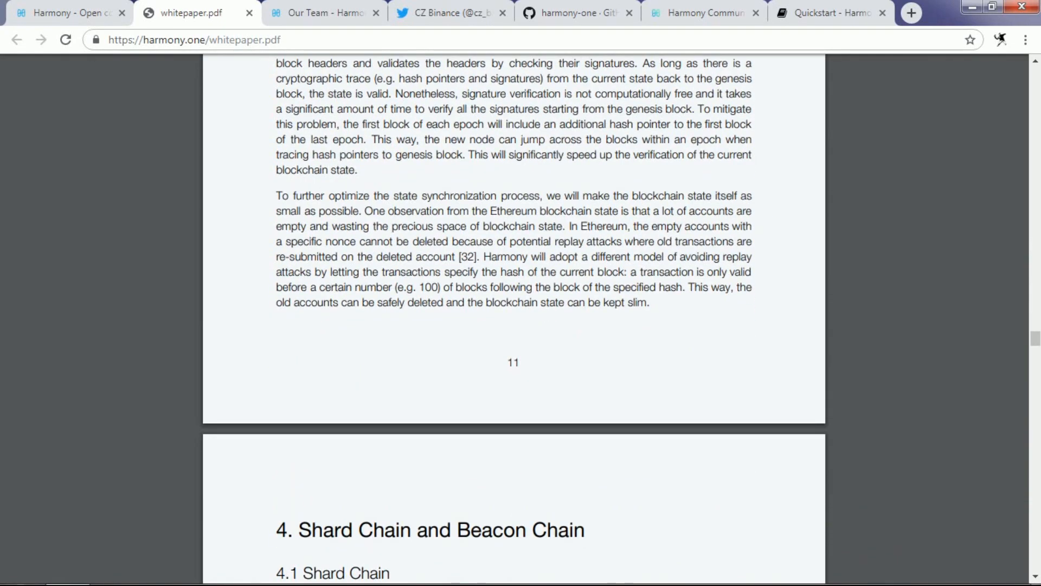
scroll("down", 3)
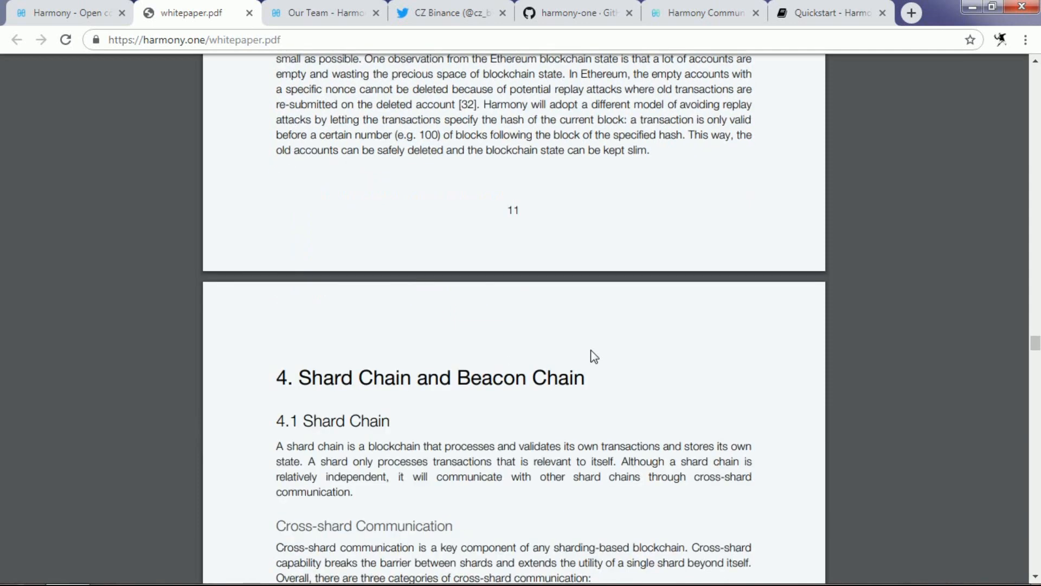
mouse_move(593, 325)
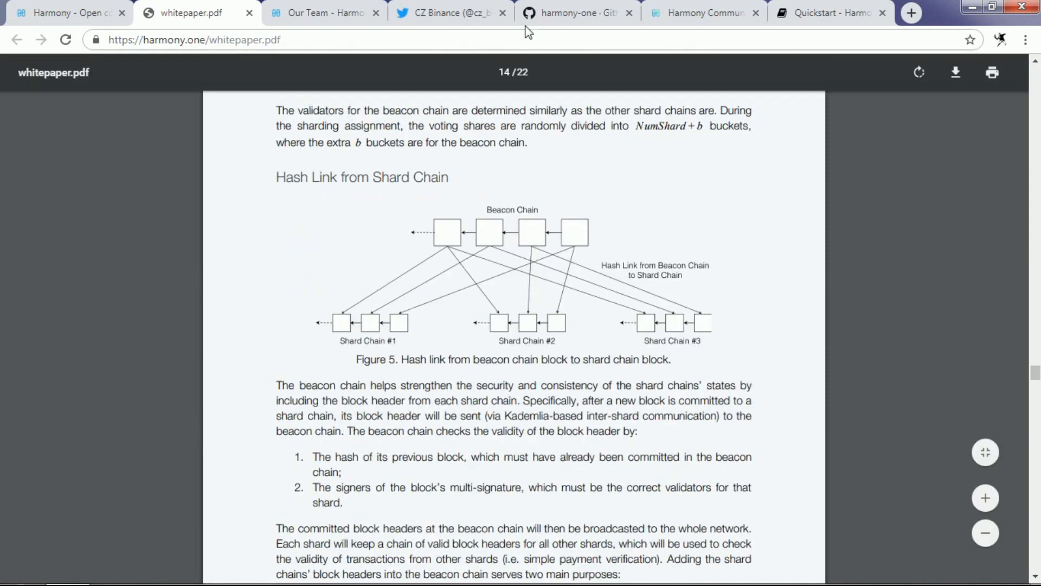
Browse the harmony-one GitHub organization's repositories: harmony, harmony-ops, harmony-dashboard, zkHMY and docker
left_click(575, 13)
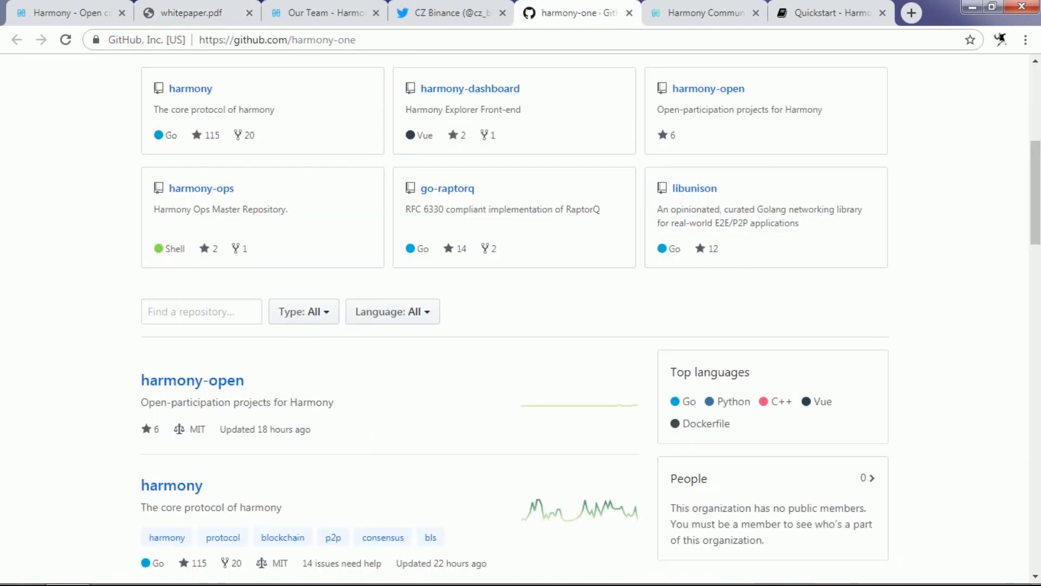
scroll("up", 3)
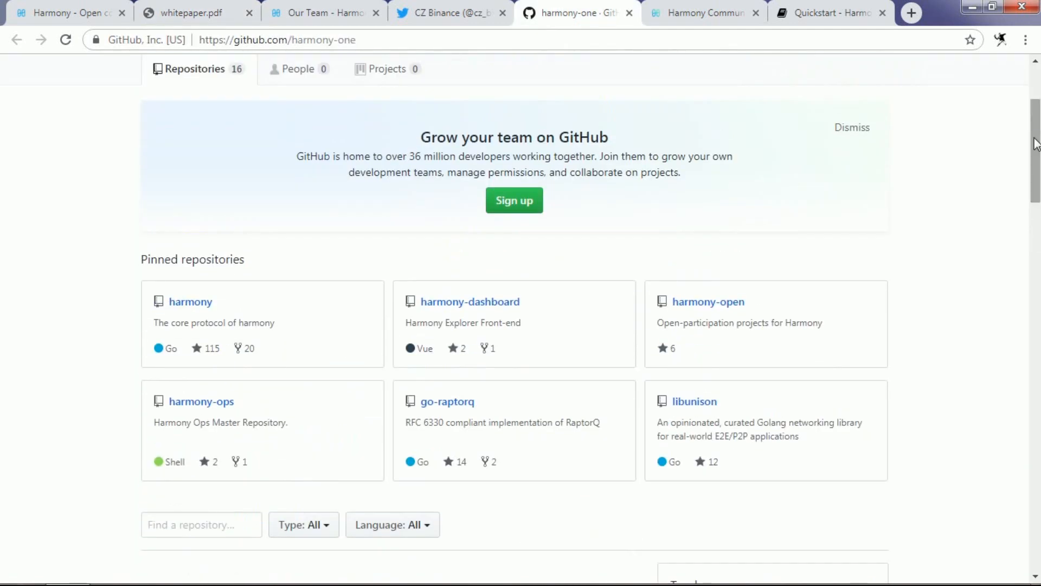
scroll("up", 3)
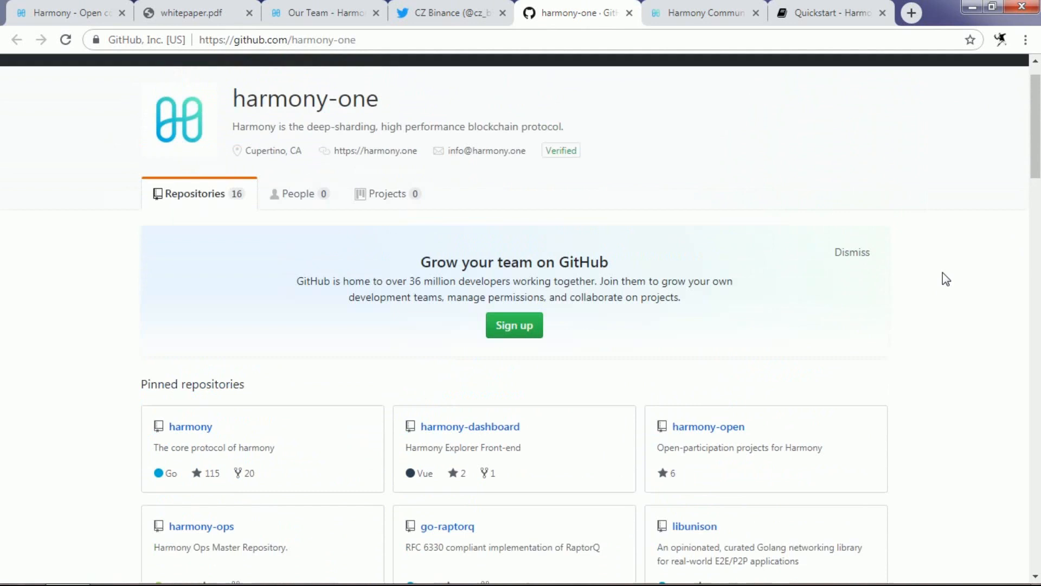
scroll("up", 3)
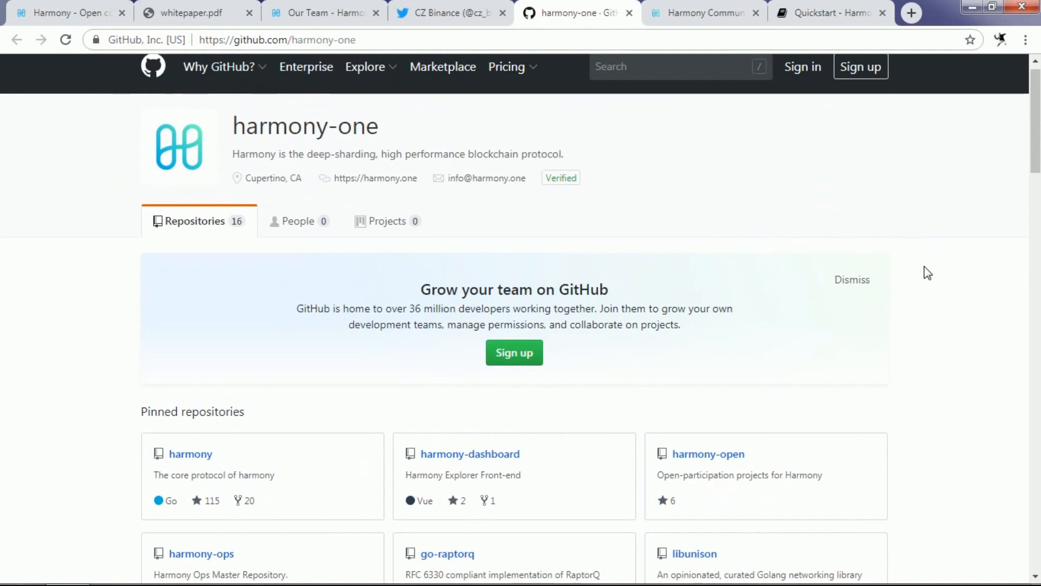
scroll("down", 3)
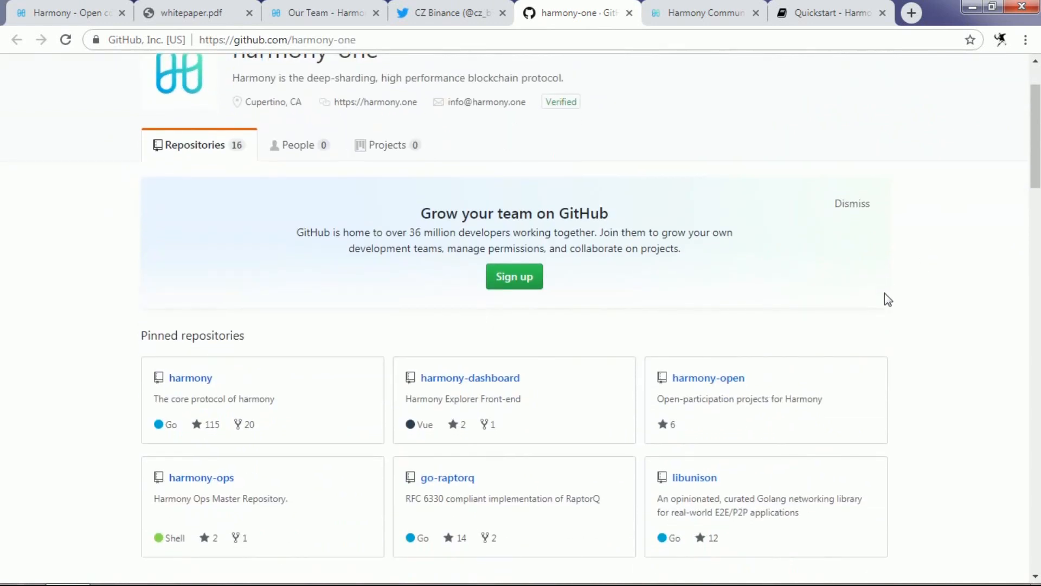
scroll("down", 3)
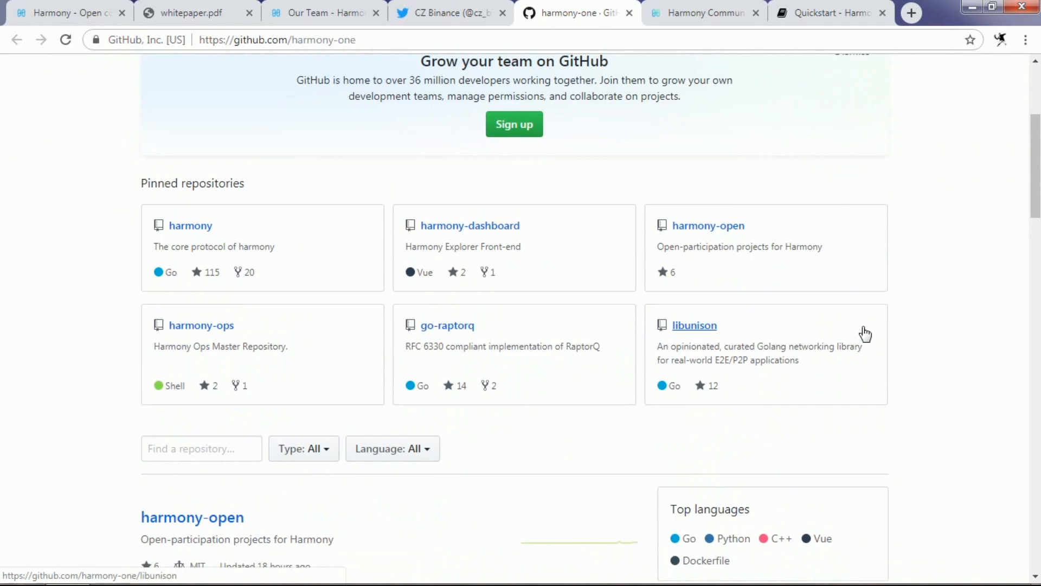
scroll("down", 3)
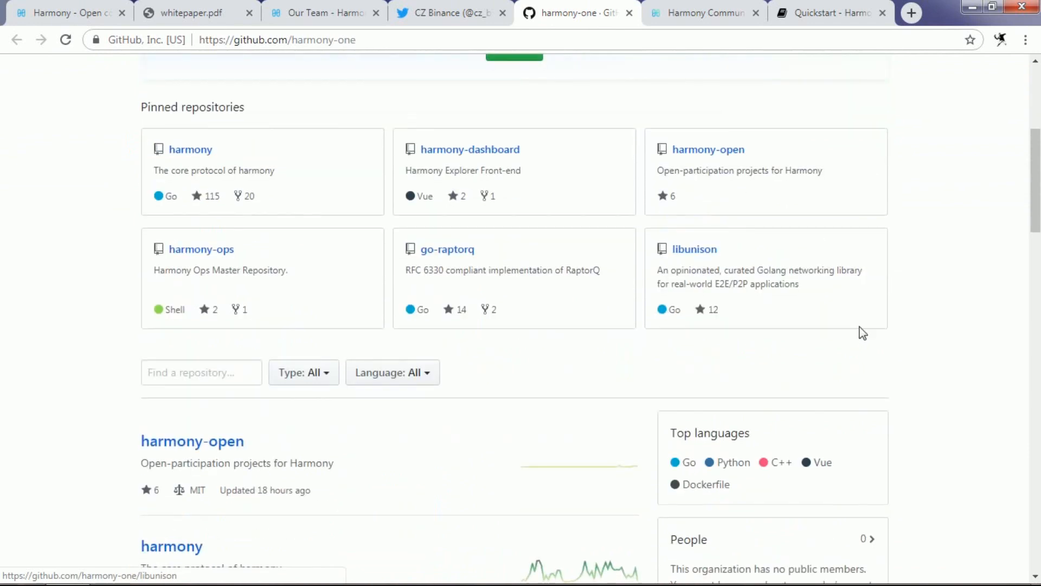
scroll("down", 3)
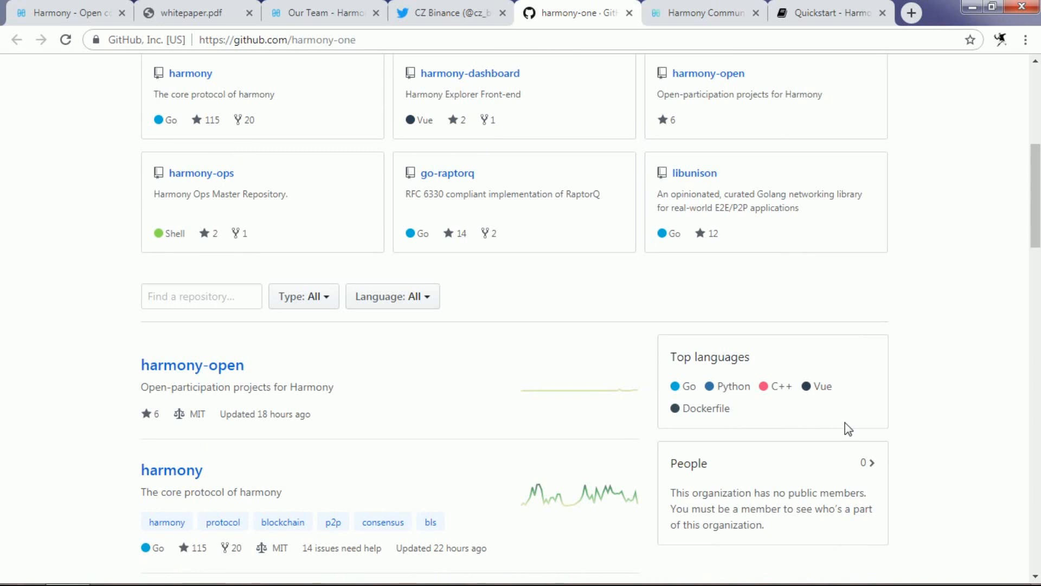
scroll("down", 3)
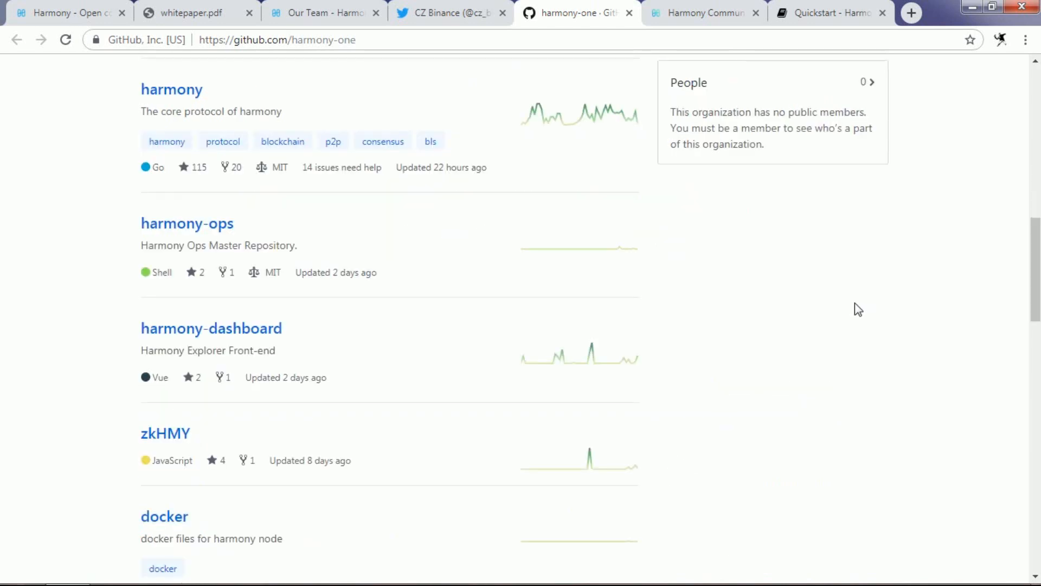
mouse_move(752, 377)
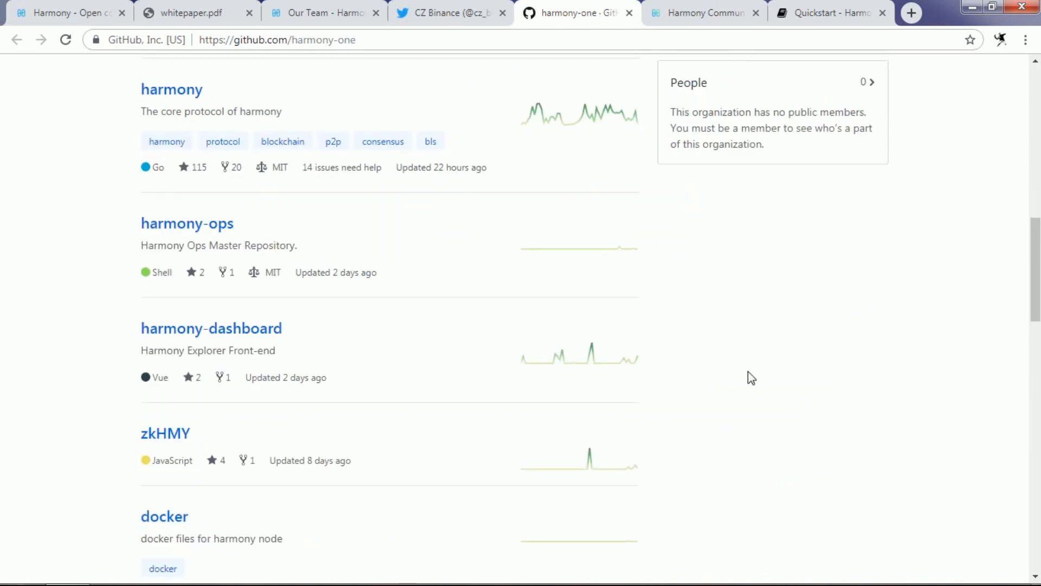
mouse_move(344, 56)
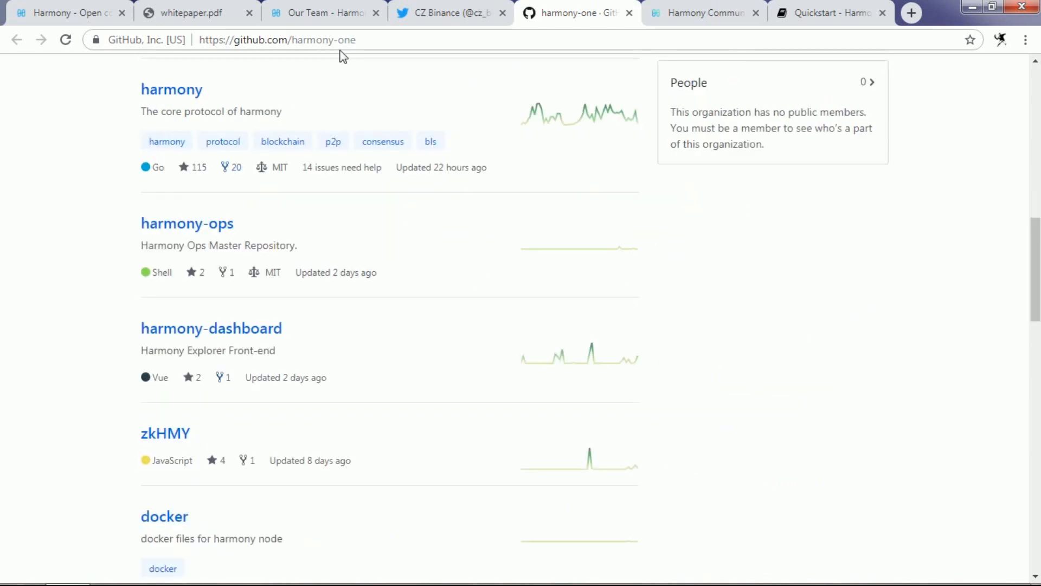
Scroll down the Harmony team page through the founder bios including Sahil Dewan and Leo Chen
left_click(323, 13)
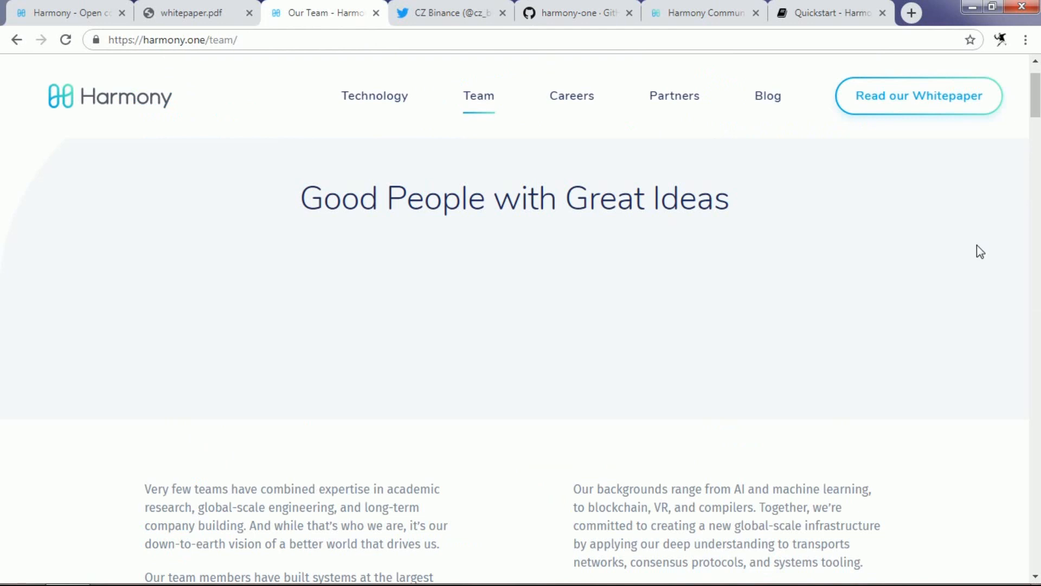
mouse_move(1000, 247)
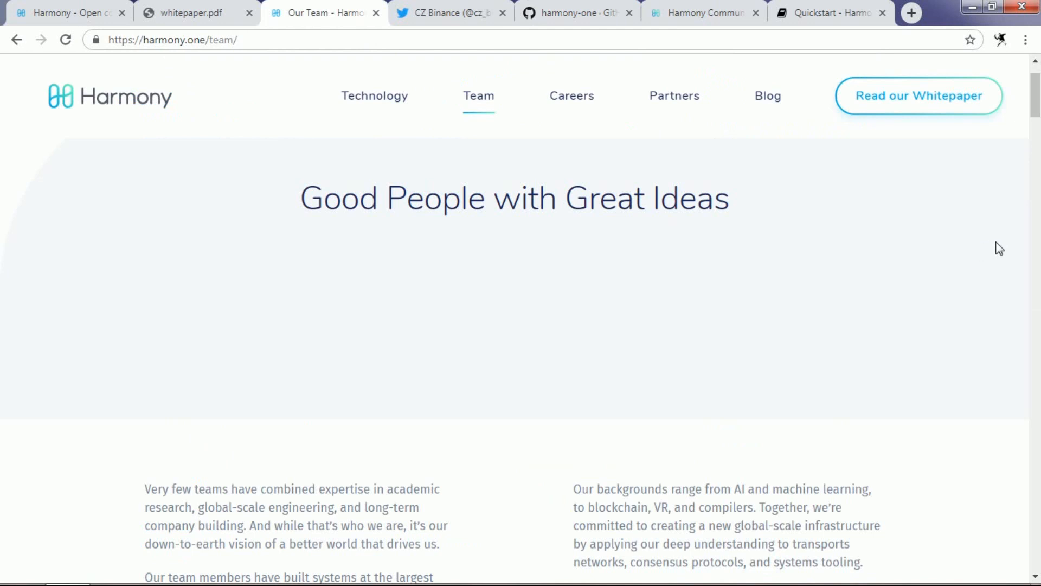
scroll("down", 3)
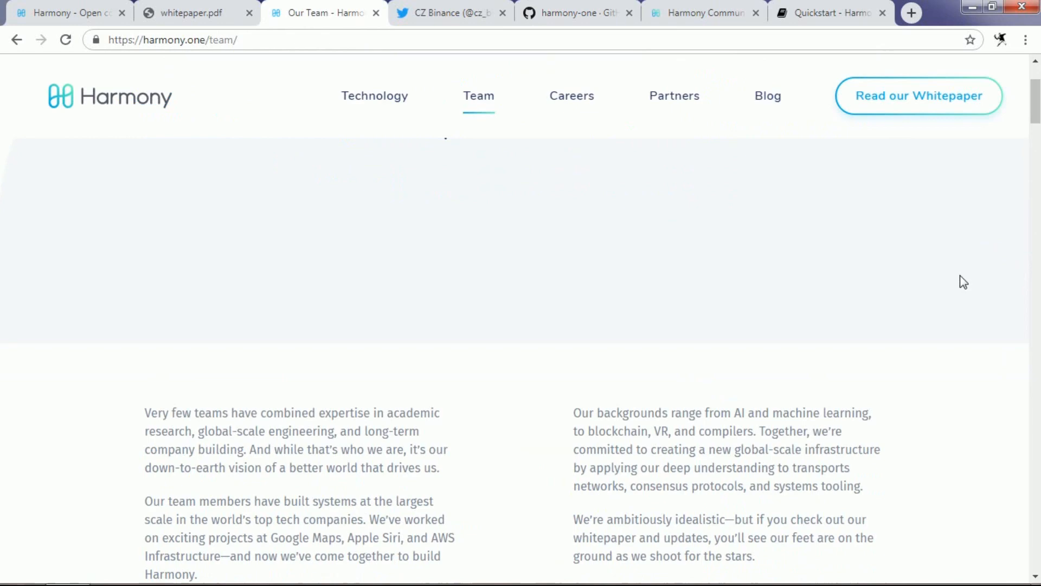
scroll("down", 3)
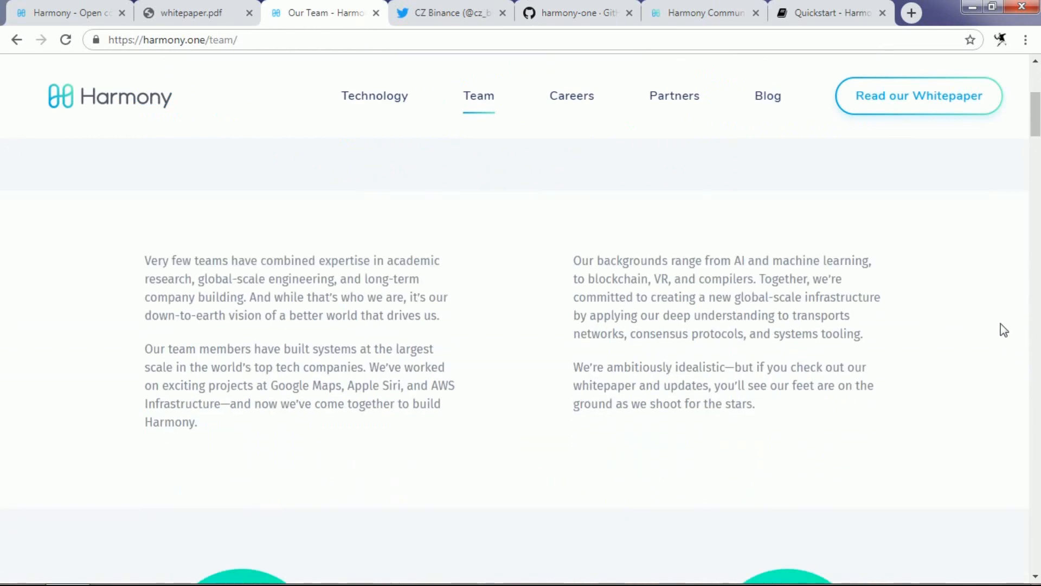
scroll("down", 3)
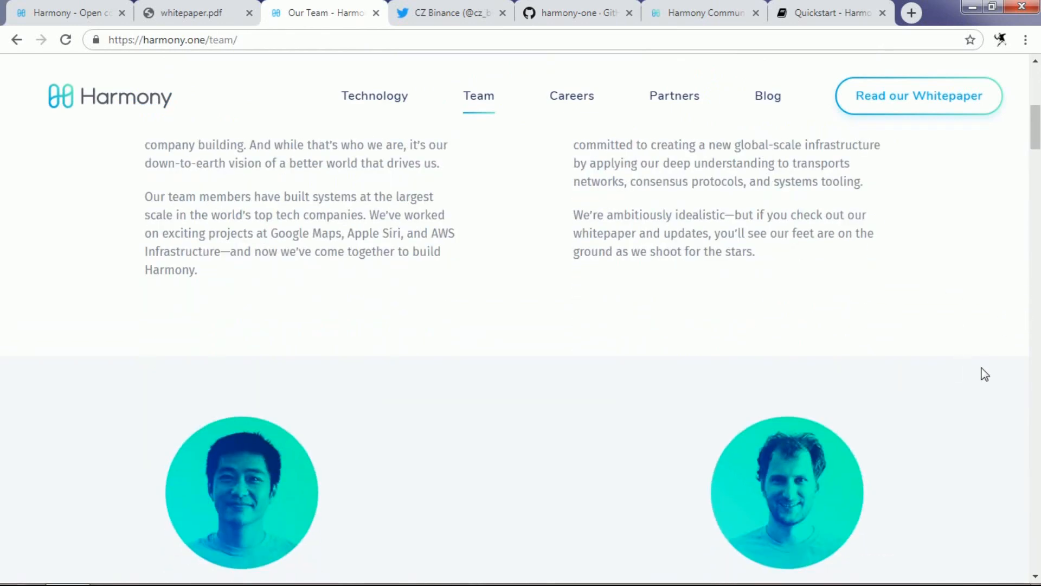
scroll("down", 3)
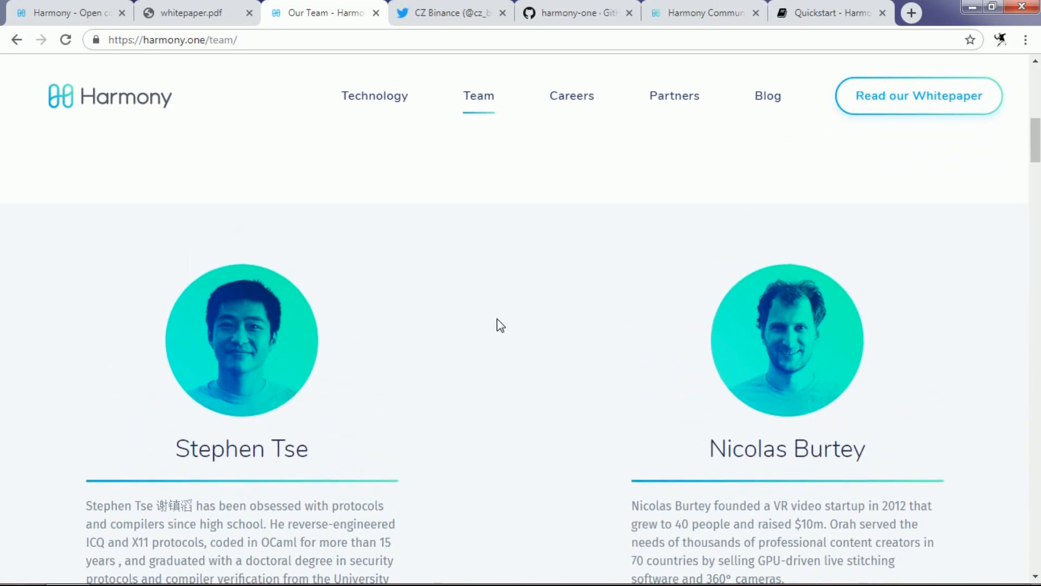
scroll("down", 3)
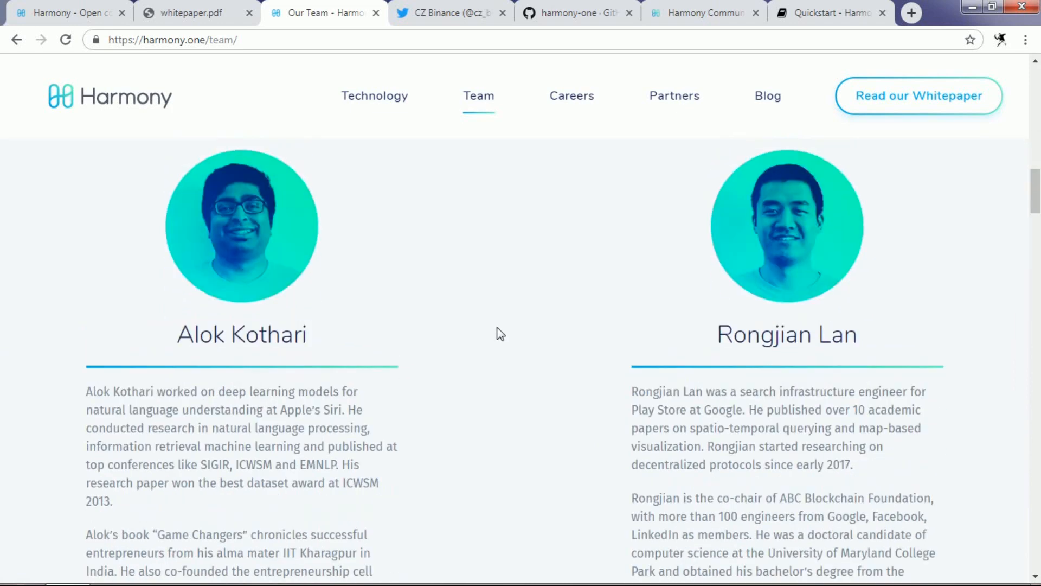
scroll("down", 3)
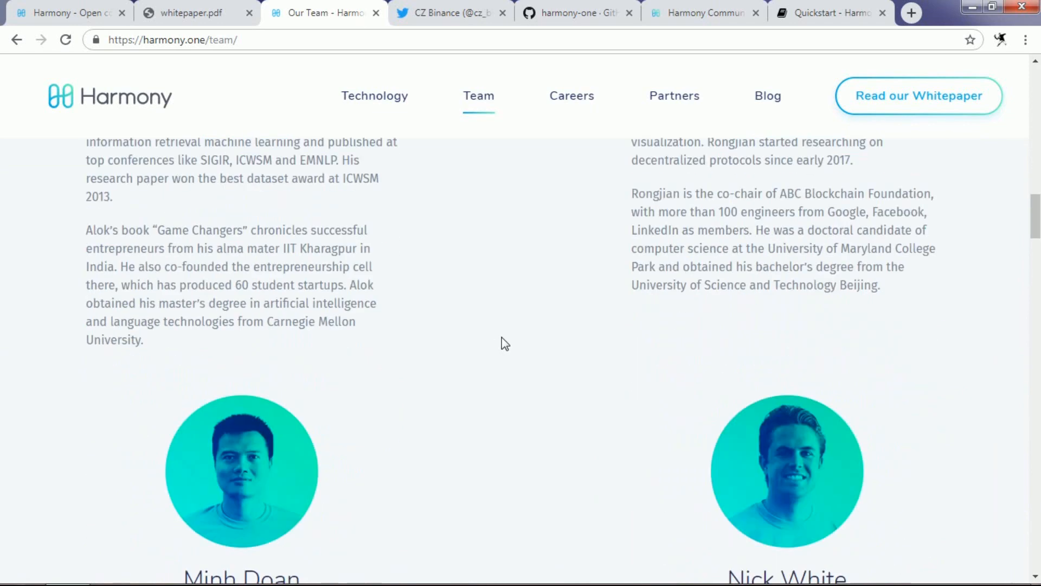
scroll("down", 3)
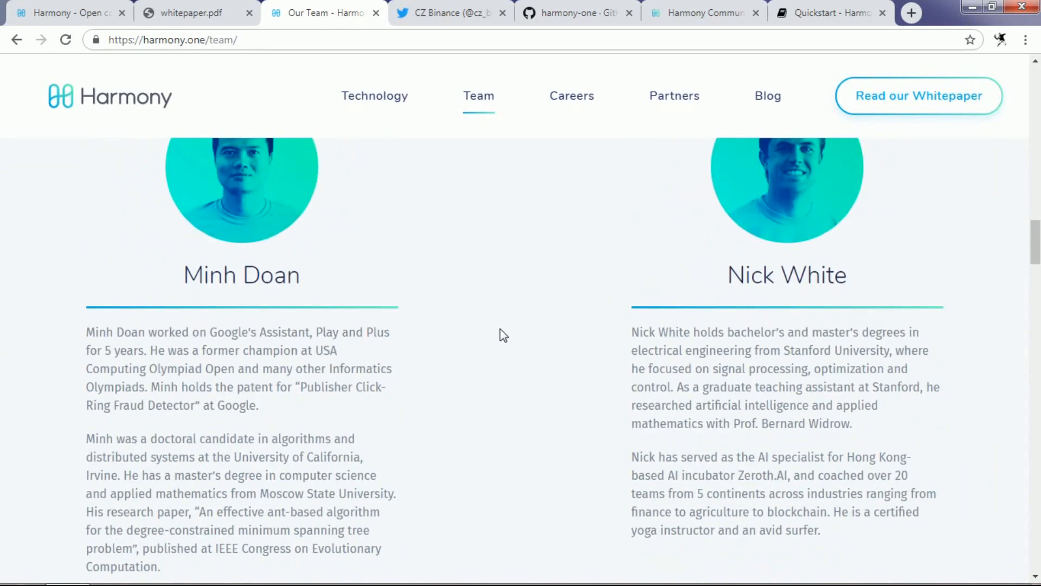
mouse_move(560, 330)
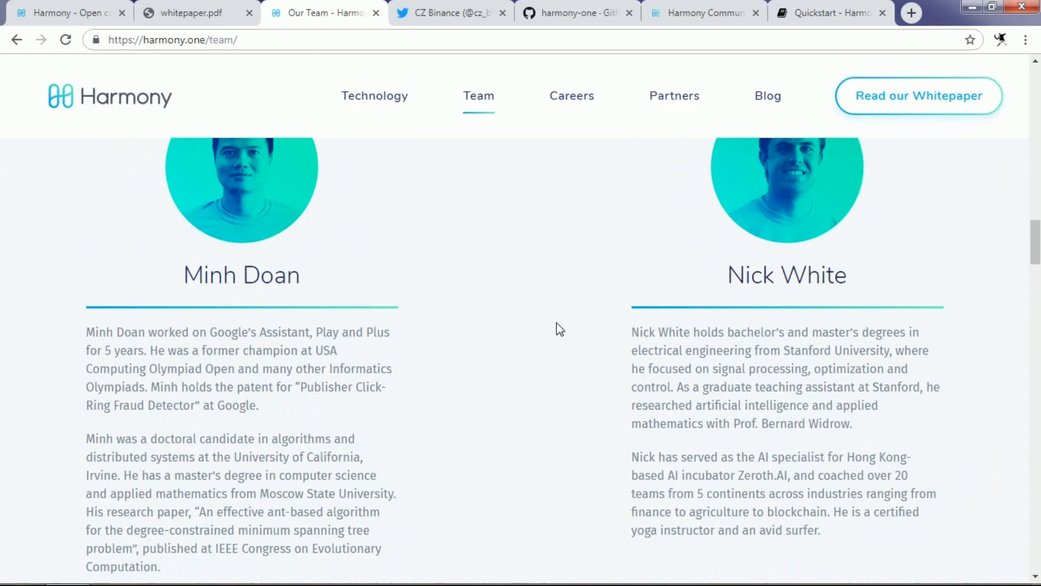
mouse_move(563, 329)
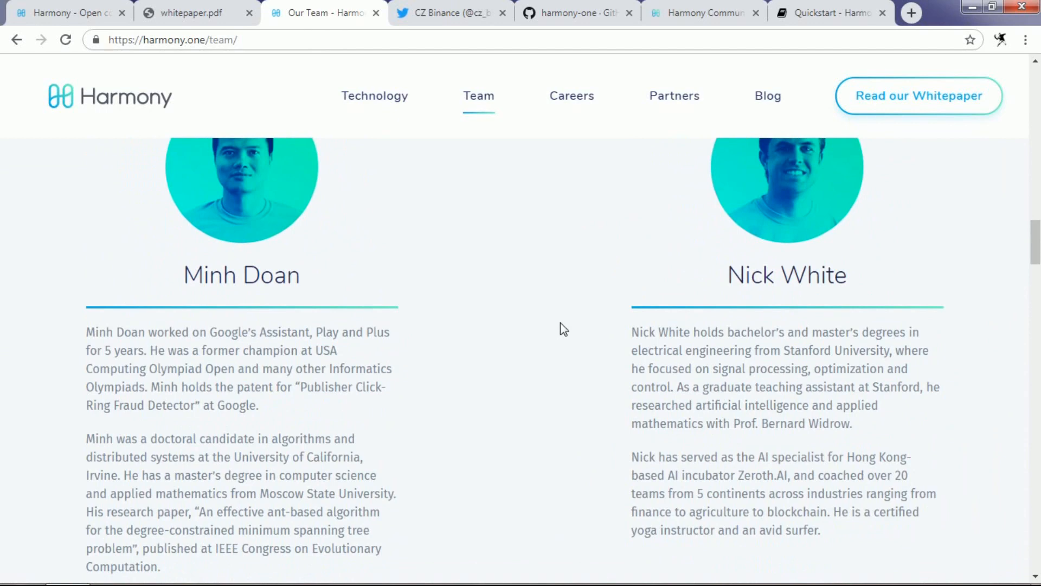
Review the remaining team bios and the homepage's Latest Updates section
scroll("up", 3)
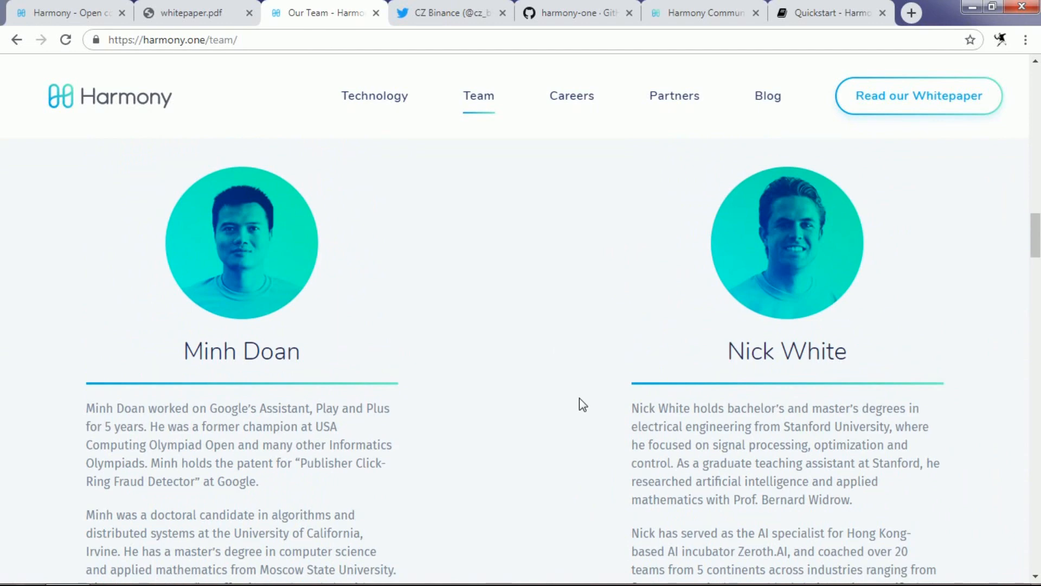
mouse_move(548, 398)
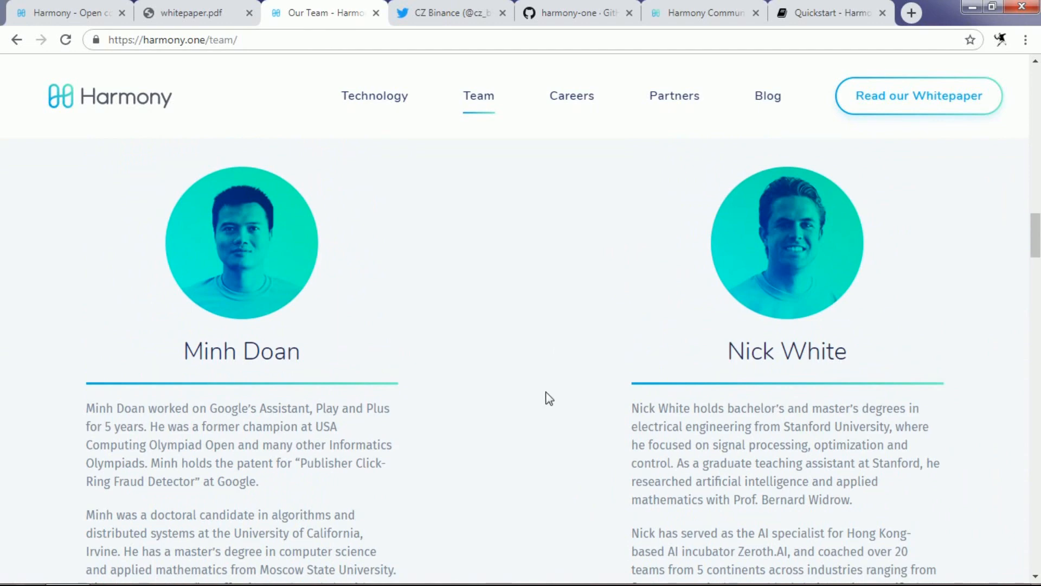
mouse_move(304, 444)
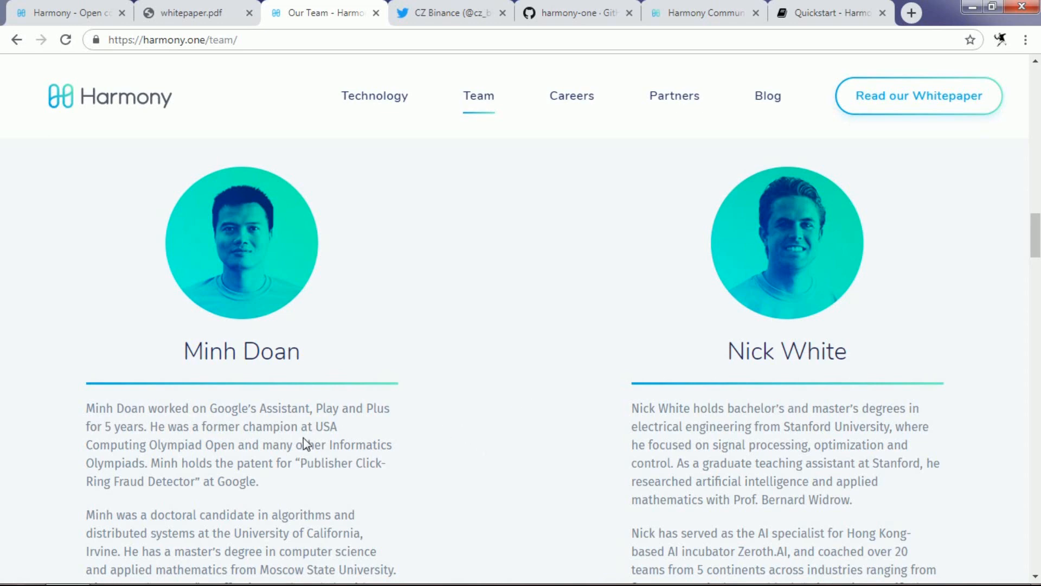
mouse_move(452, 415)
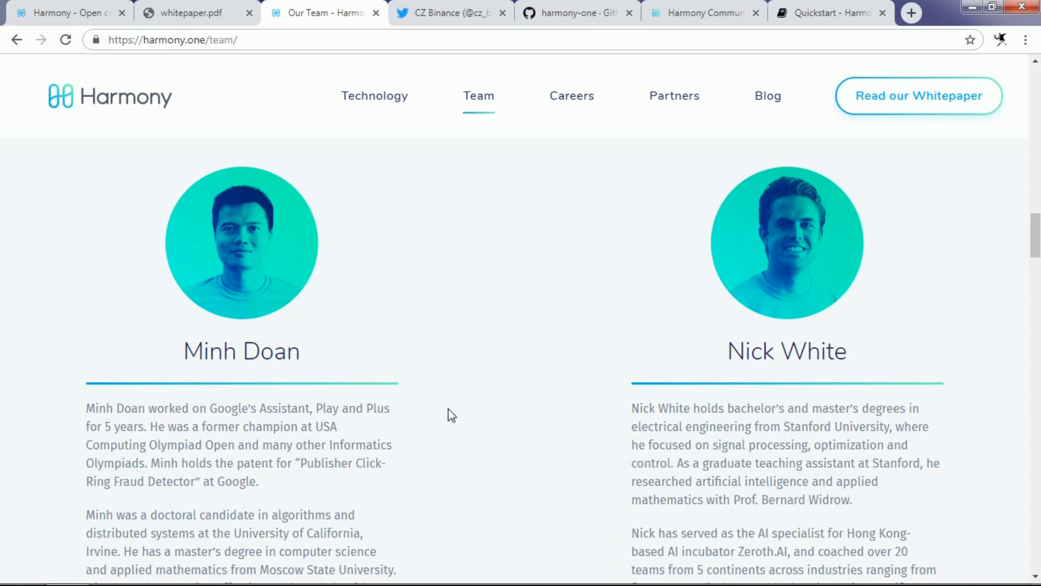
mouse_move(474, 384)
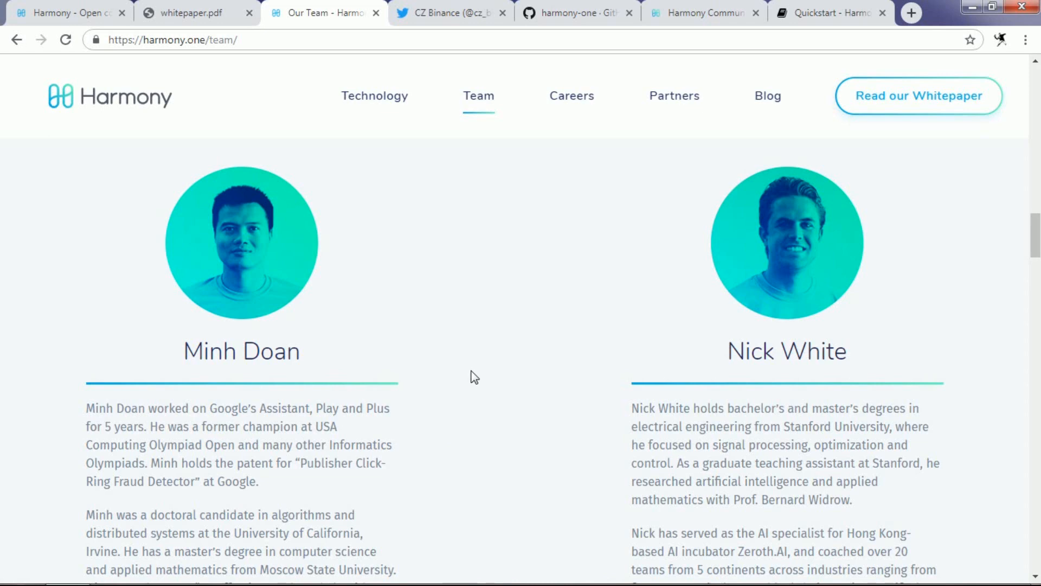
scroll("down", 3)
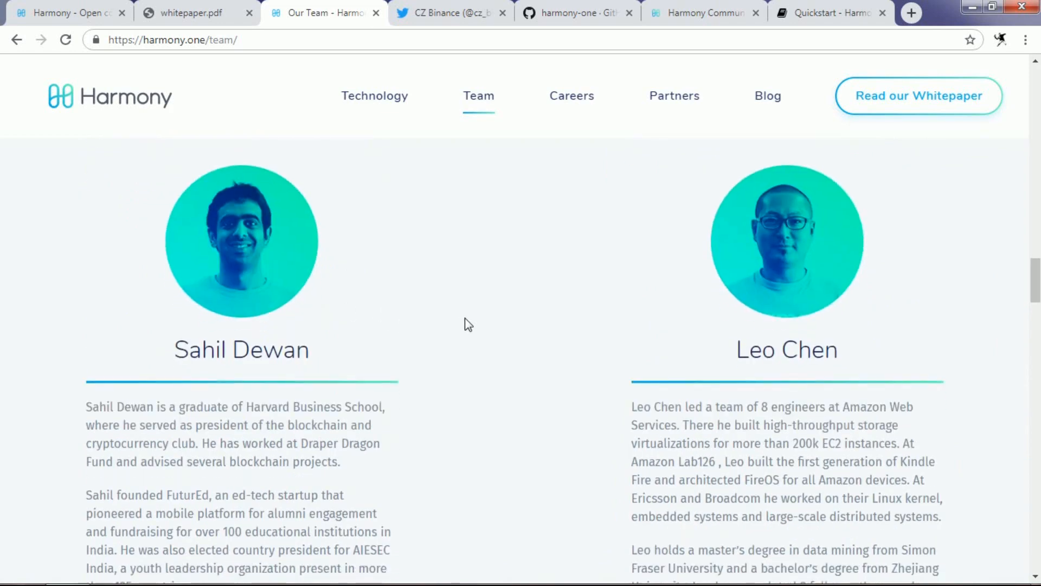
scroll("down", 3)
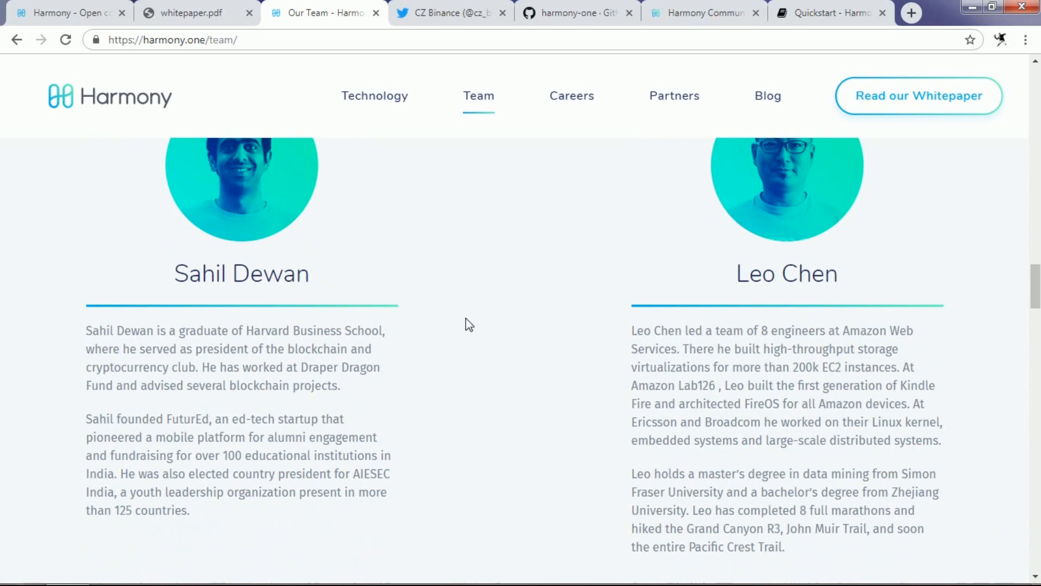
mouse_move(472, 323)
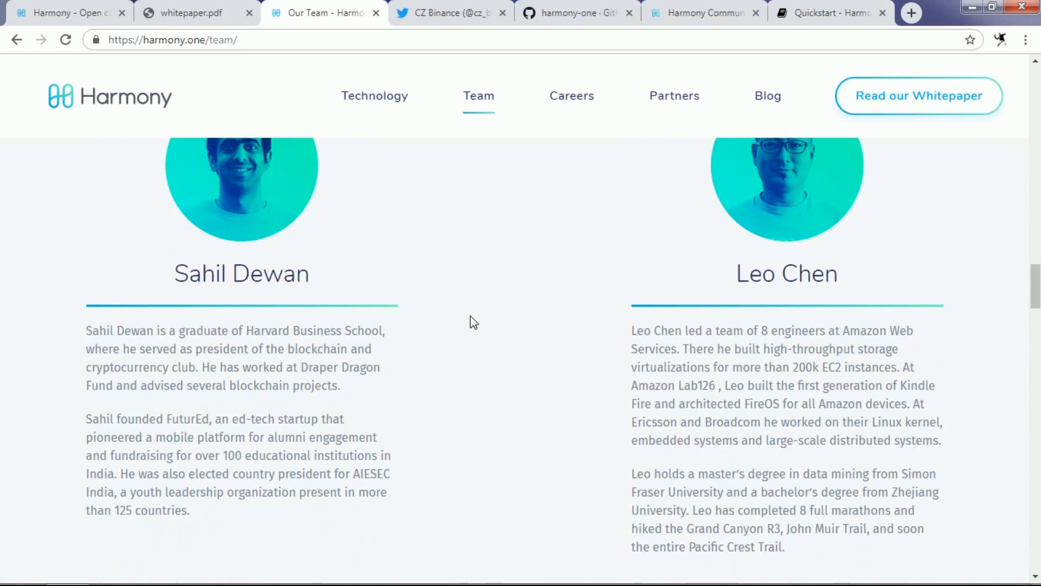
scroll("up", 3)
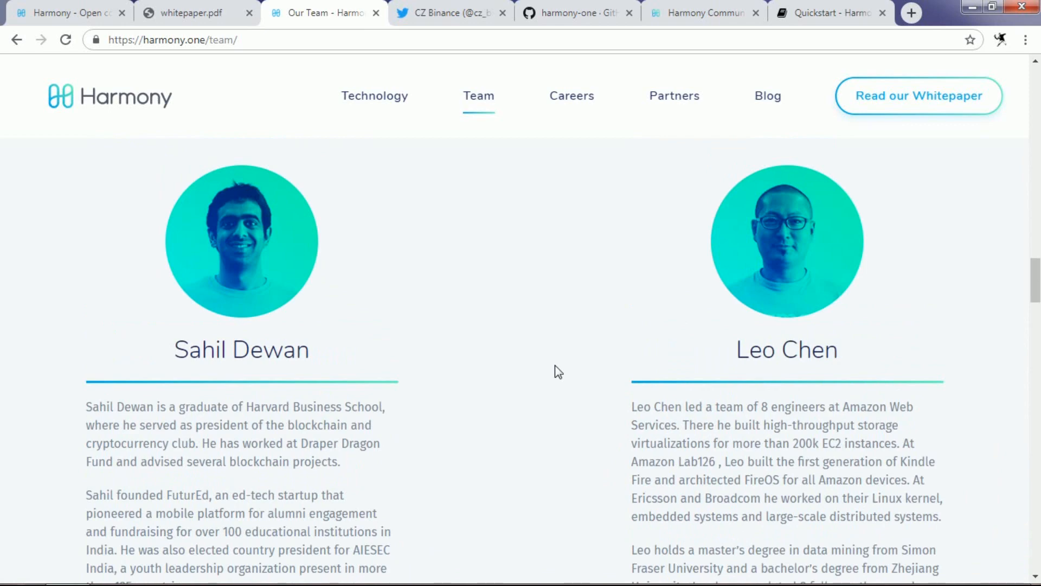
mouse_move(575, 375)
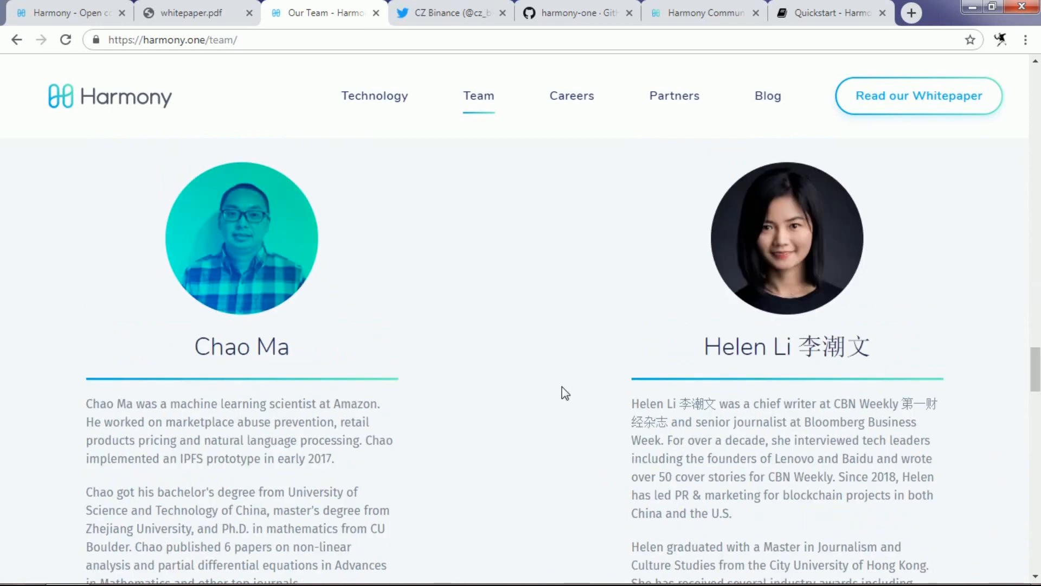
mouse_move(576, 362)
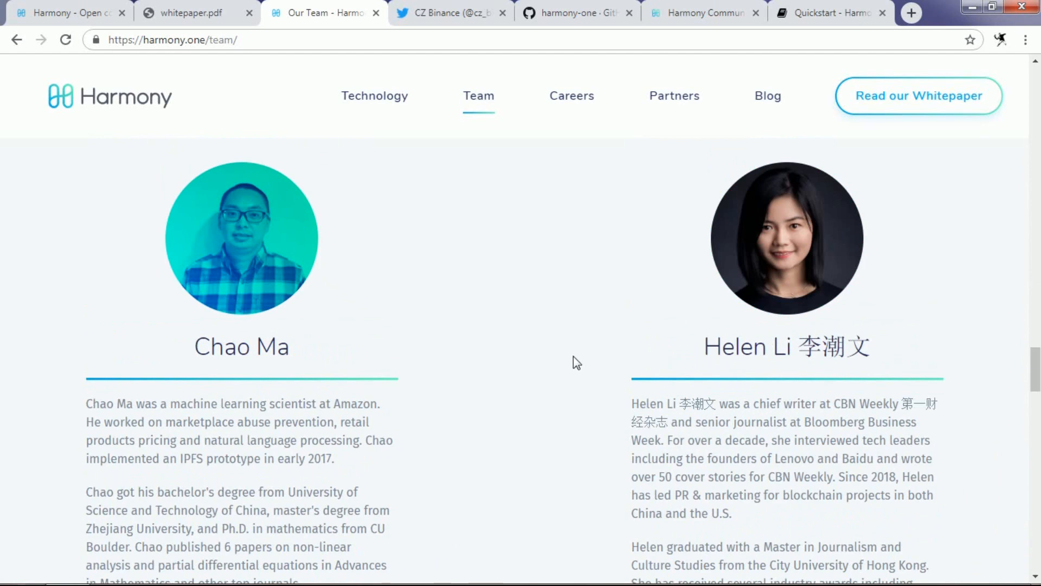
mouse_move(548, 372)
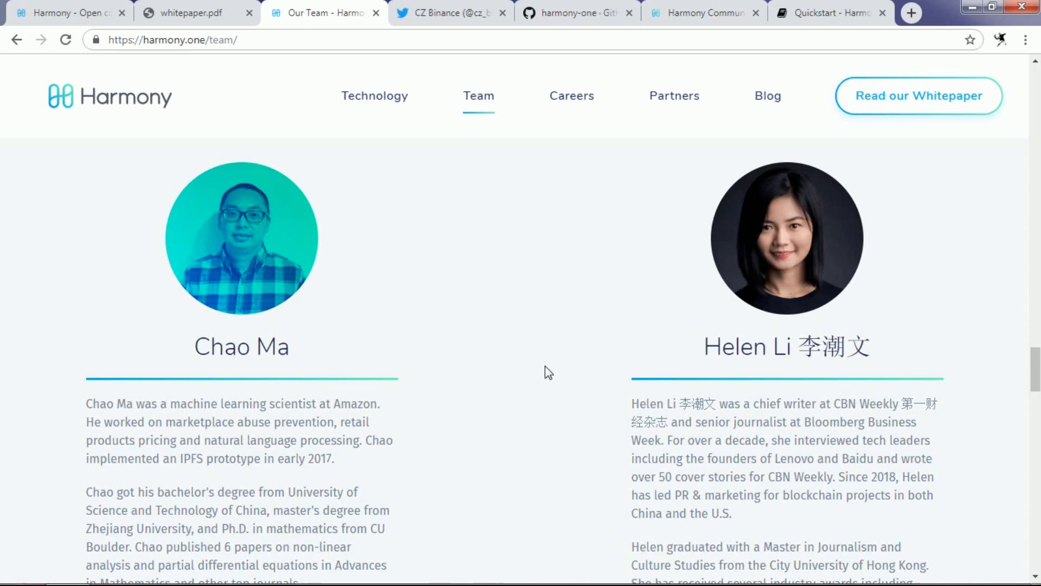
scroll("down", 3)
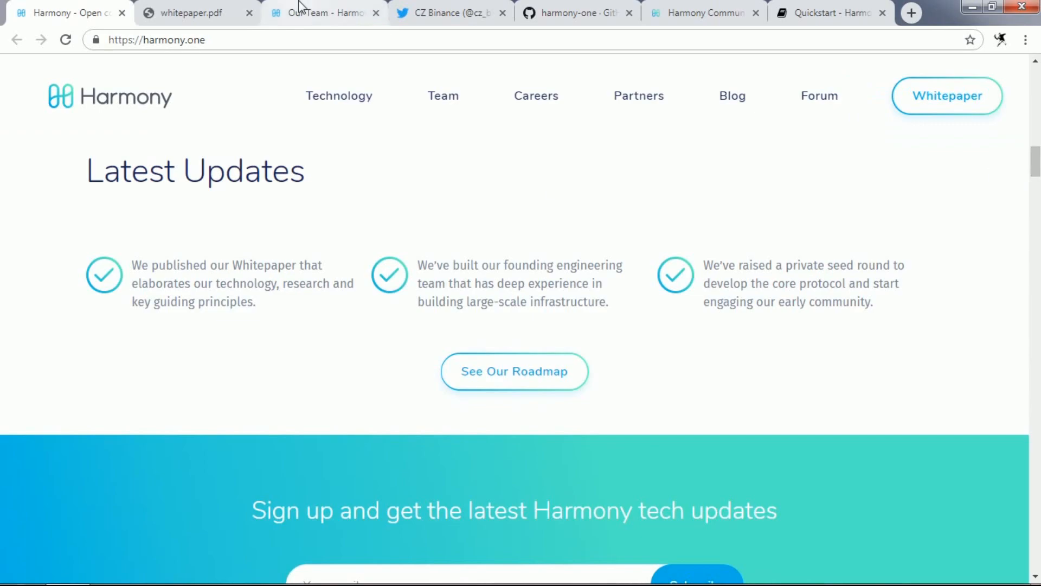
Show the Harmony homepage's 2018–2019 roadmap timeline from seed funding to WebAssembly support
left_click(324, 13)
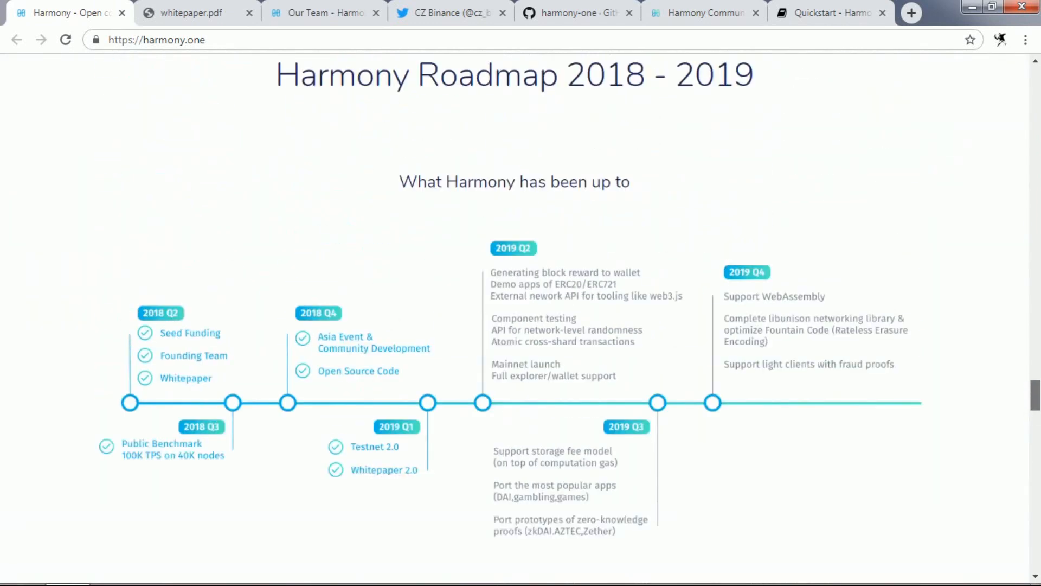
mouse_move(918, 199)
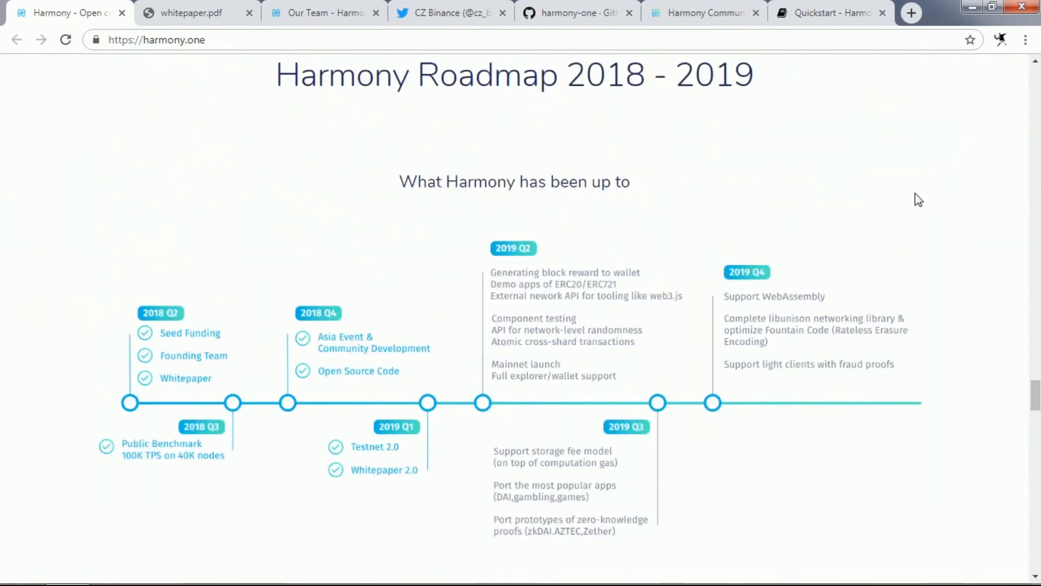
mouse_move(926, 197)
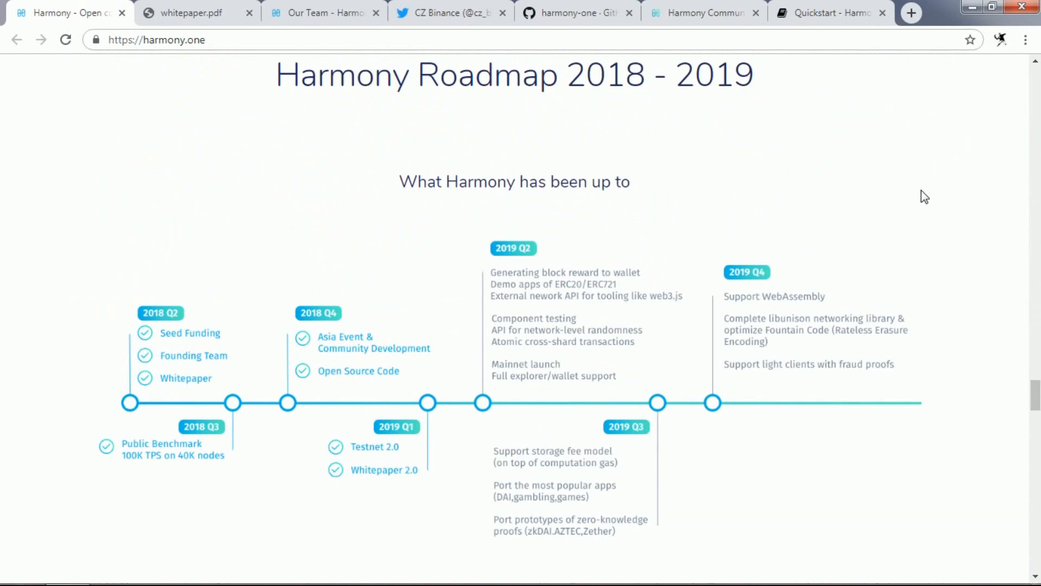
scroll("down", 3)
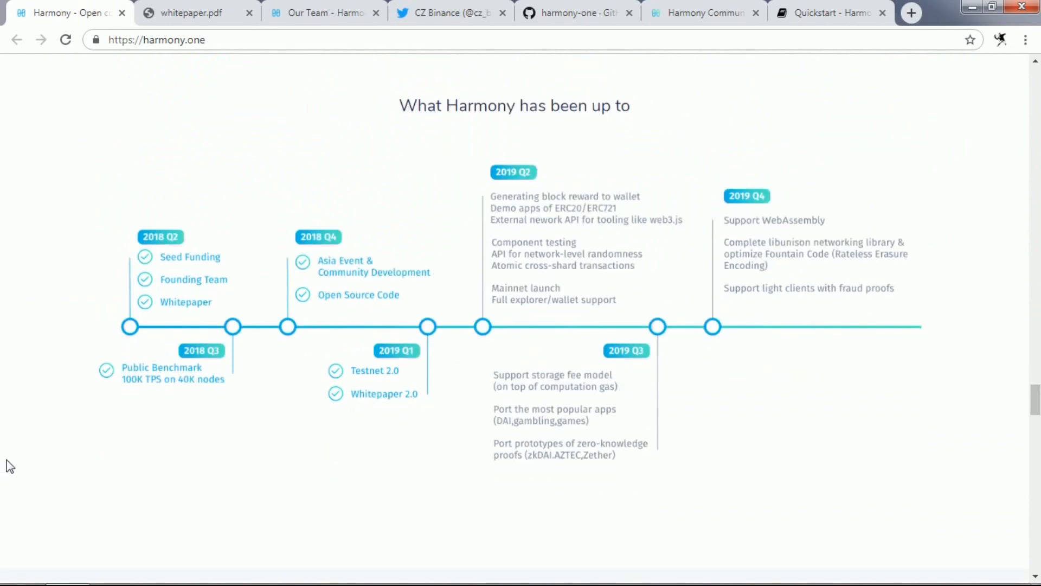
mouse_move(5, 466)
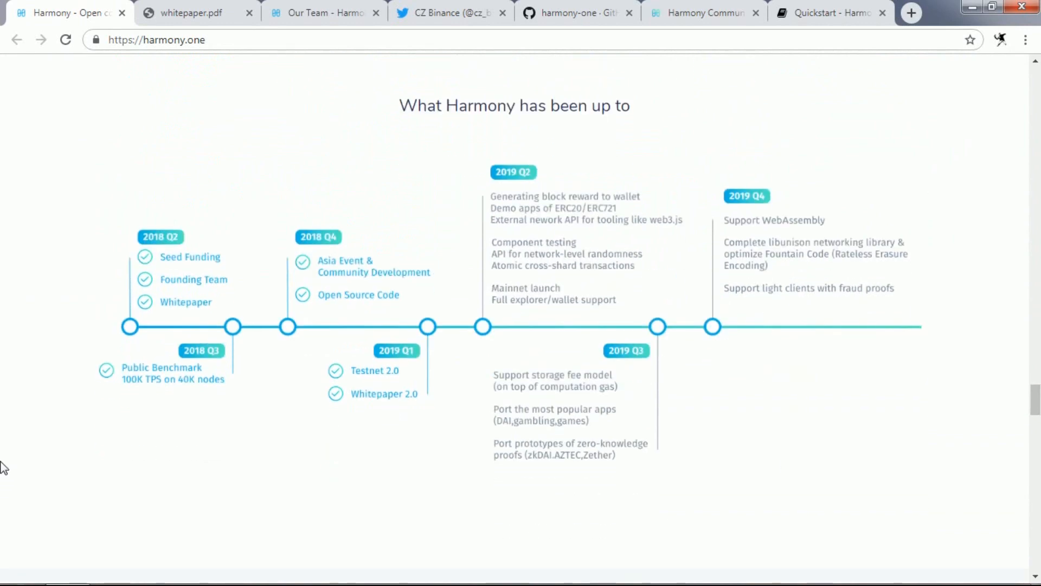
mouse_move(827, 412)
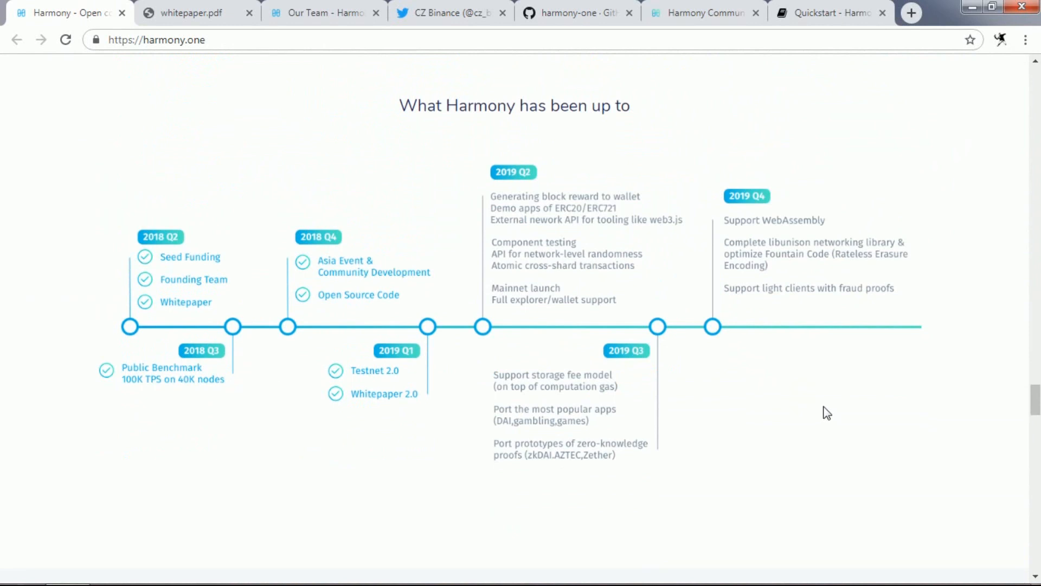
mouse_move(823, 401)
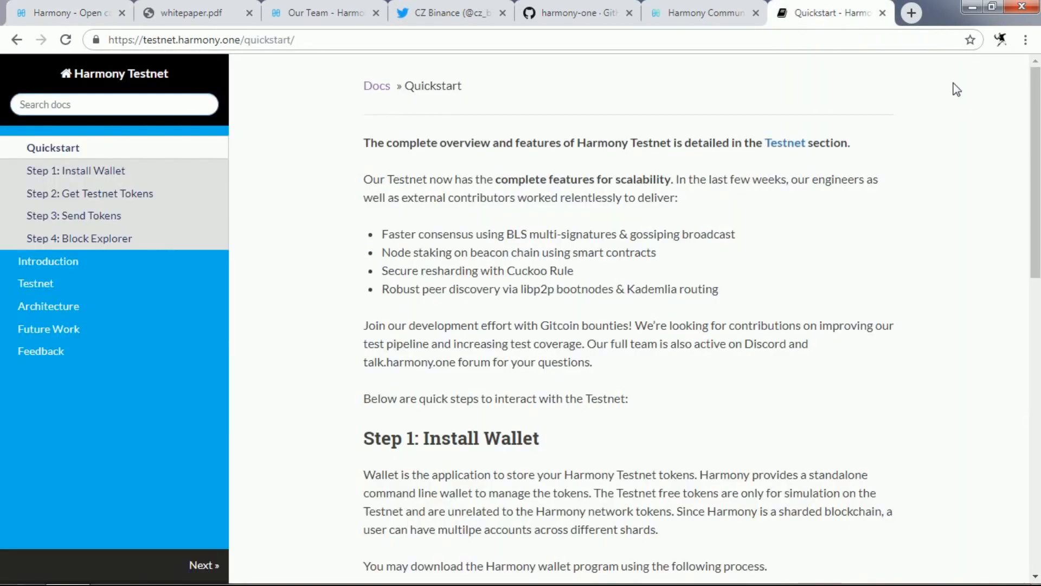
Glance at the Testnet Quickstart docs, then return to the homepage roadmap and Investors section
left_click(66, 13)
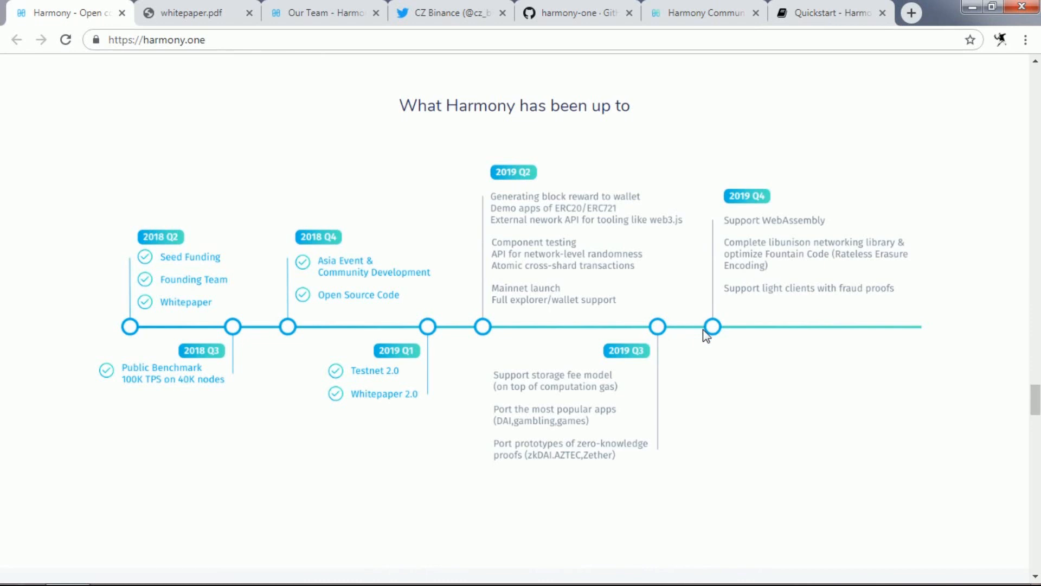
left_click(830, 13)
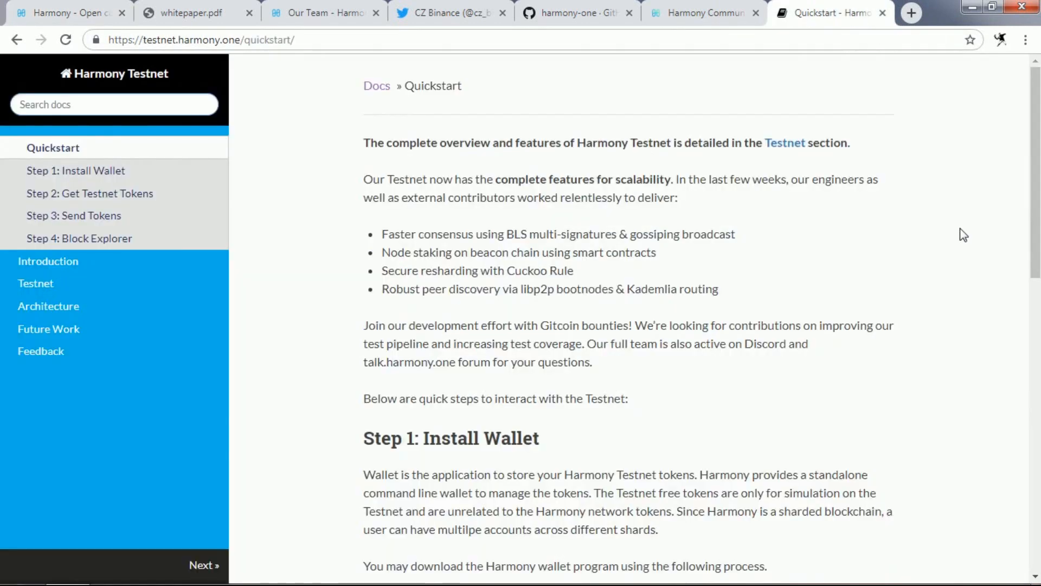
mouse_move(859, 246)
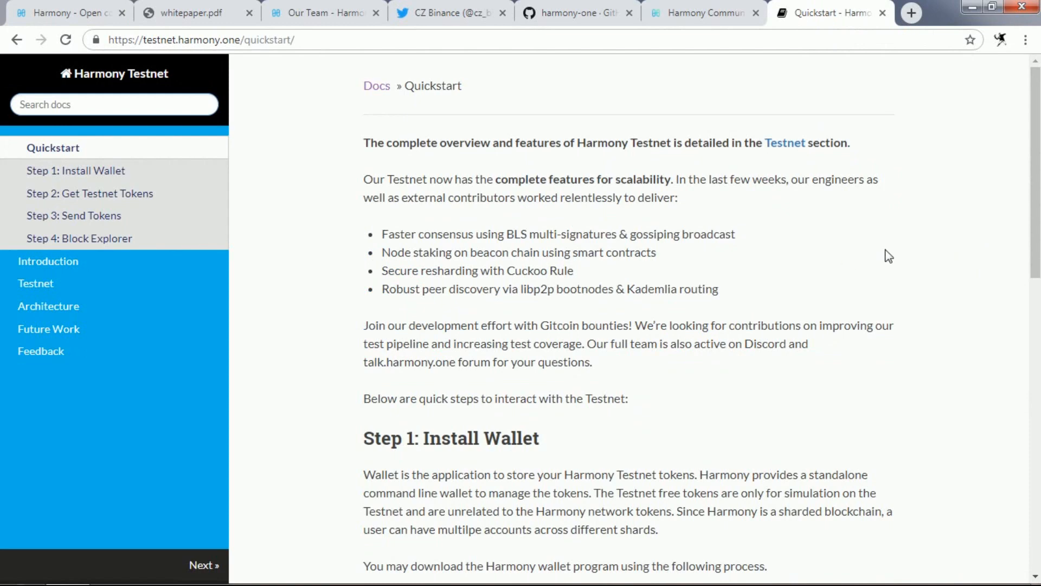
left_click(66, 13)
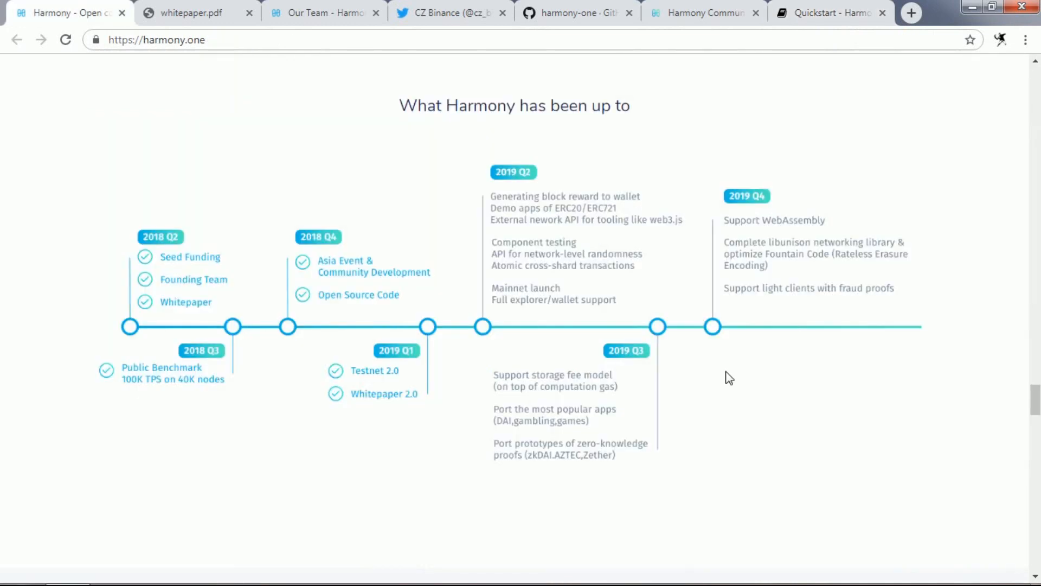
mouse_move(742, 378)
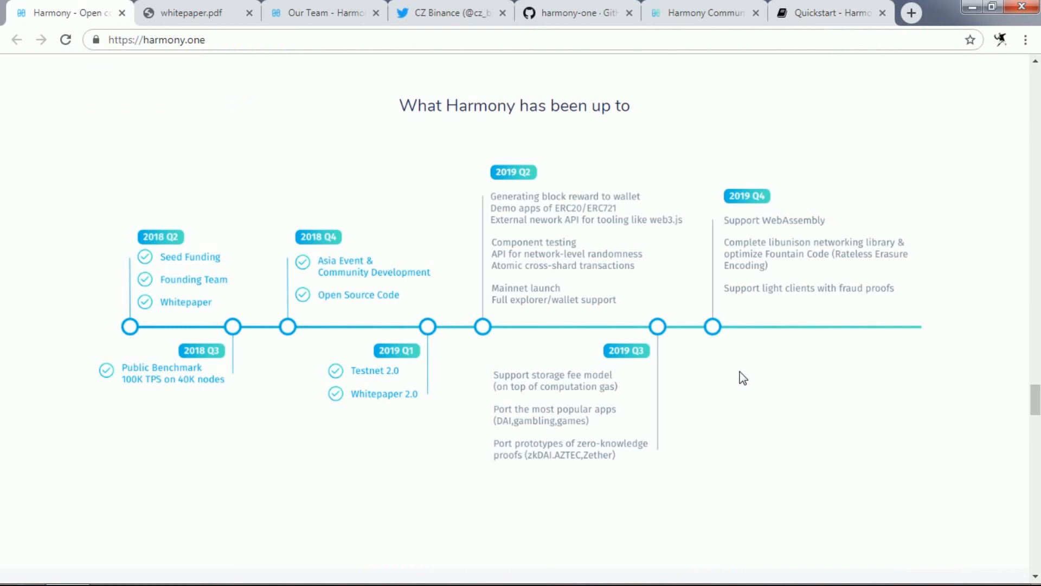
mouse_move(753, 391)
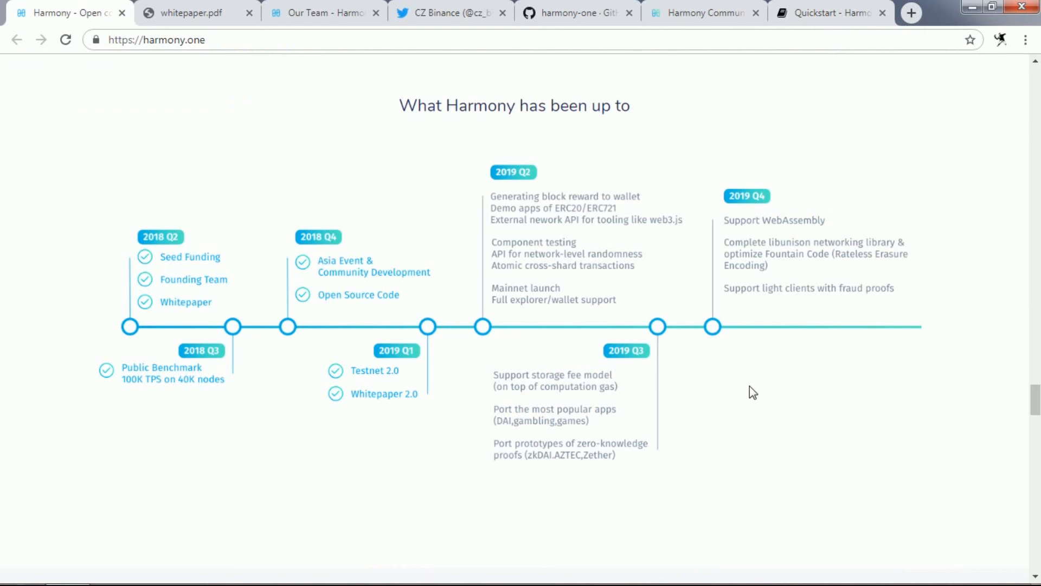
mouse_move(753, 376)
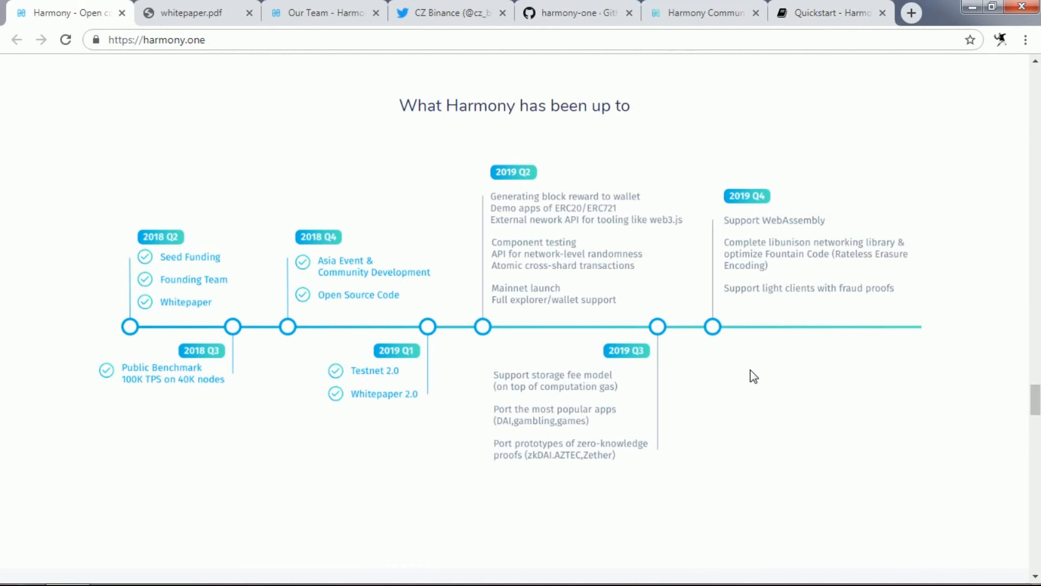
mouse_move(724, 360)
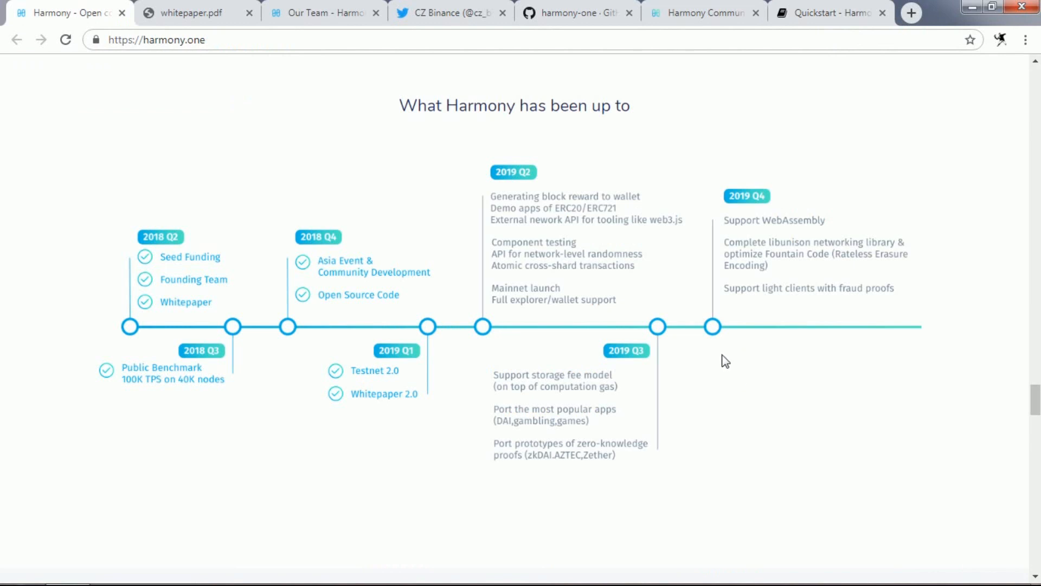
mouse_move(720, 357)
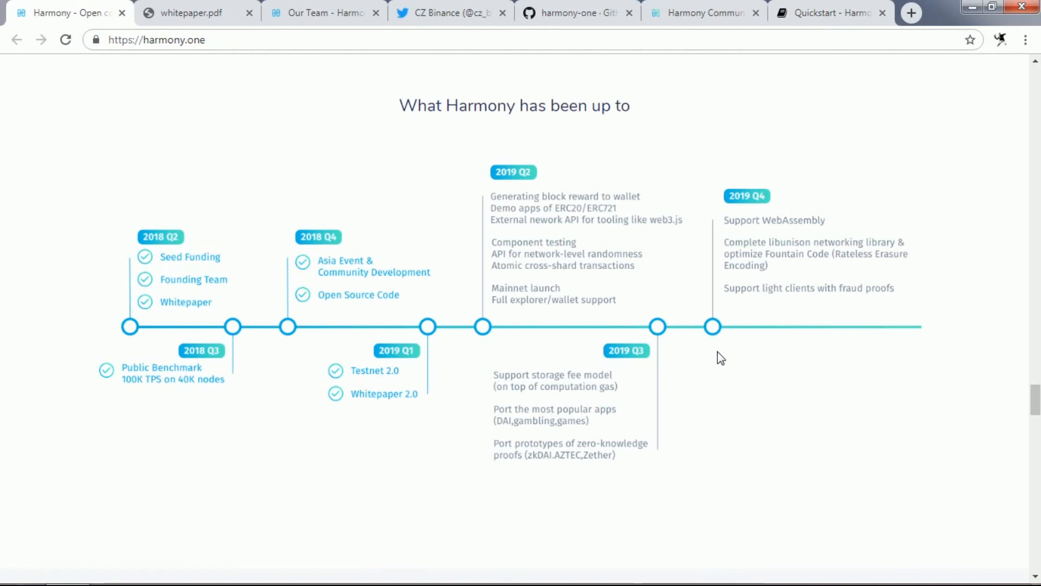
scroll("down", 3)
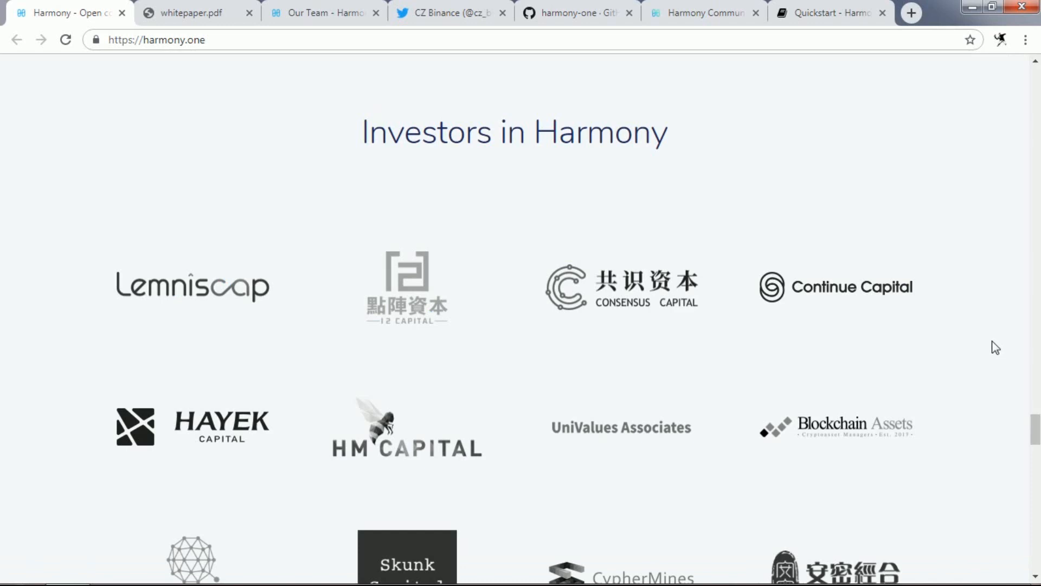
Scroll past the Investors and Partners logos to the Join the Conversation cards
scroll("down", 3)
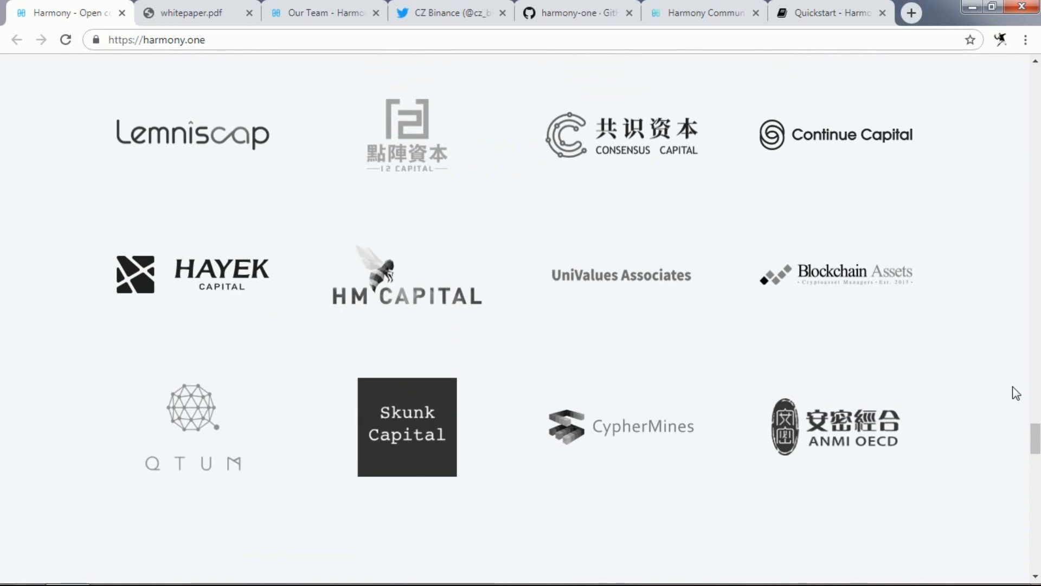
mouse_move(1011, 394)
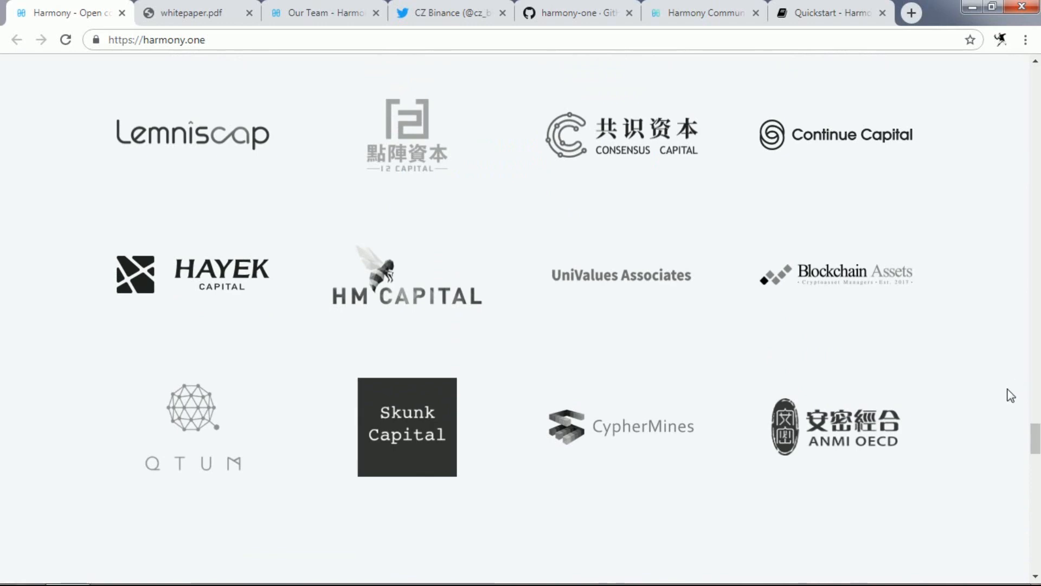
scroll("down", 3)
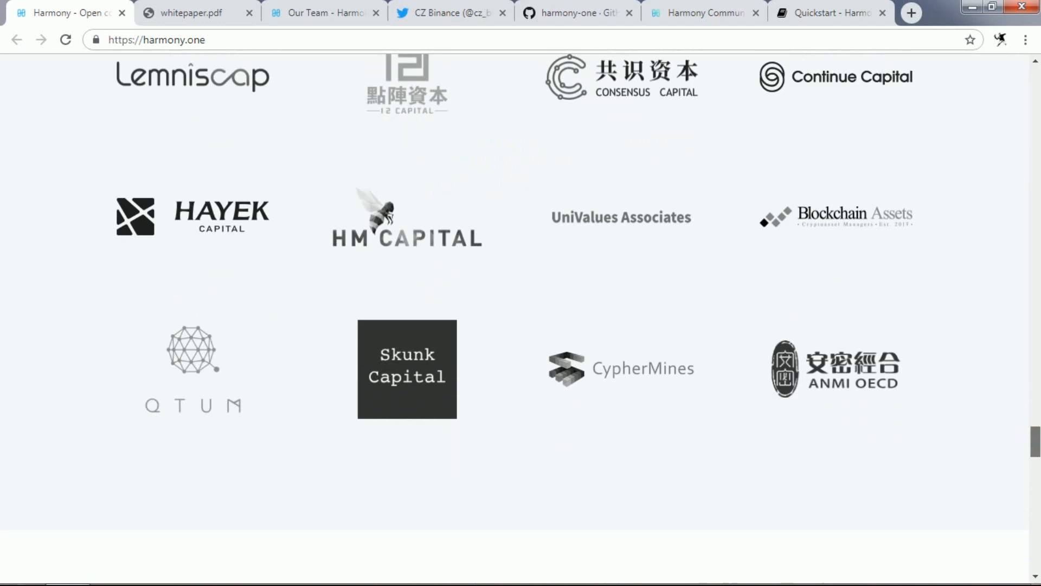
scroll("down", 3)
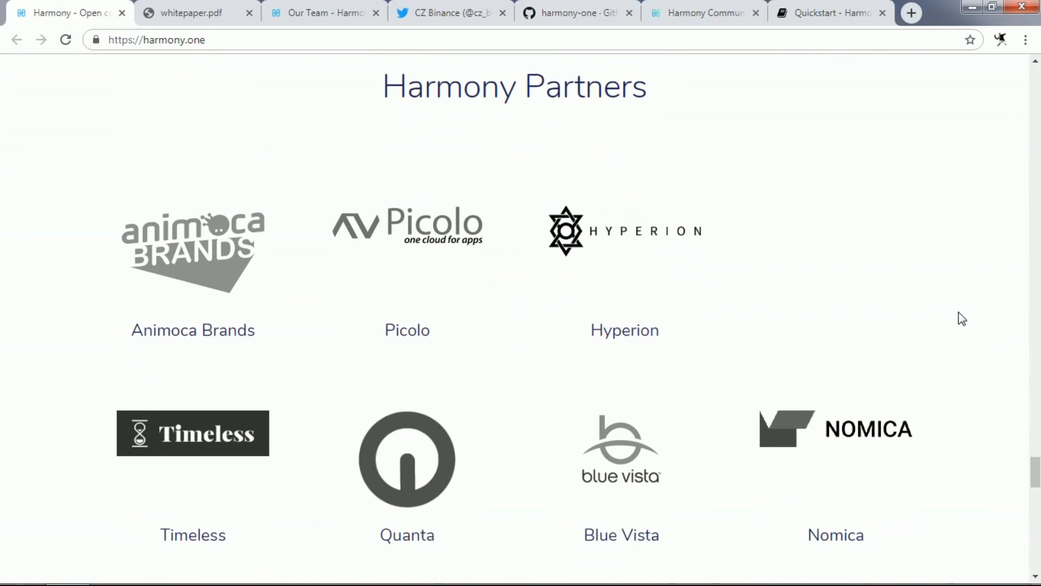
scroll("down", 3)
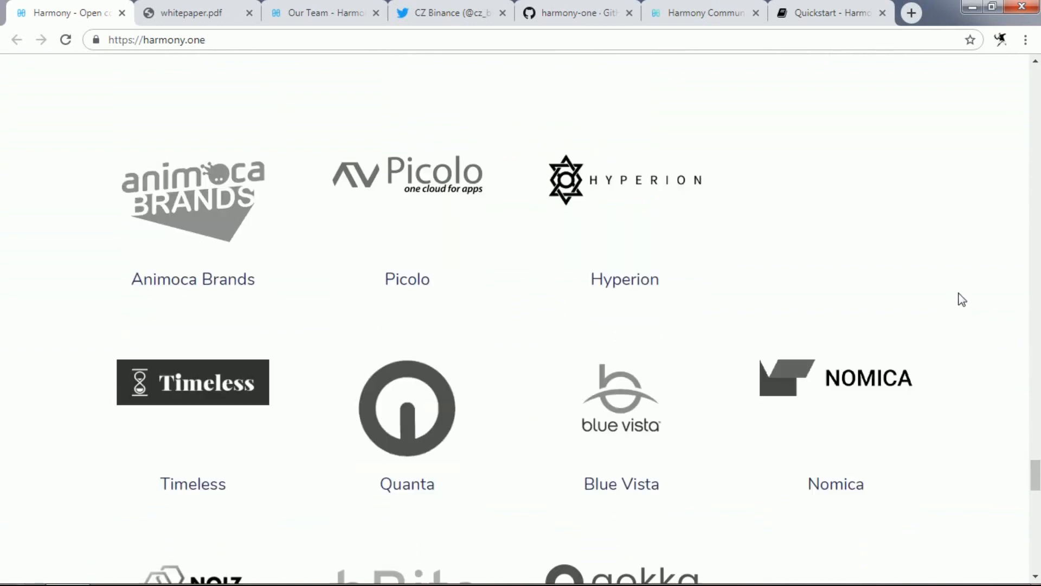
scroll("down", 3)
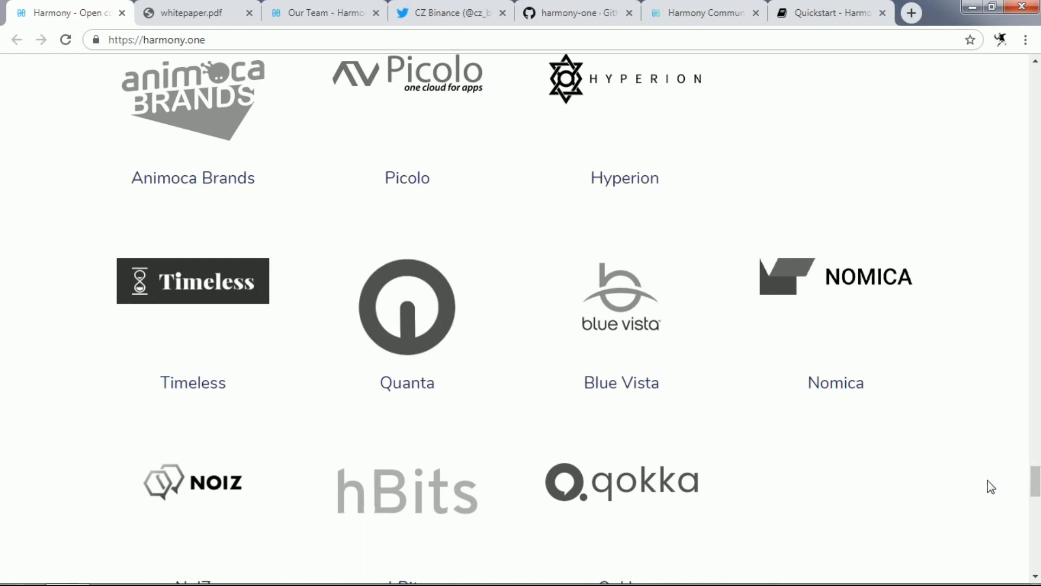
scroll("down", 3)
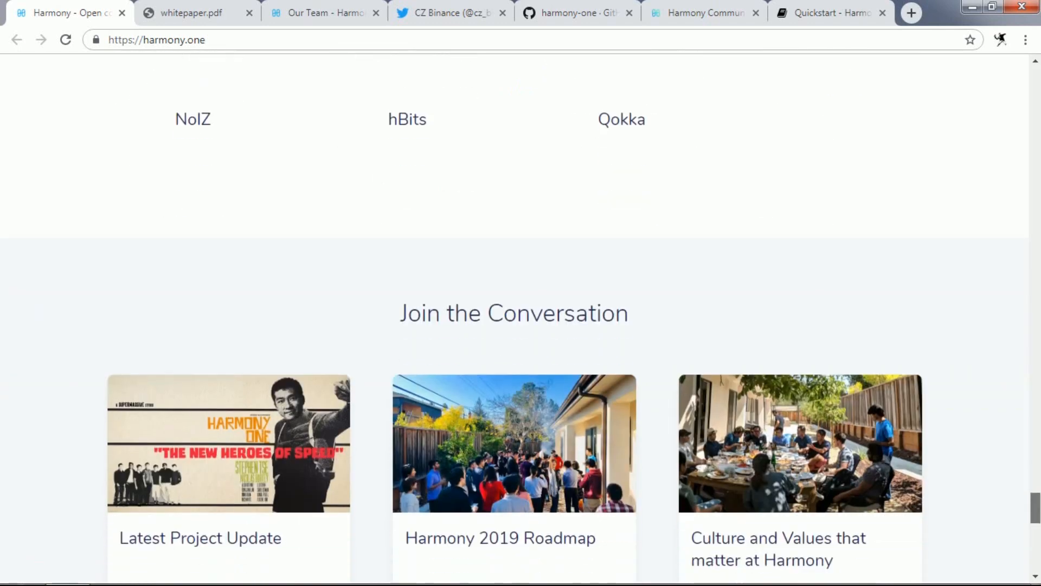
scroll("down", 3)
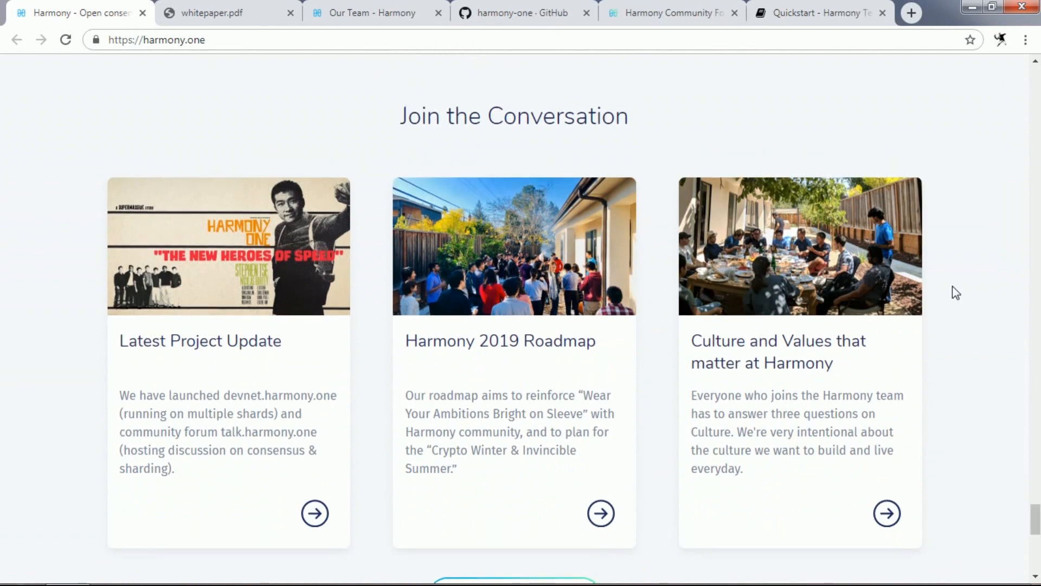
mouse_move(910, 338)
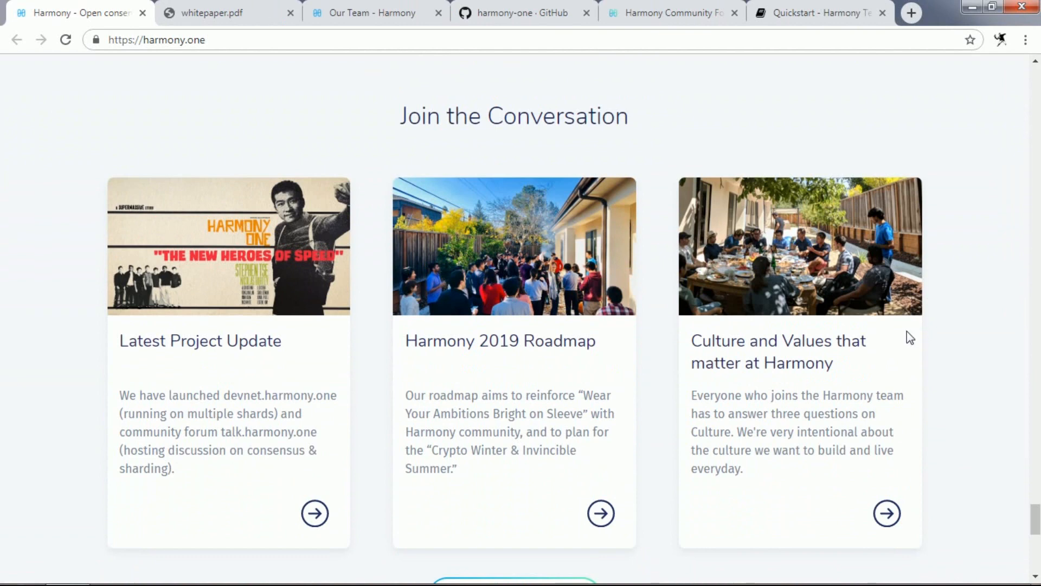
mouse_move(936, 359)
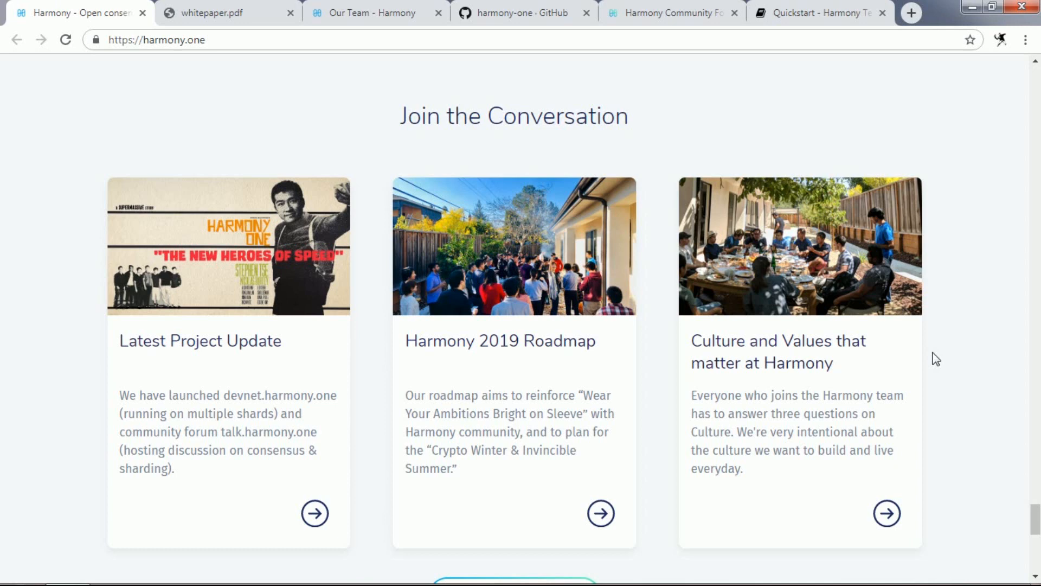
mouse_move(640, 12)
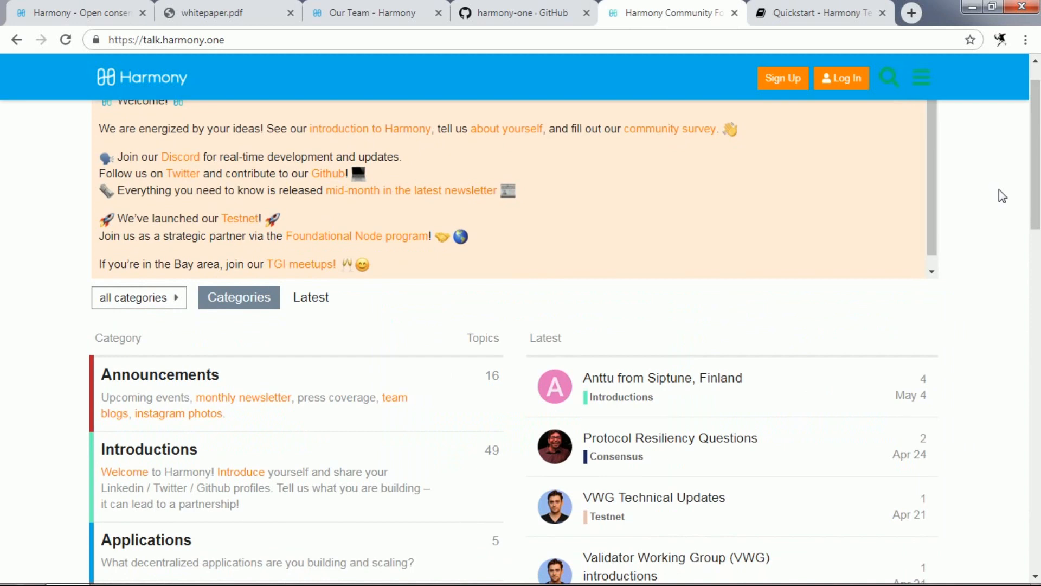
Scroll the Harmony community forum categories, then bring up the whitepaper's beacon chain section
scroll("down", 3)
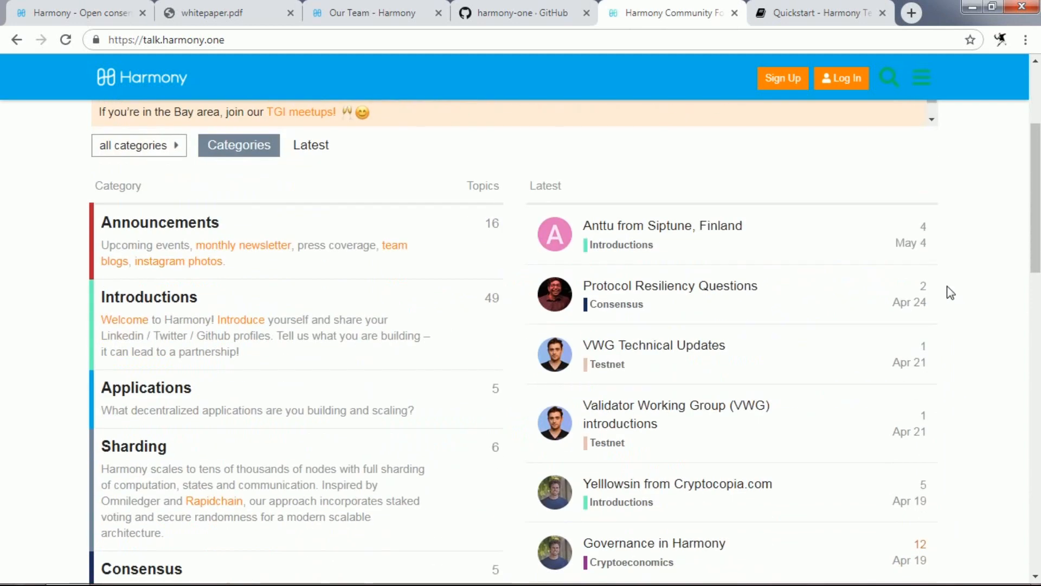
left_click(228, 14)
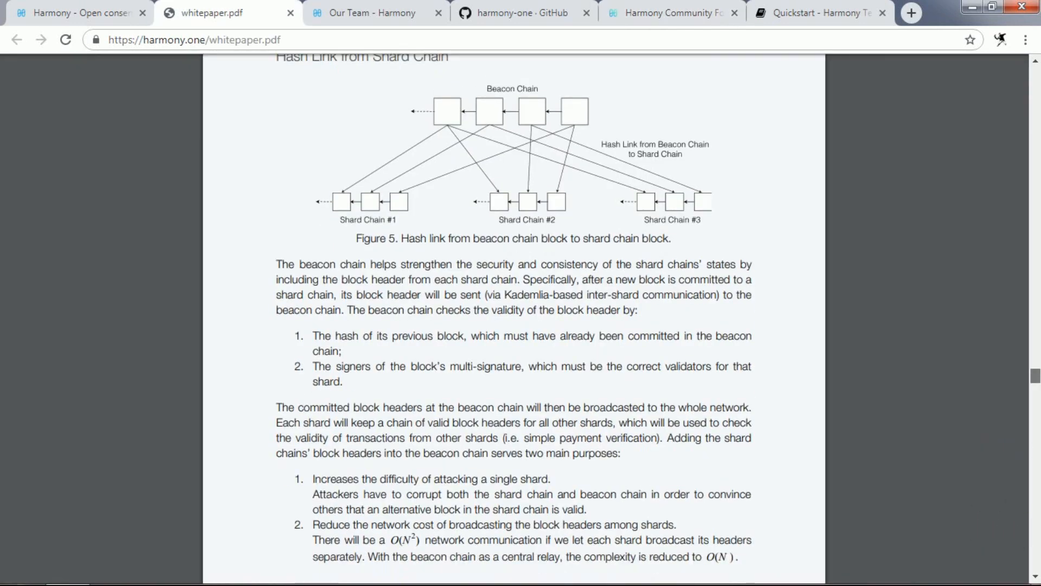
Return to whitepaper.pdf and read from the page 14 beacon chain section into networking
left_click(670, 13)
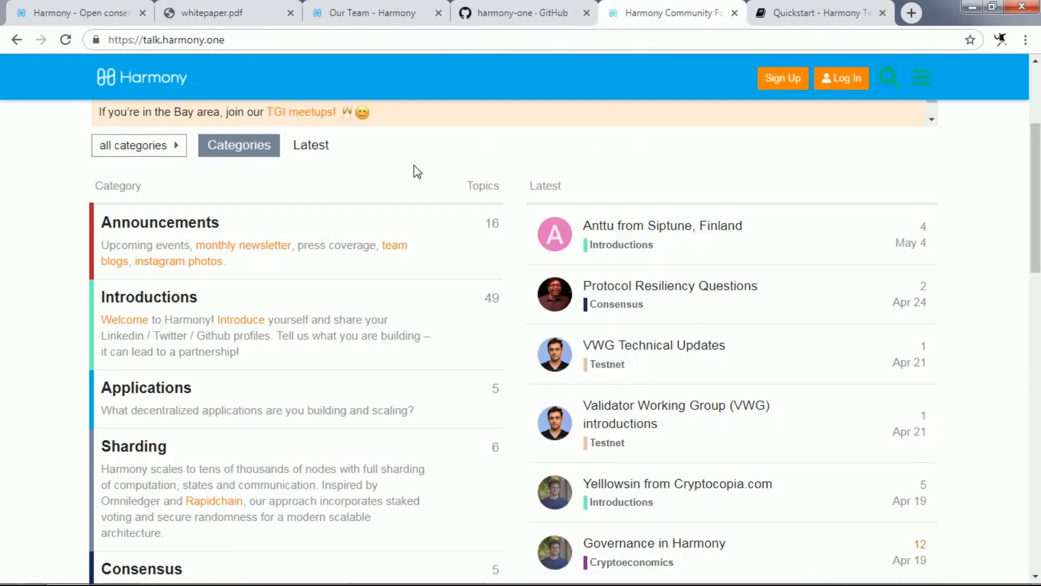
left_click(225, 13)
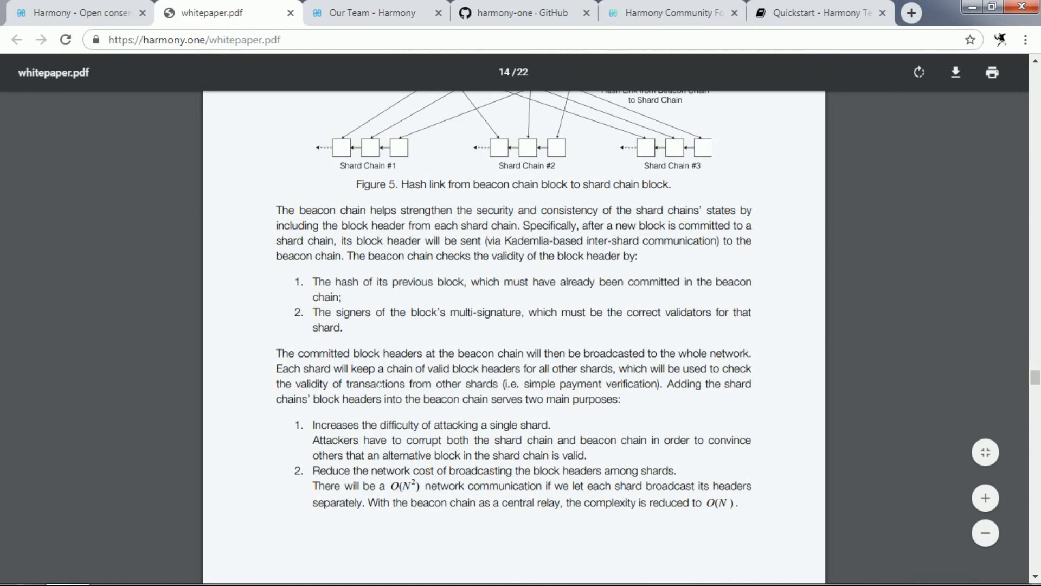
scroll("up", 3)
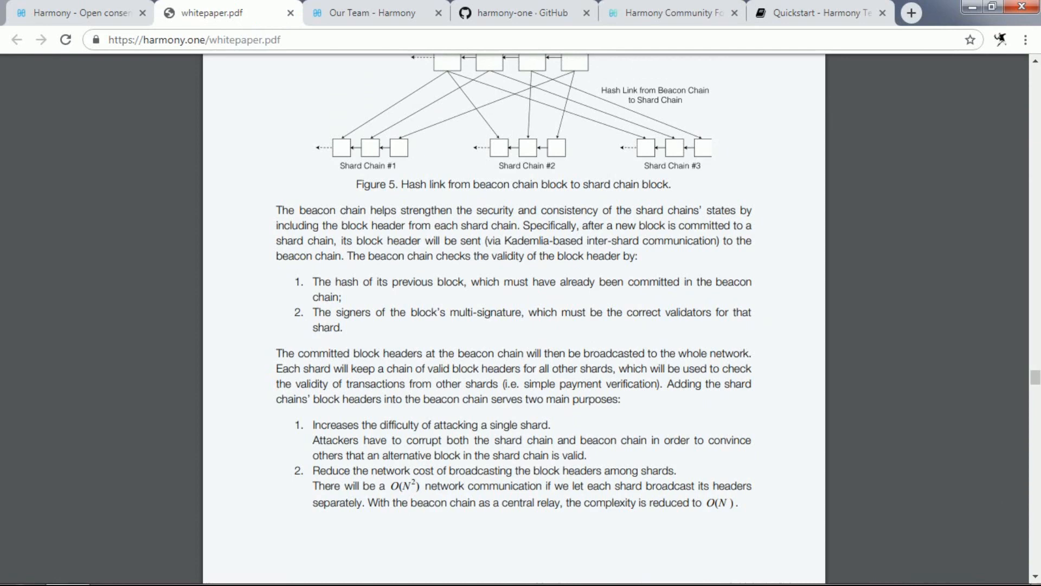
scroll("down", 3)
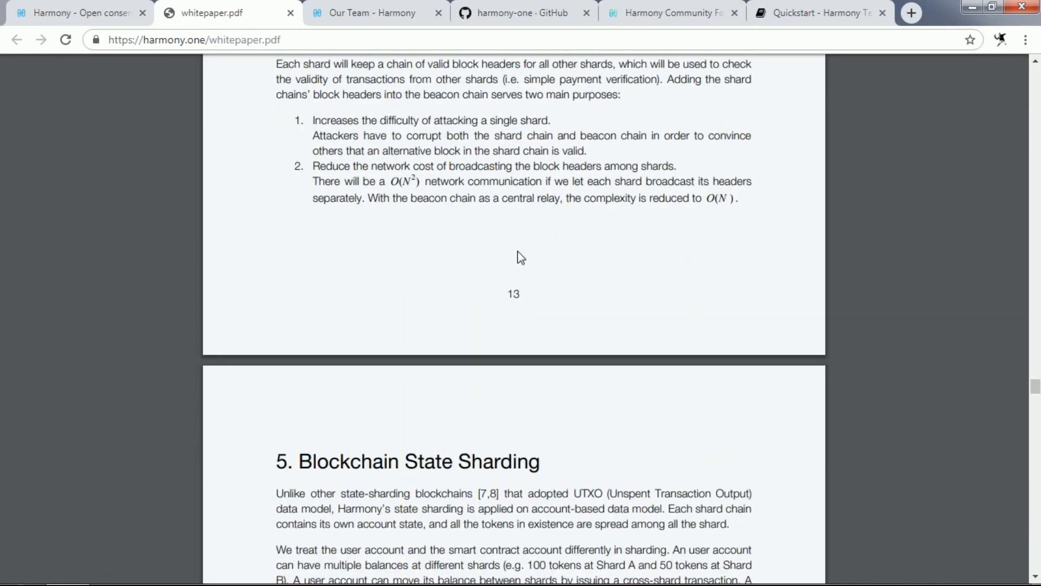
mouse_move(539, 275)
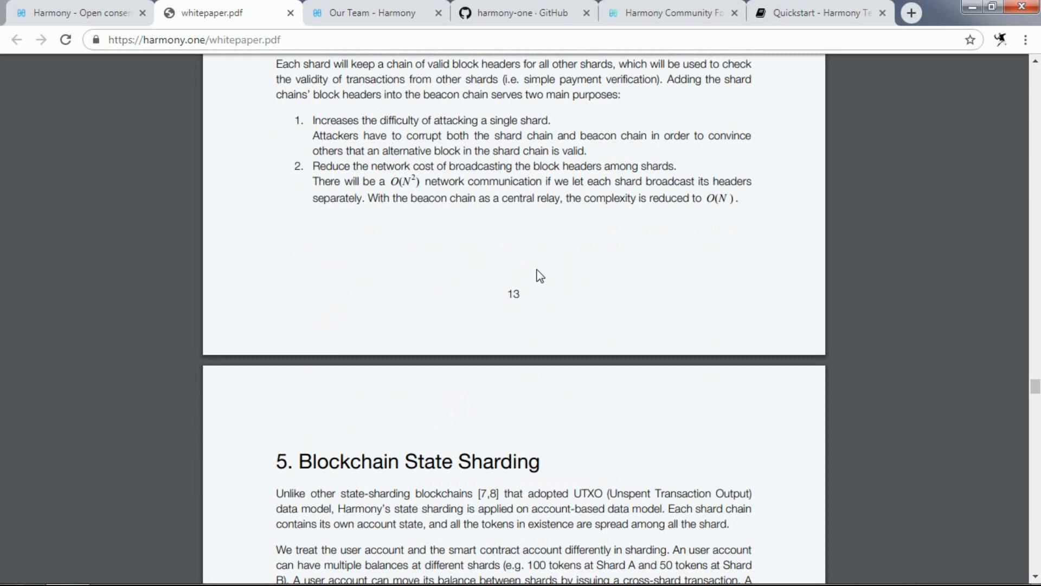
scroll("down", 3)
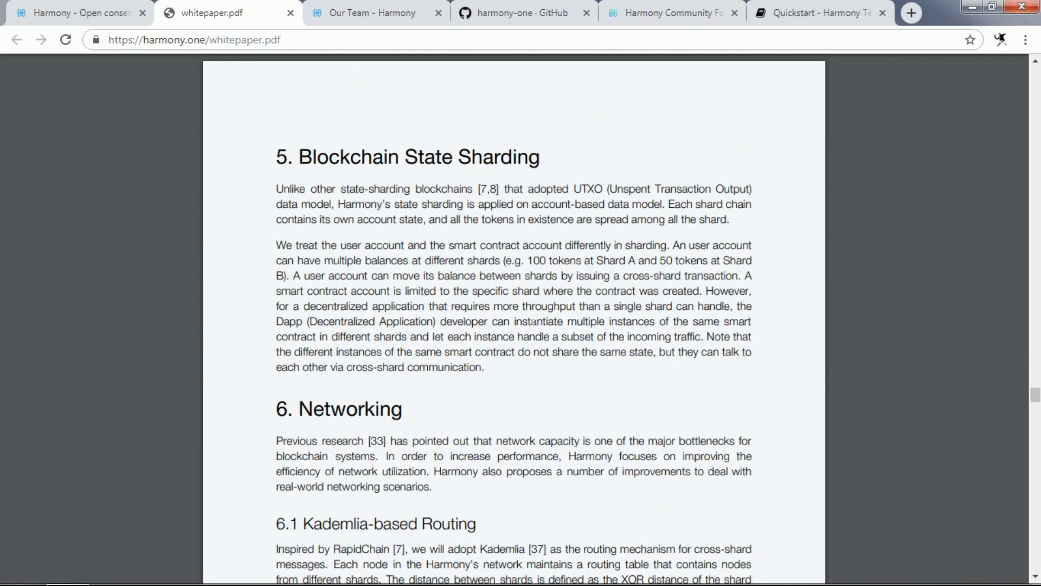
scroll("down", 3)
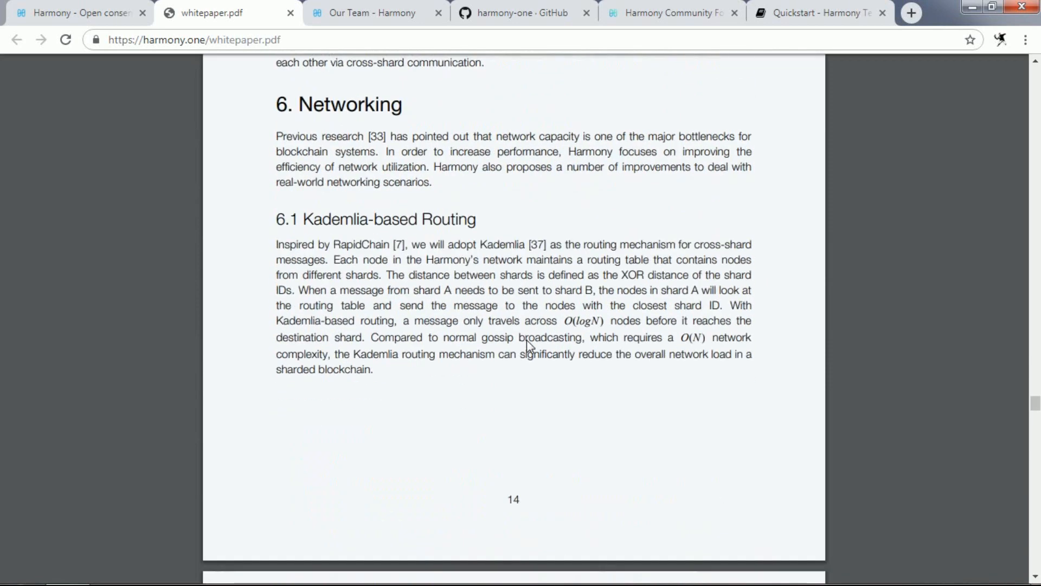
Read past erasure-code broadcasting and home node support to page 18's Incentive Model section
scroll("down", 3)
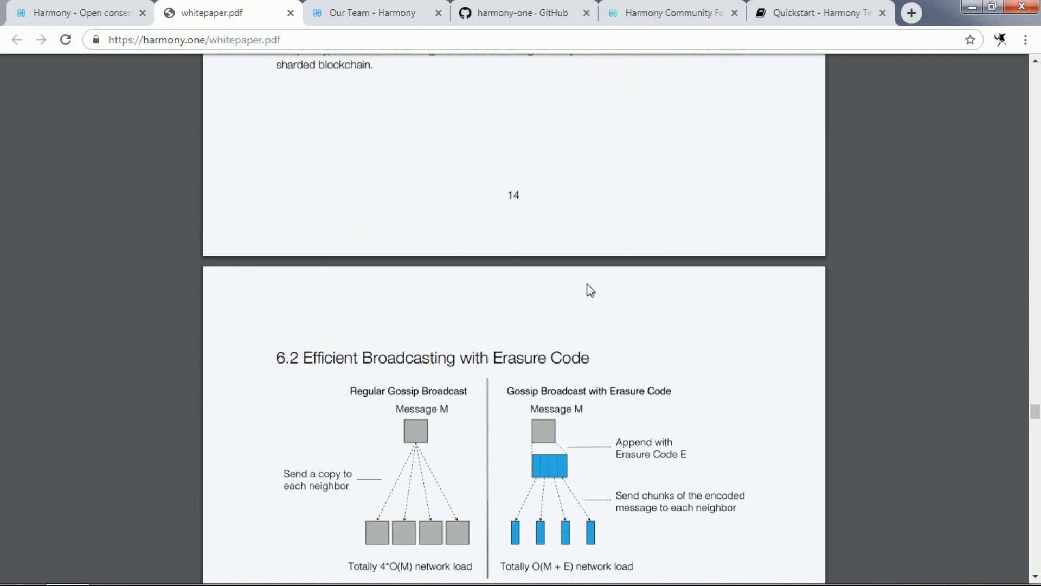
mouse_move(593, 288)
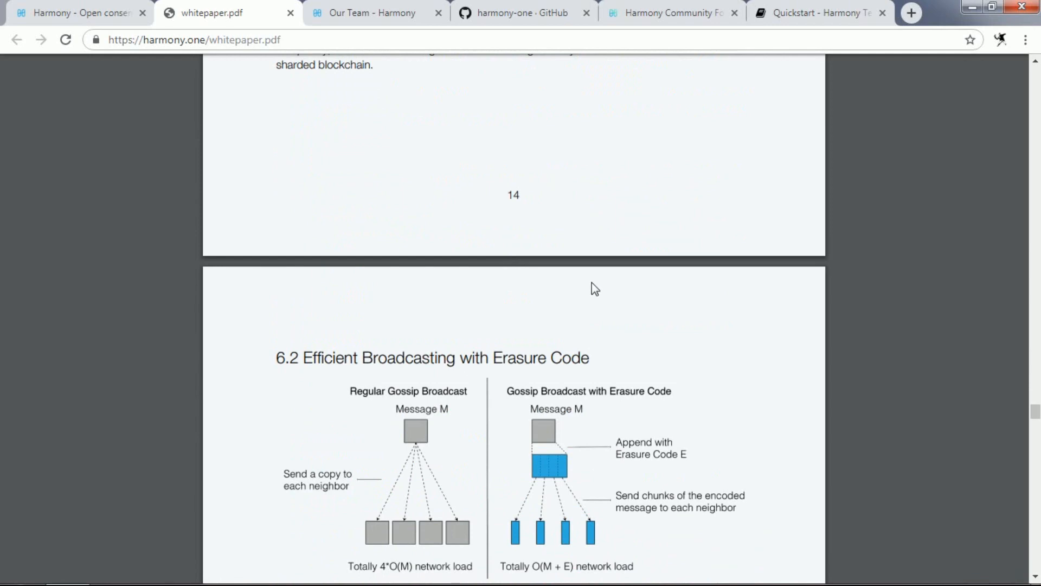
mouse_move(689, 276)
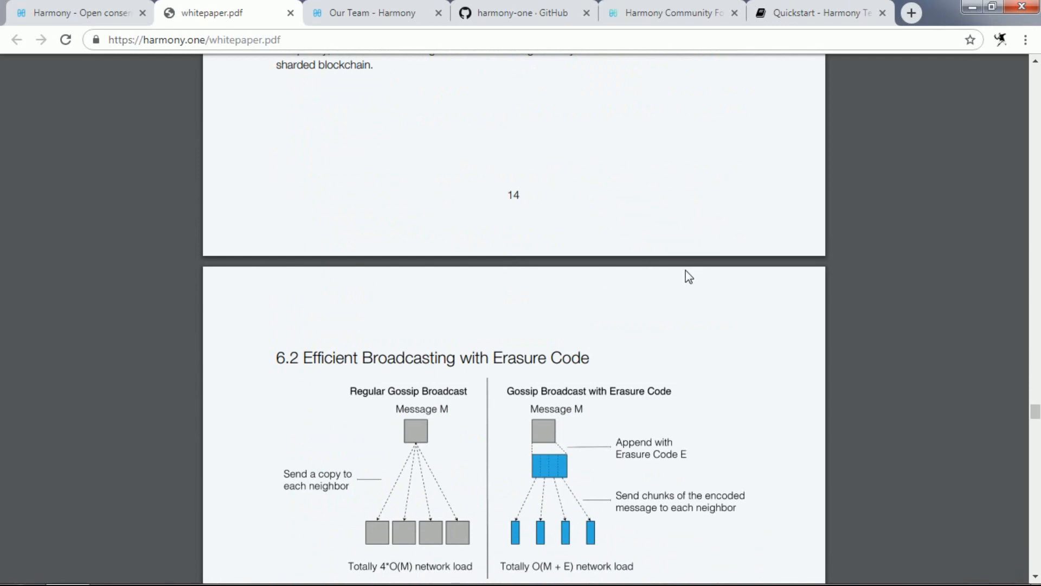
scroll("down", 3)
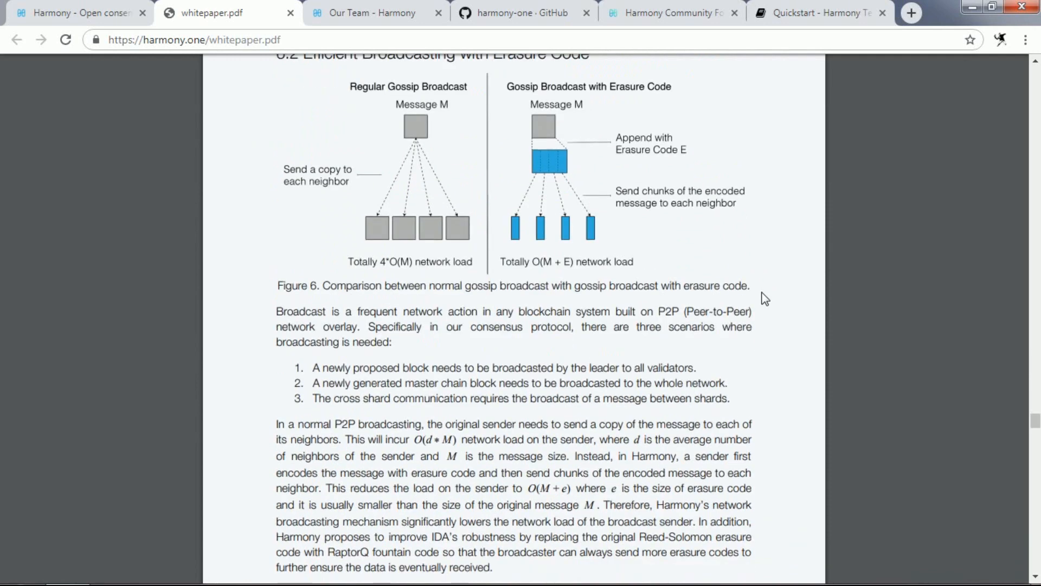
mouse_move(391, 247)
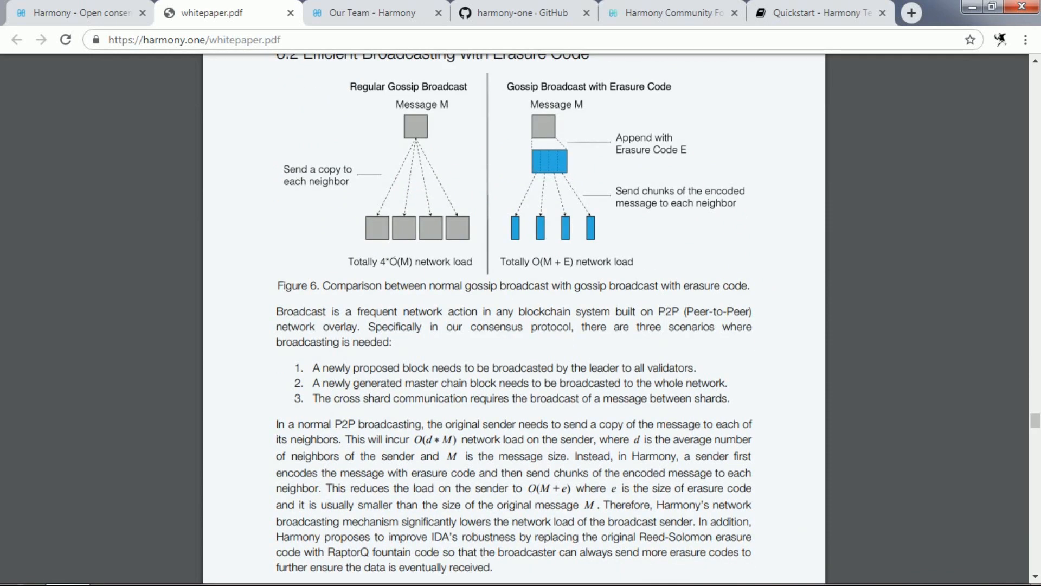
scroll("down", 3)
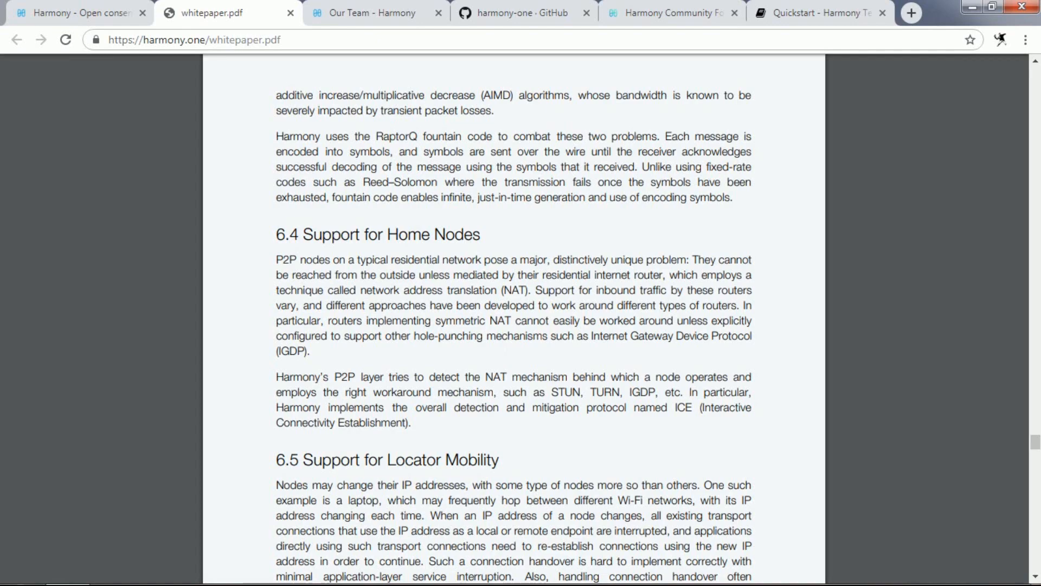
mouse_move(525, 366)
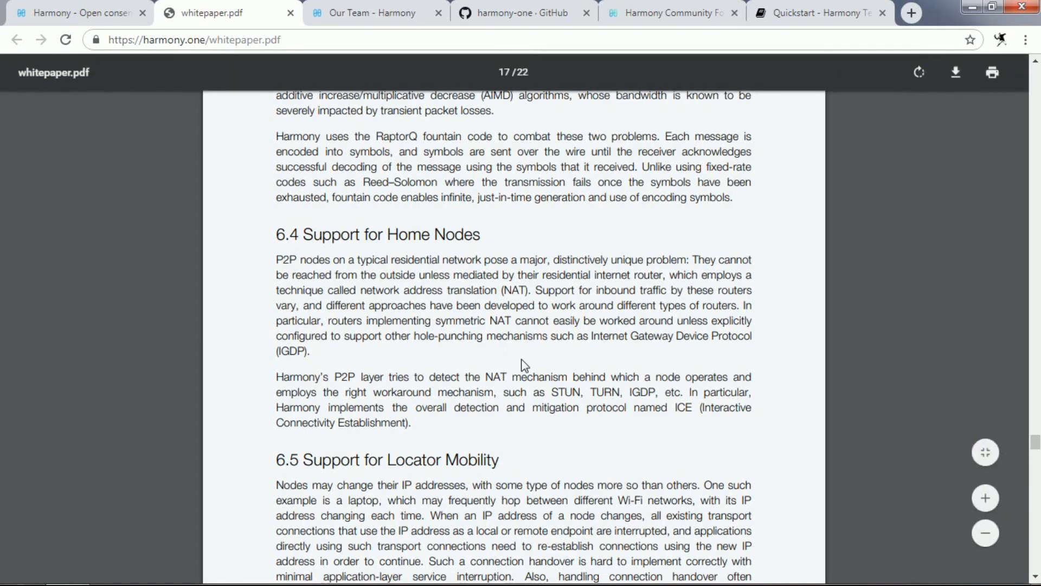
scroll("down", 3)
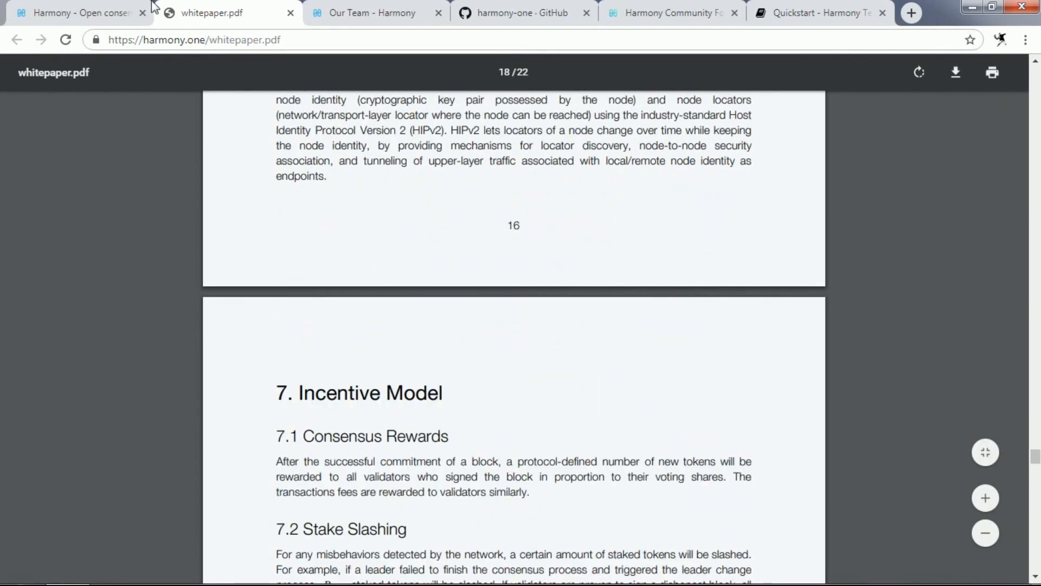
Return to the Harmony homepage tab and scroll through the Harmony Advisors section of four biographies
left_click(73, 13)
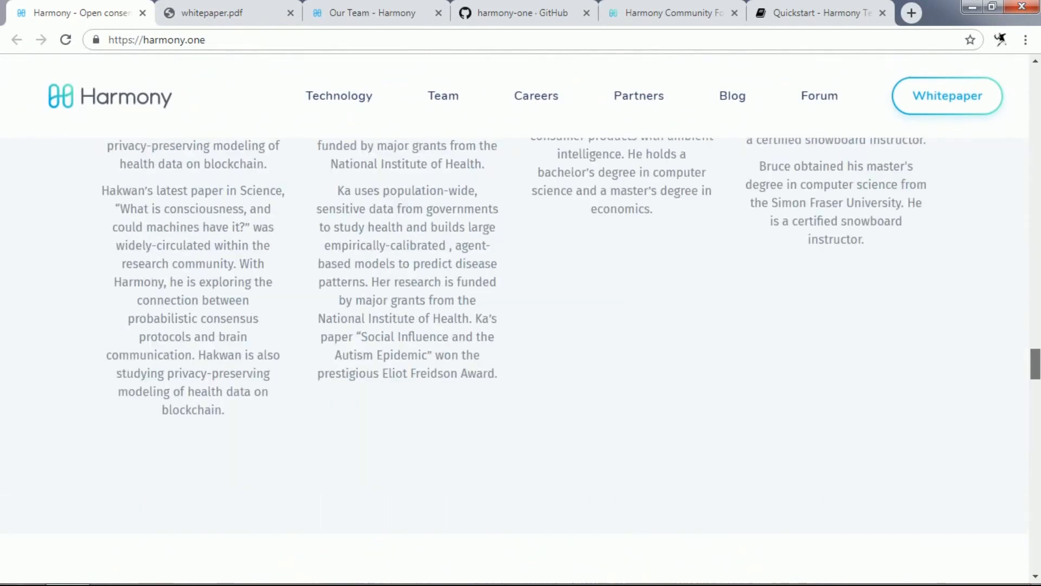
scroll("up", 3)
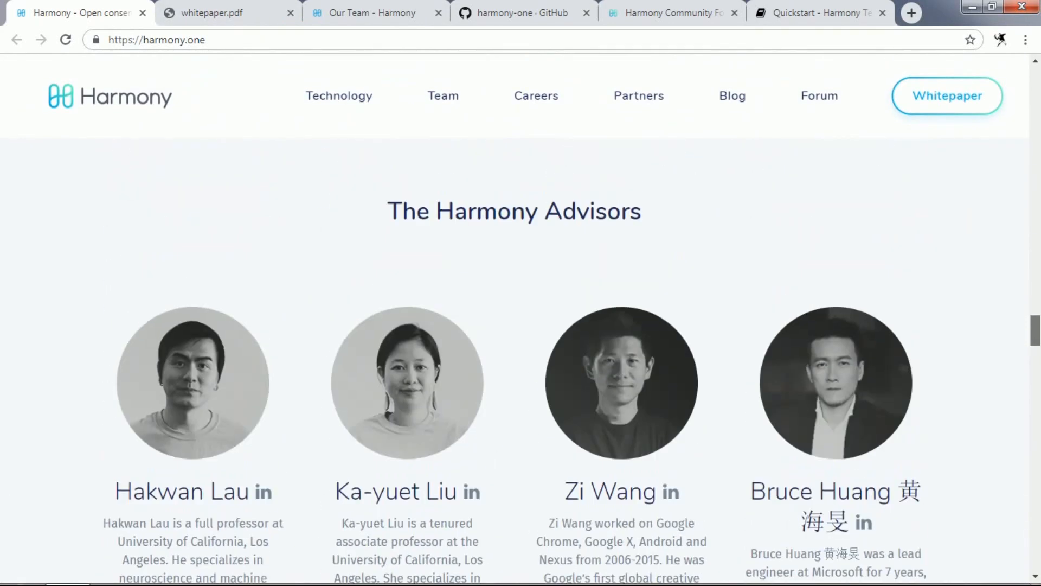
scroll("down", 3)
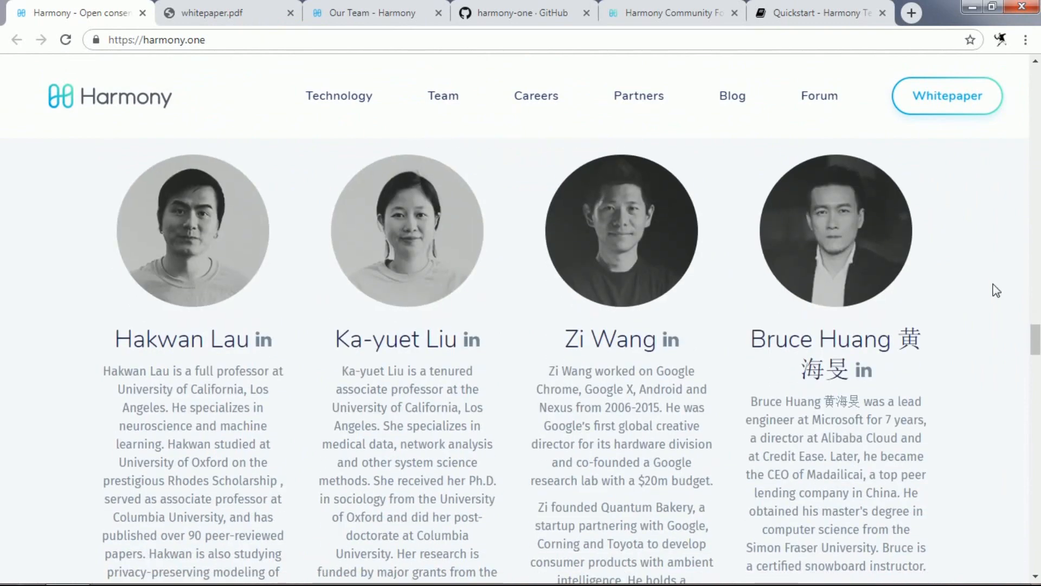
mouse_move(1008, 299)
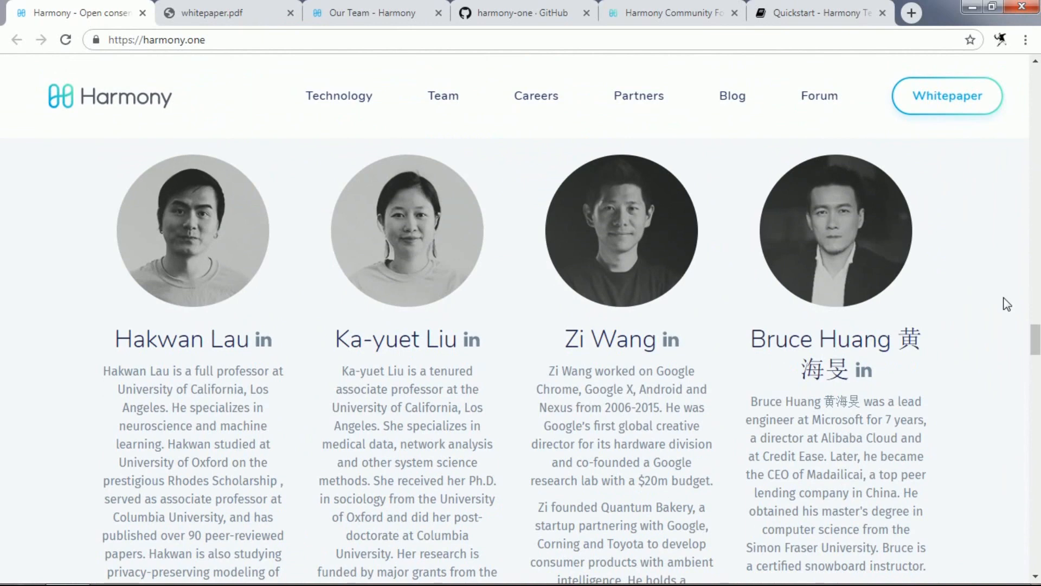
mouse_move(836, 229)
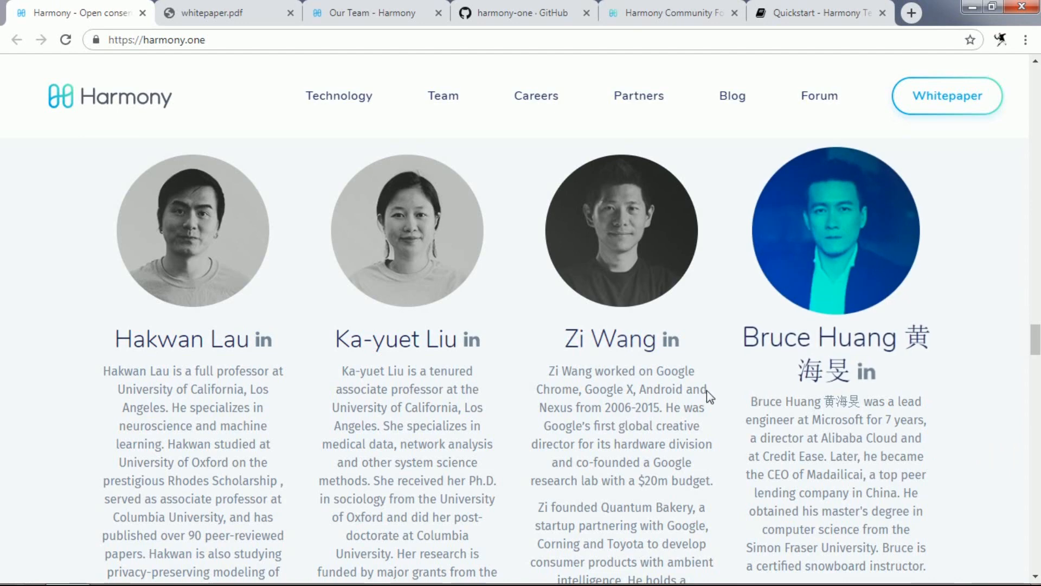
mouse_move(709, 397)
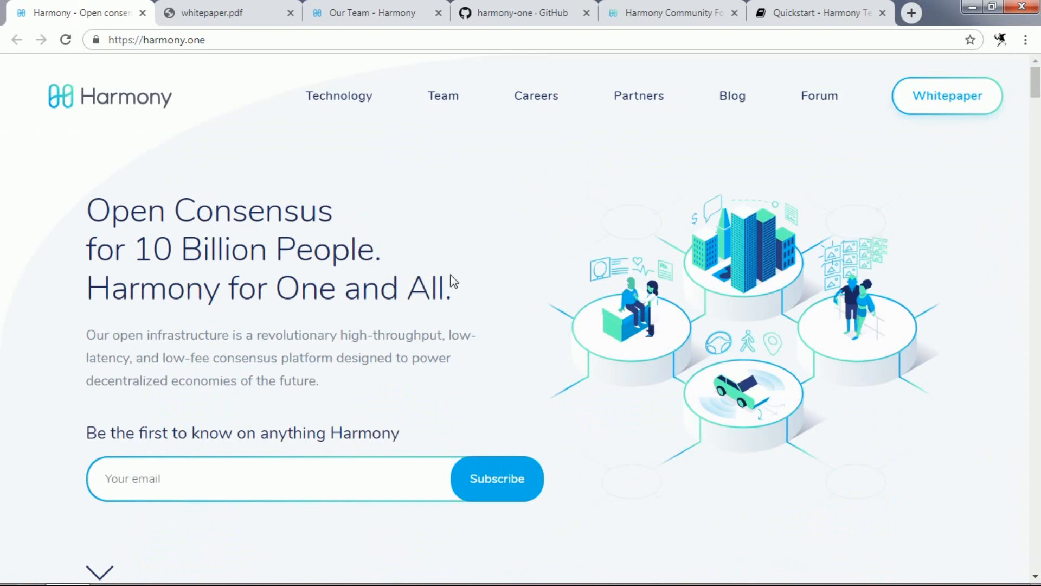
mouse_move(410, 265)
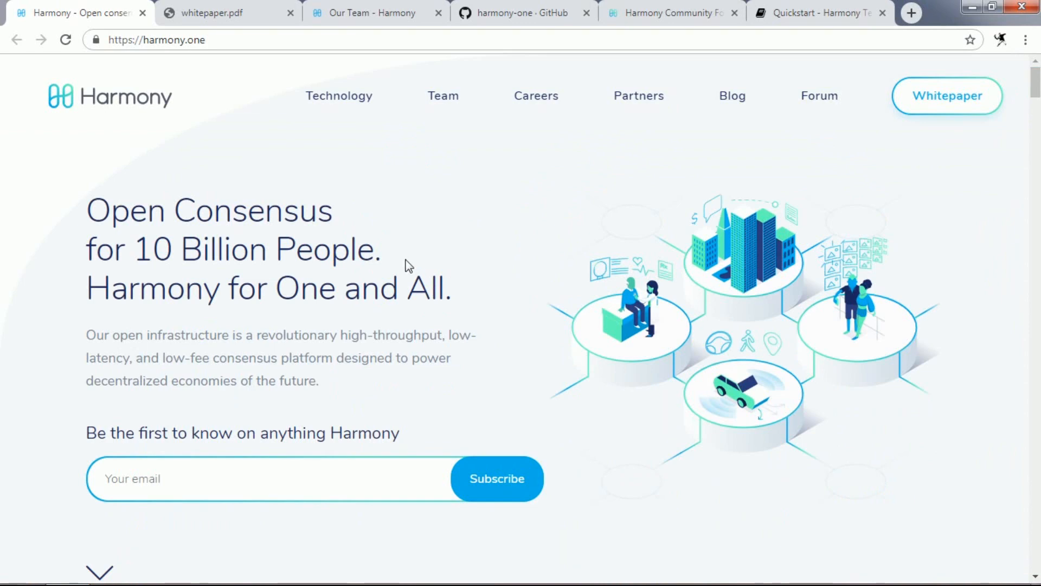
mouse_move(508, 285)
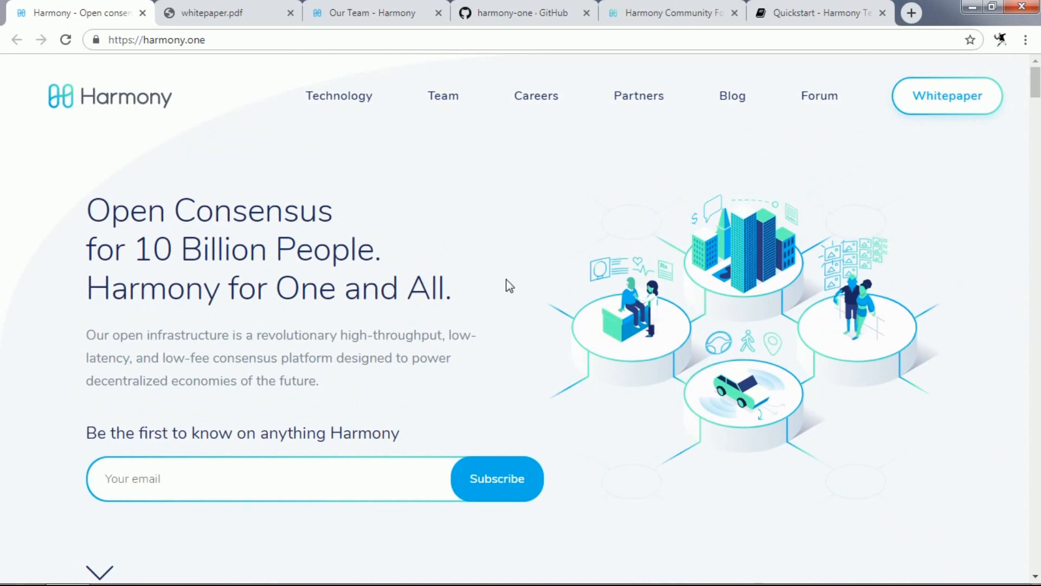
scroll("down", 3)
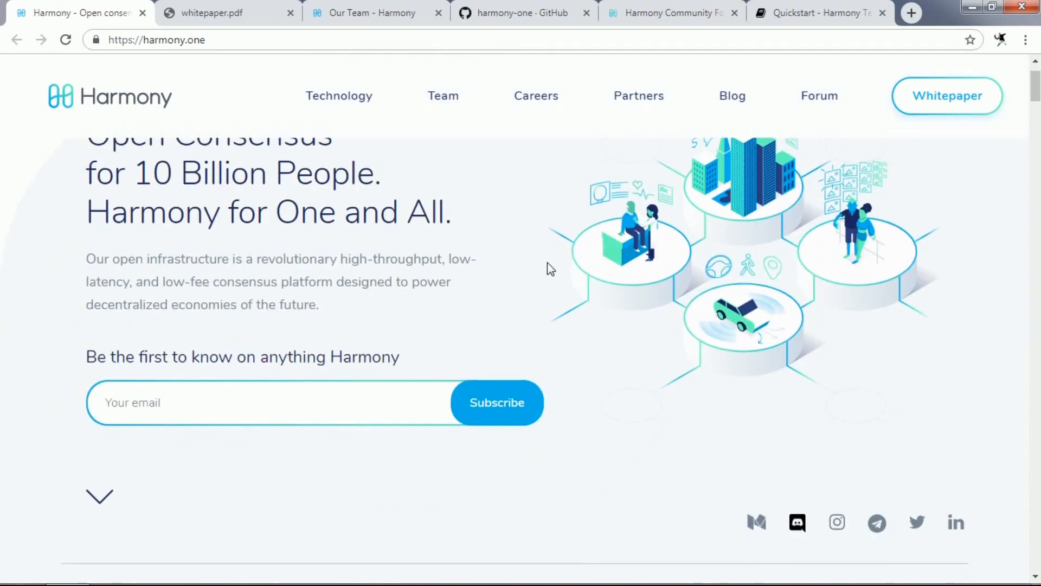
mouse_move(611, 365)
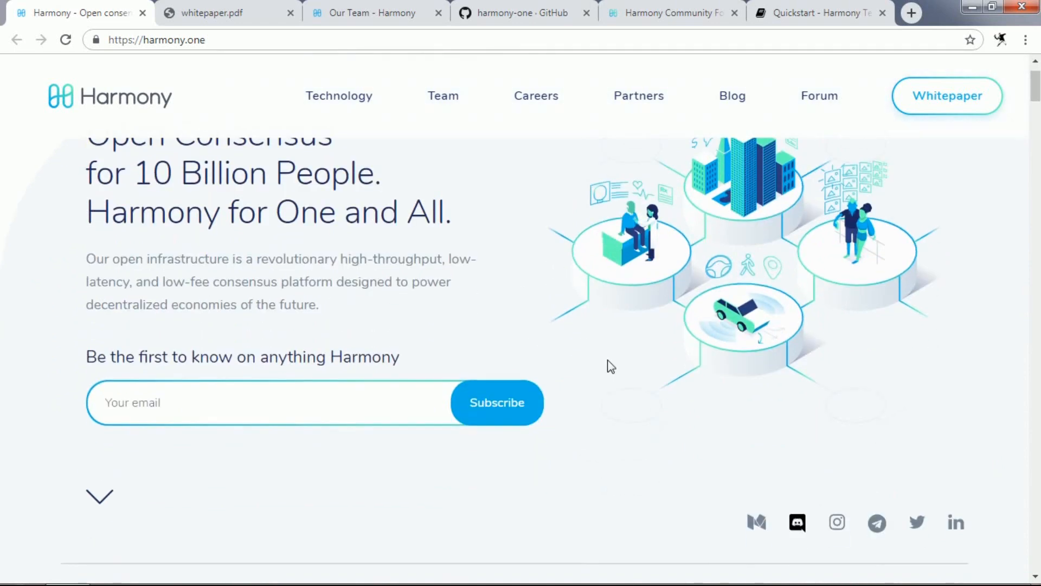
mouse_move(876, 523)
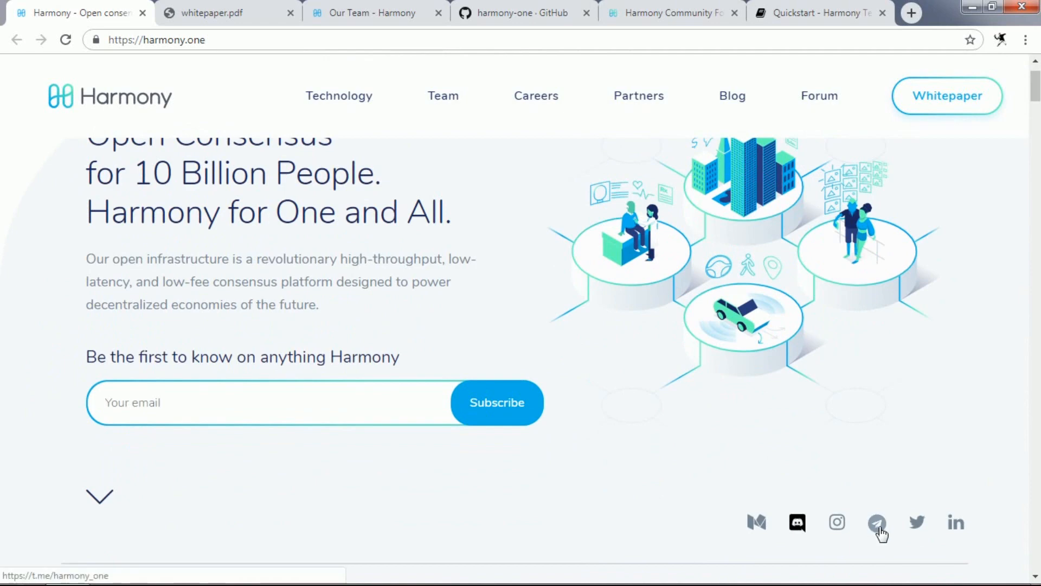
mouse_move(880, 531)
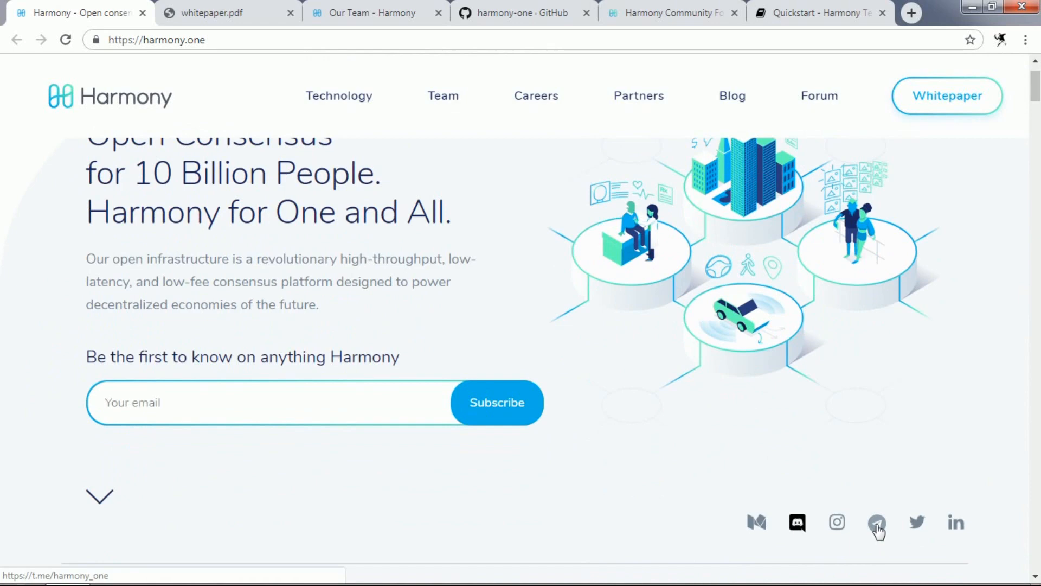
scroll("up", 3)
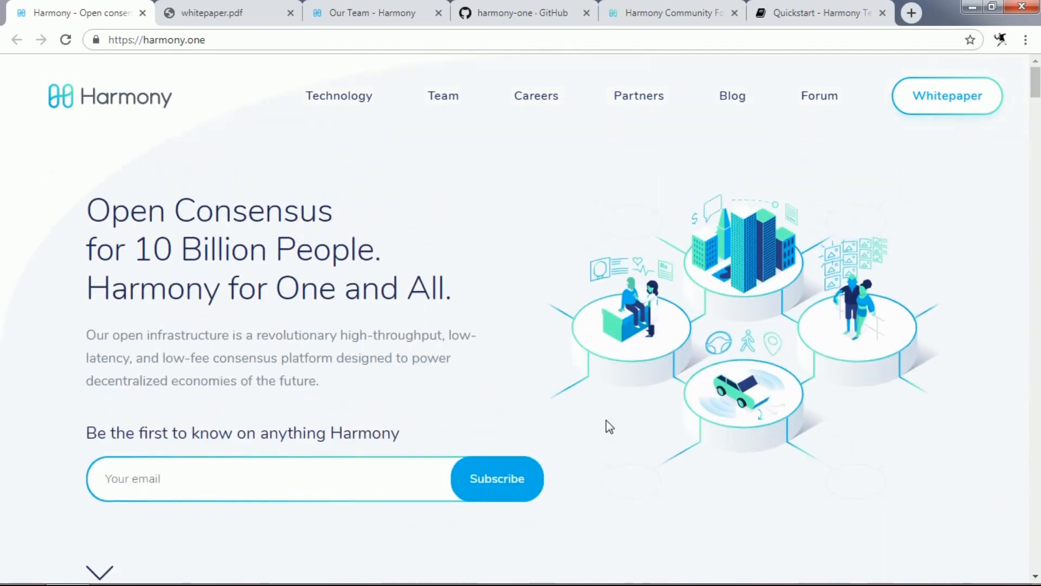